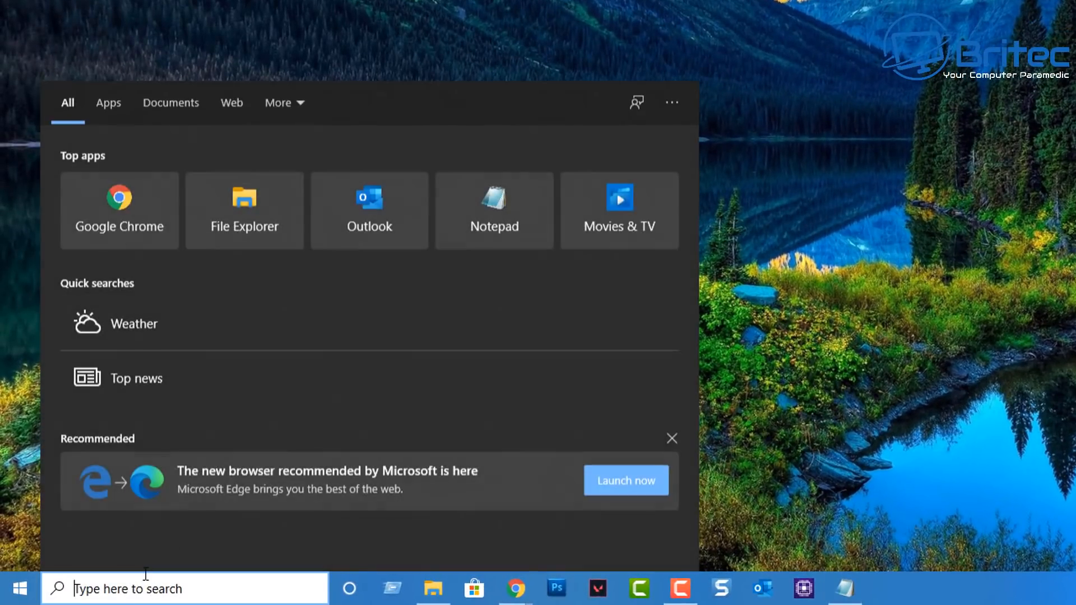
# Step: Search for cmd and run Command Prompt as administrator
pyautogui.write('cmd')
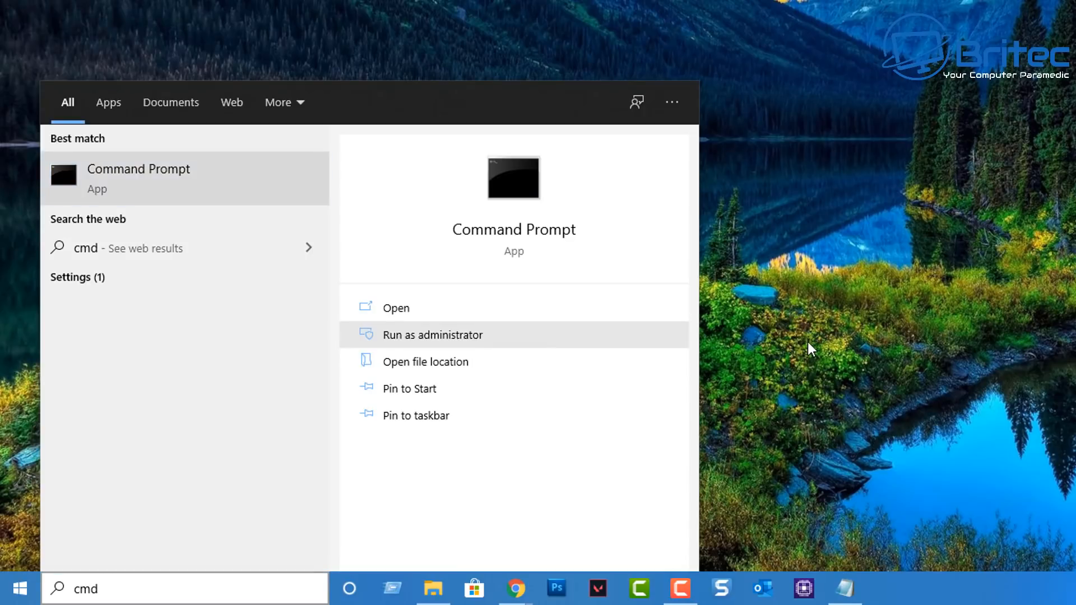
pyautogui.click(433, 335)
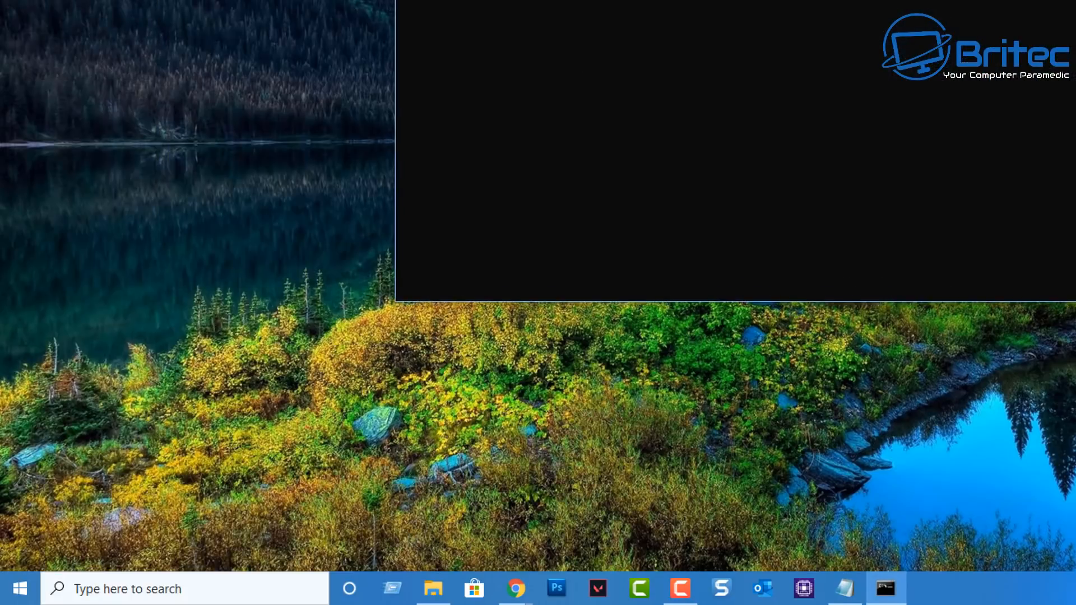
# Step: Query the GPU name with 'wmic path win32_VideoController get name', showing GTX 1660 SUPER
pyautogui.click(886, 584)
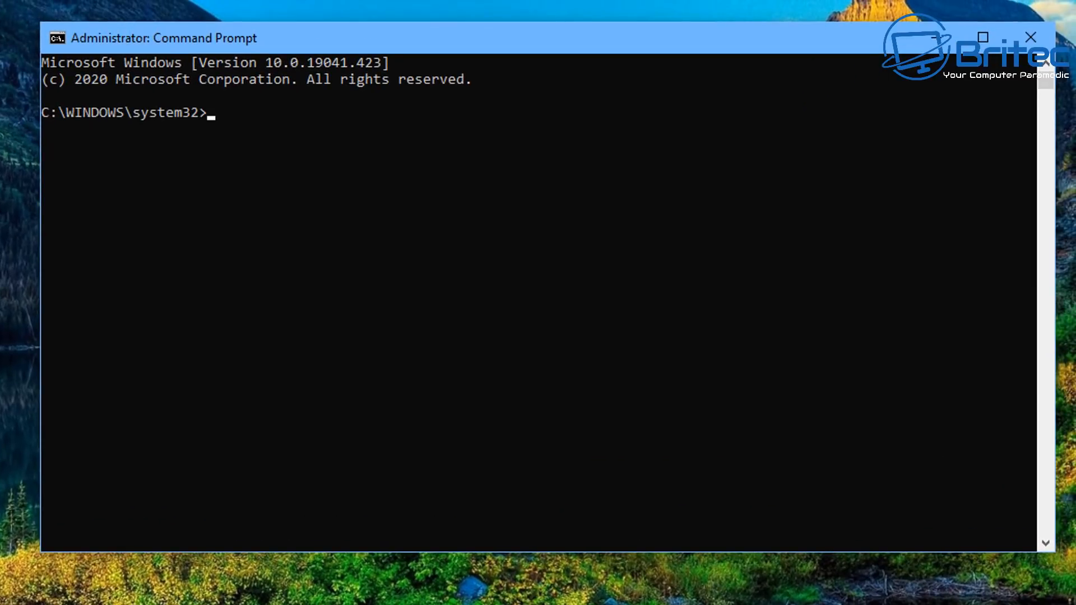
pyautogui.write('wmic path')
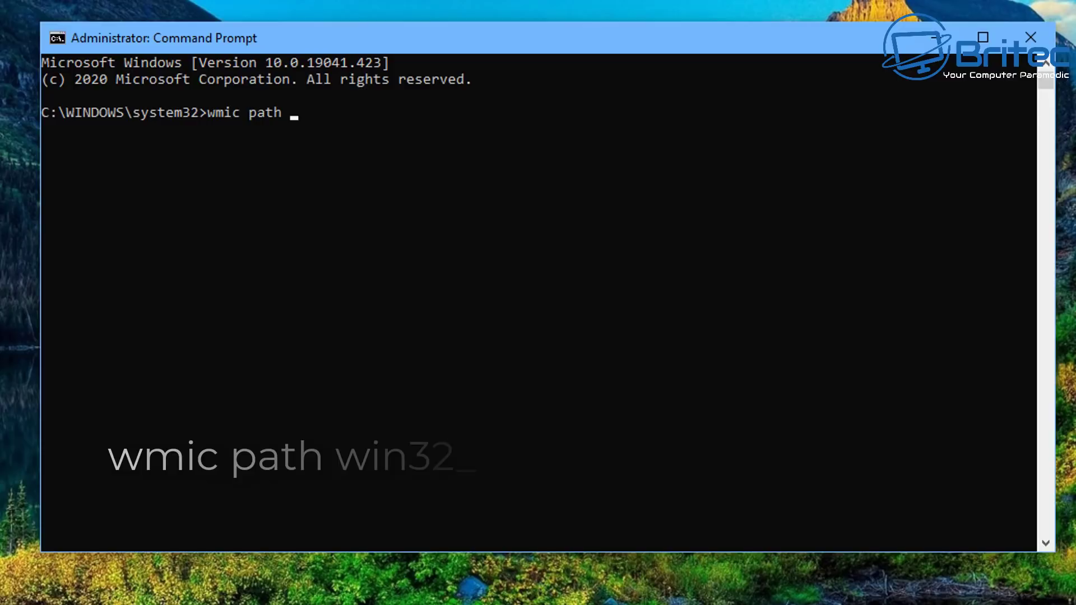
pyautogui.write('win32_Video')
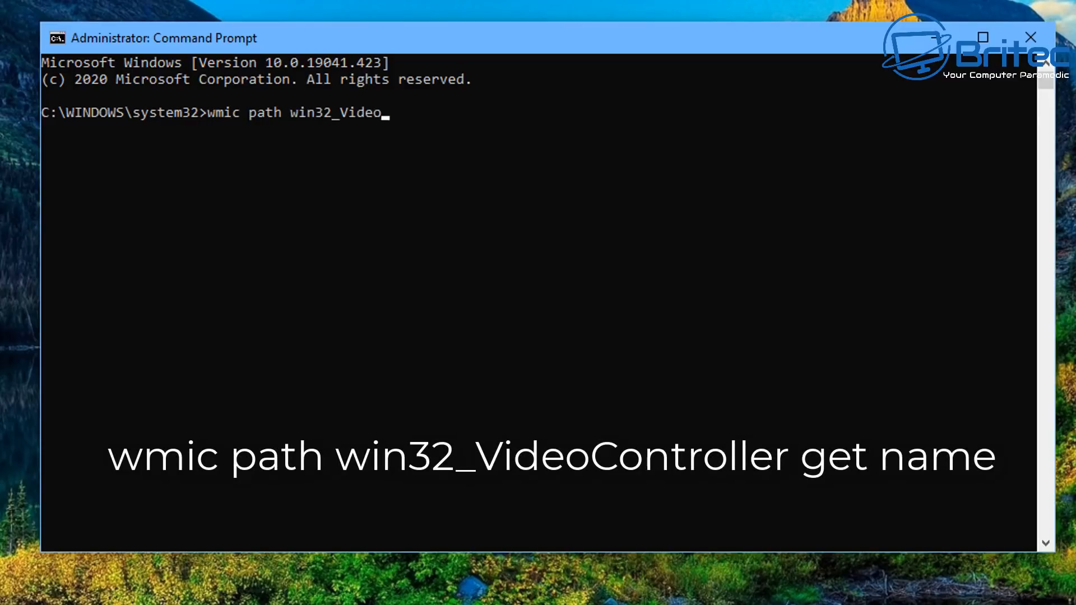
pyautogui.write('Controller get name')
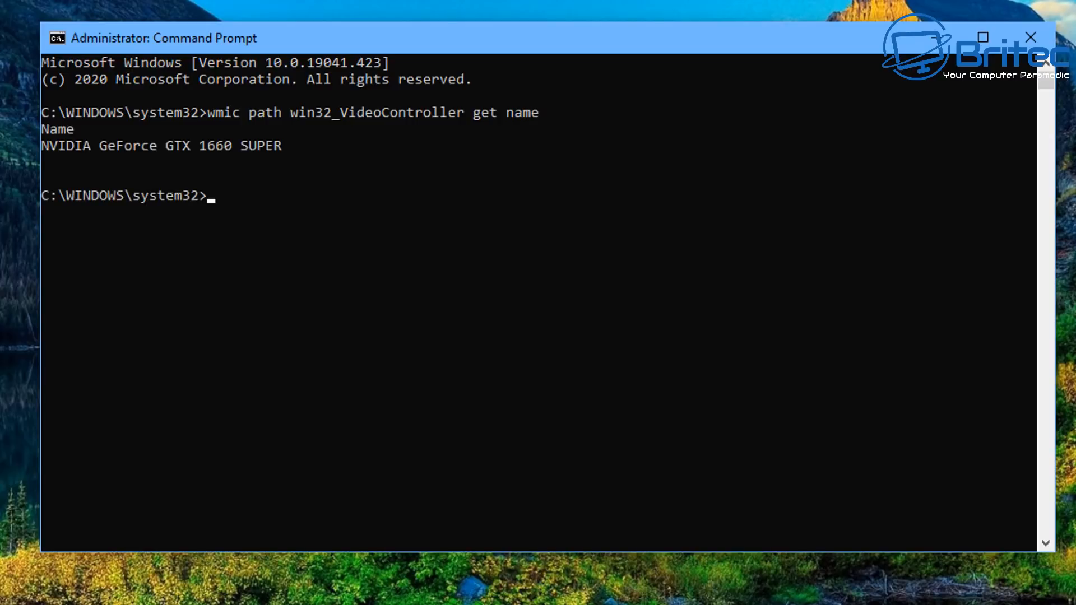
pyautogui.moveTo(215, 169)
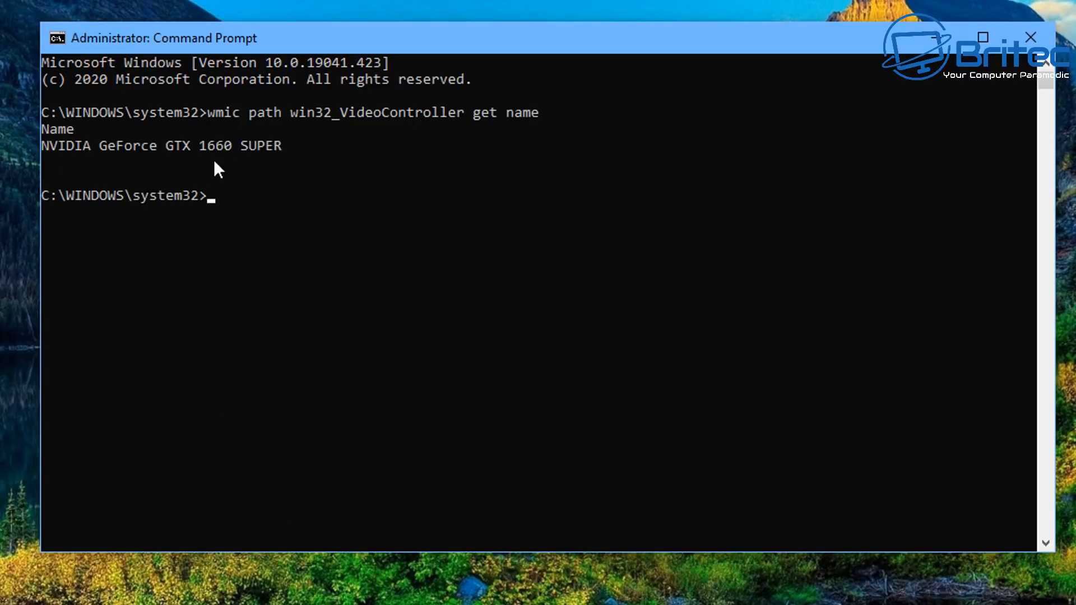
pyautogui.moveTo(111, 160)
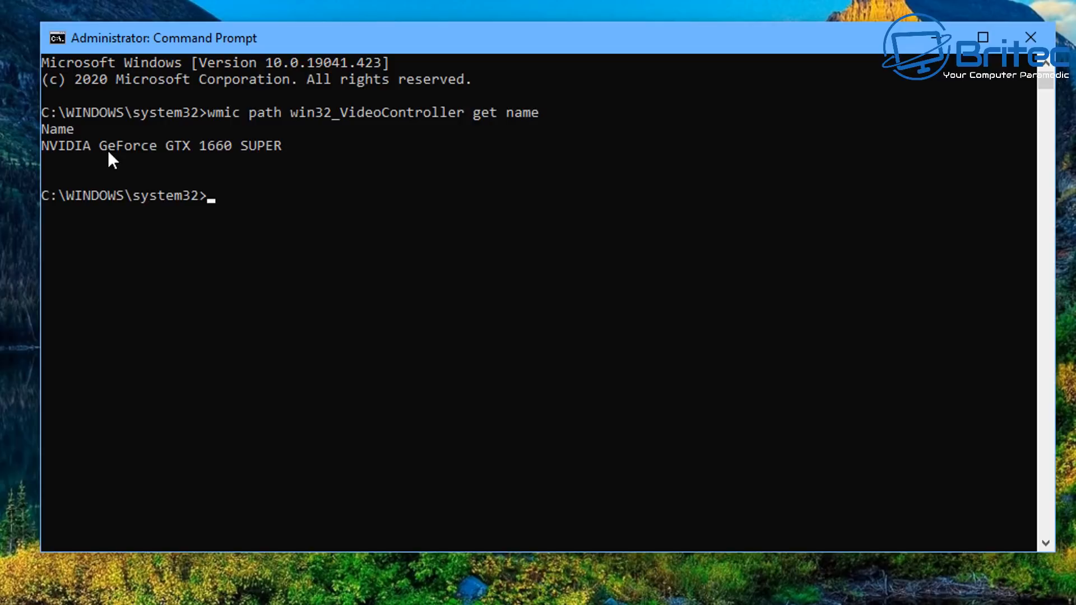
pyautogui.moveTo(621, 285)
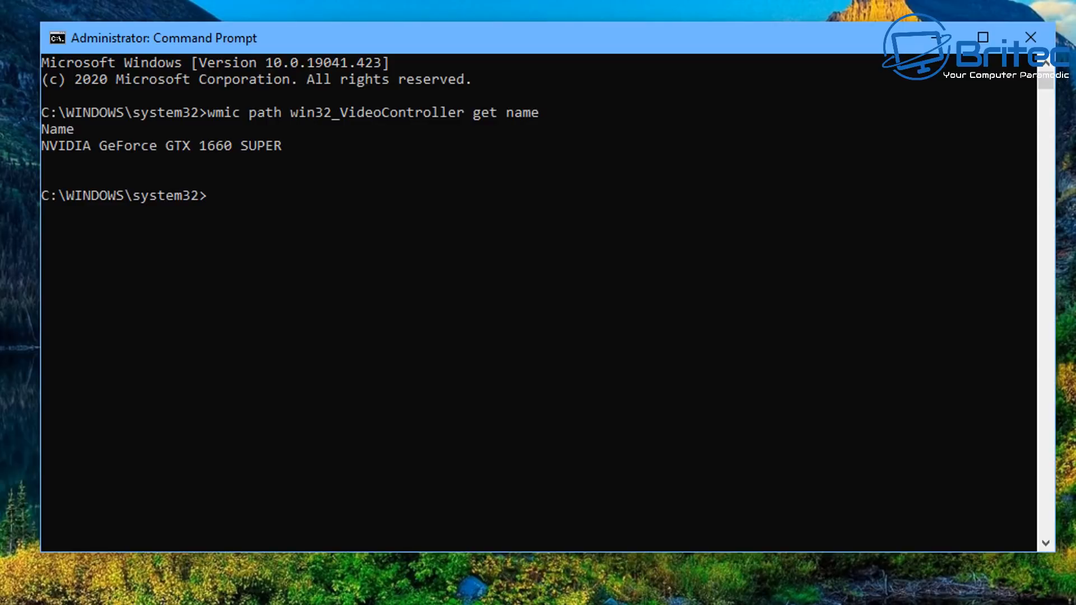
pyautogui.write('wmic path win32_VideoController get name')
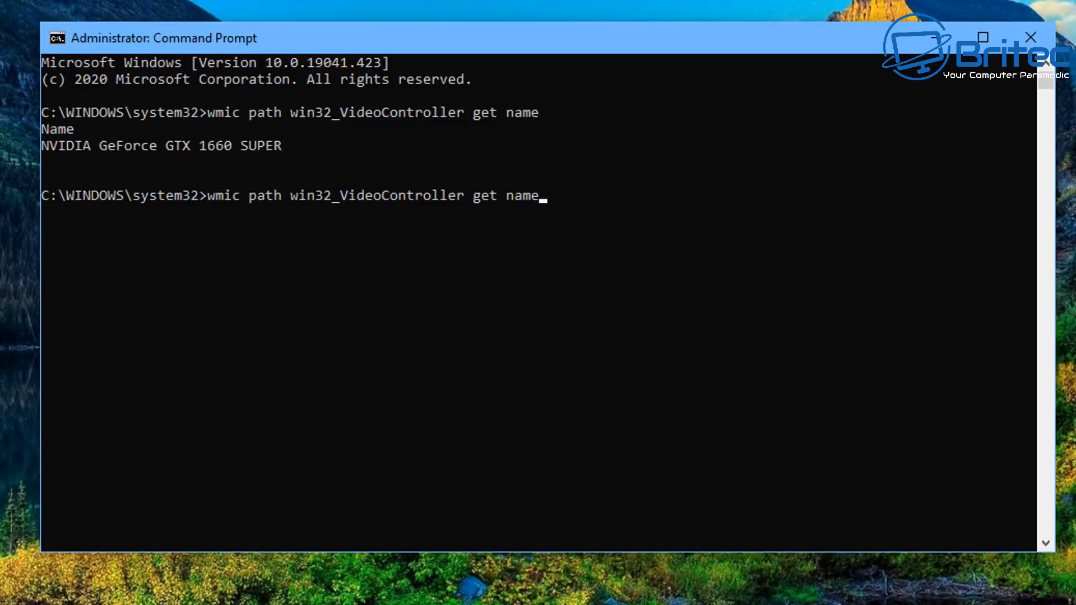
pyautogui.press('Backspace')
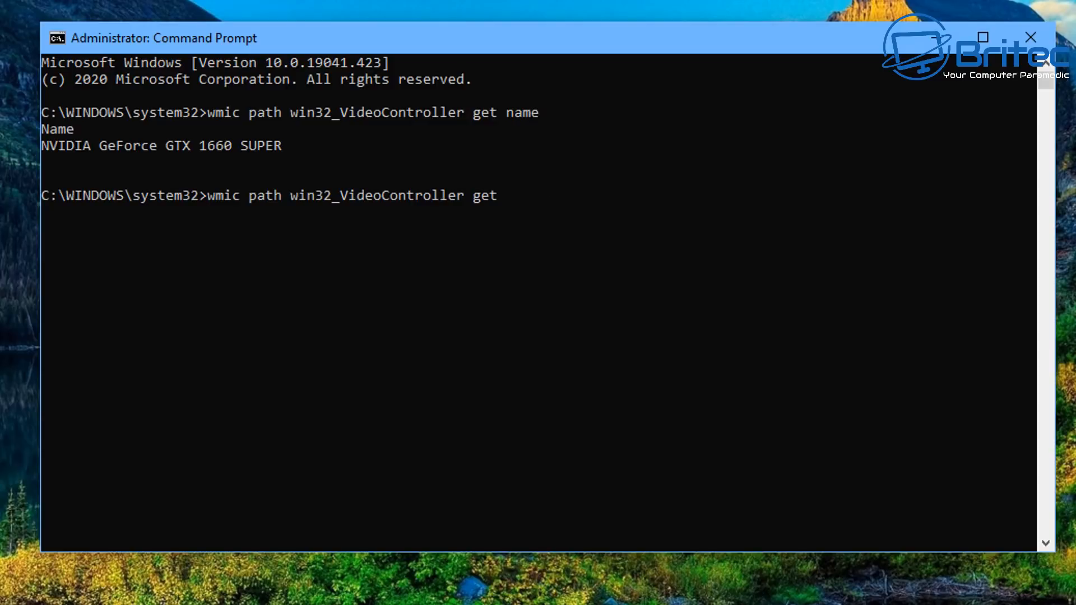
pyautogui.write('Adap')
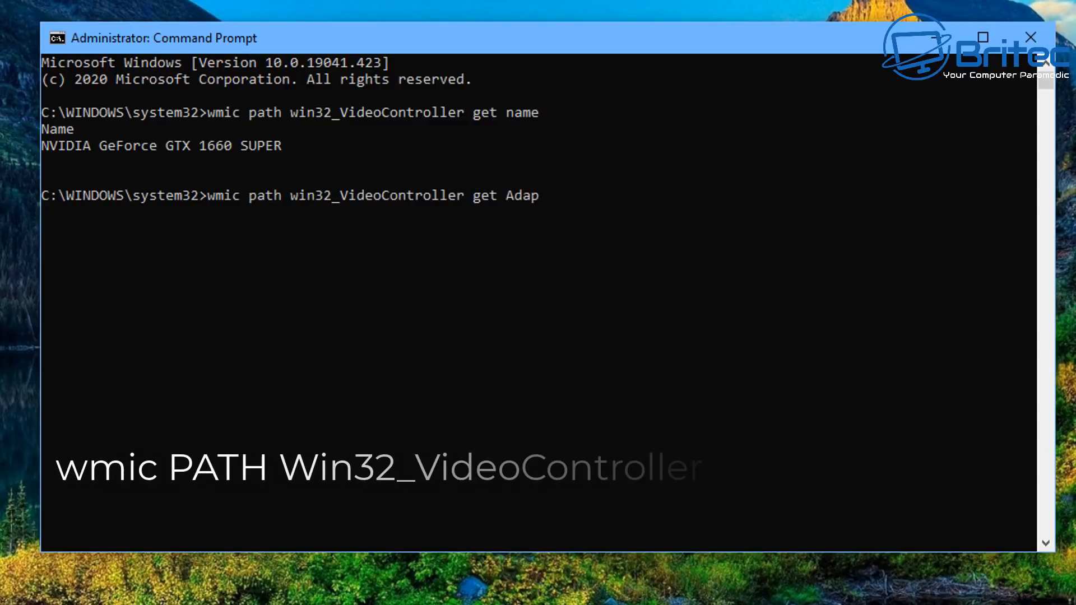
pyautogui.write('terram')
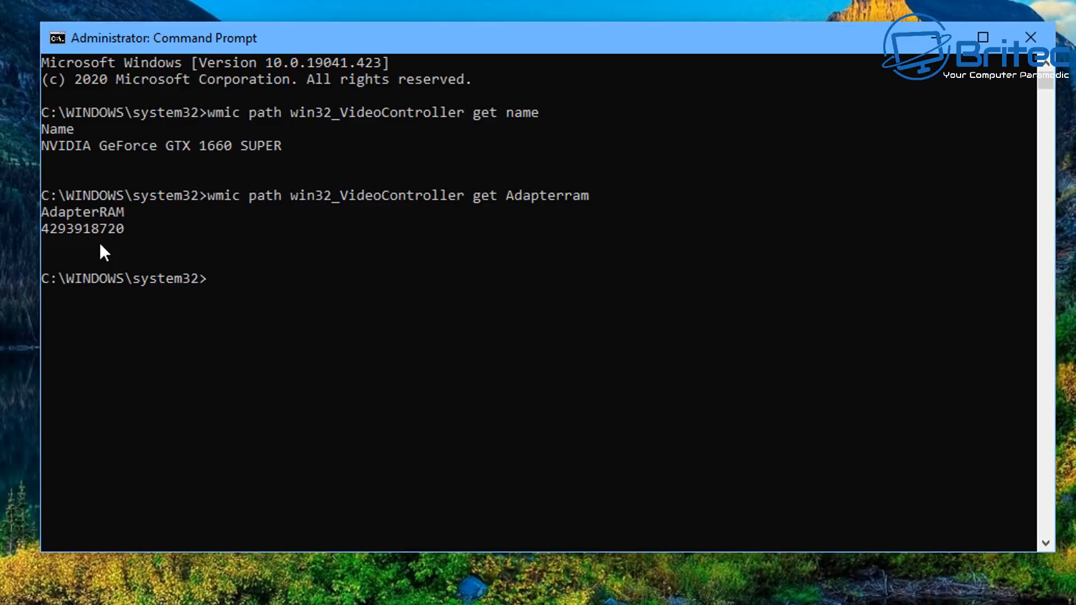
pyautogui.moveTo(812, 391)
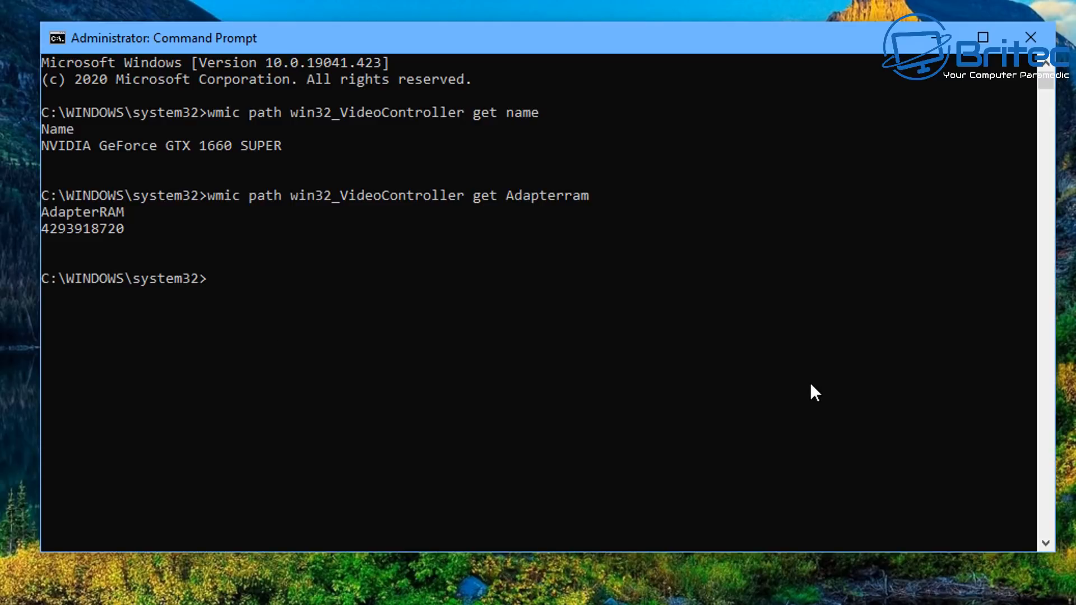
# Step: Rerun the wmic query with DriverVersion, showing driver 26.21.14.4575
pyautogui.write('wmic path win32_VideoController get Adapterram')
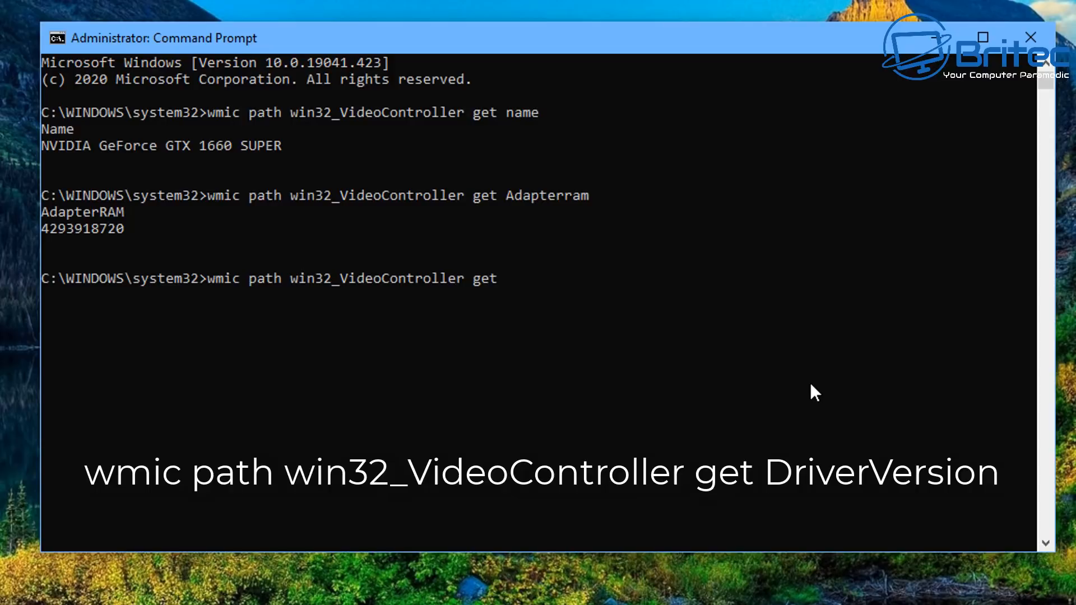
pyautogui.write('DriverVersi')
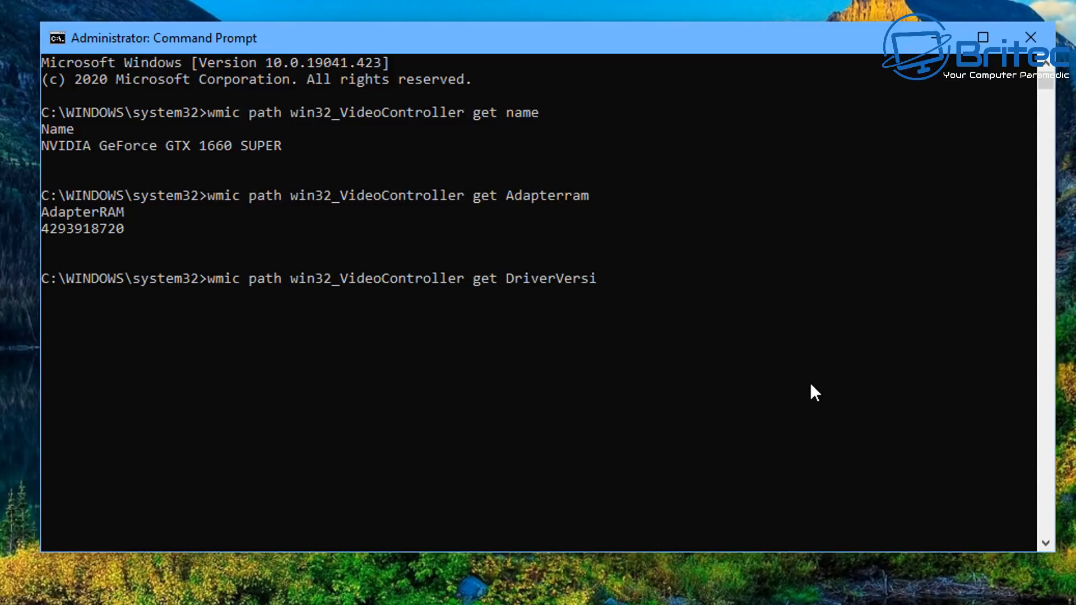
pyautogui.write('on')
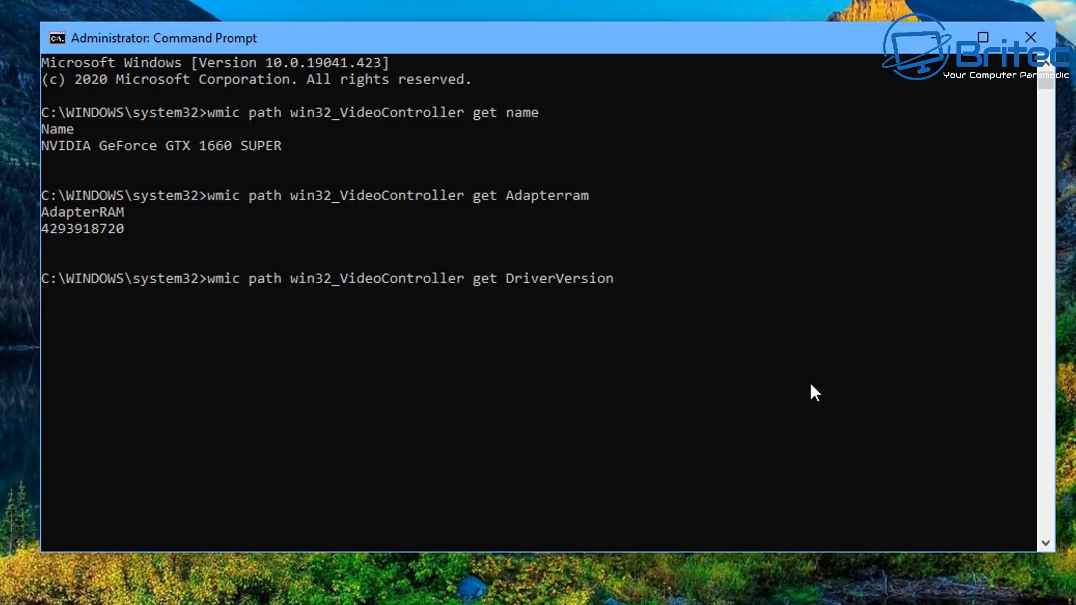
pyautogui.press('Enter')
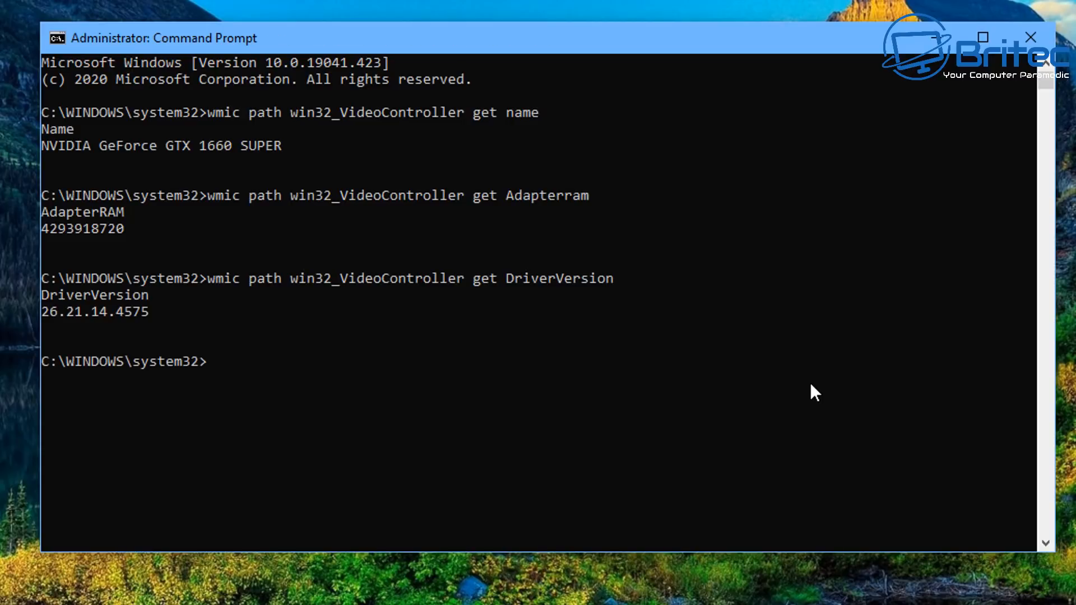
pyautogui.moveTo(95, 307)
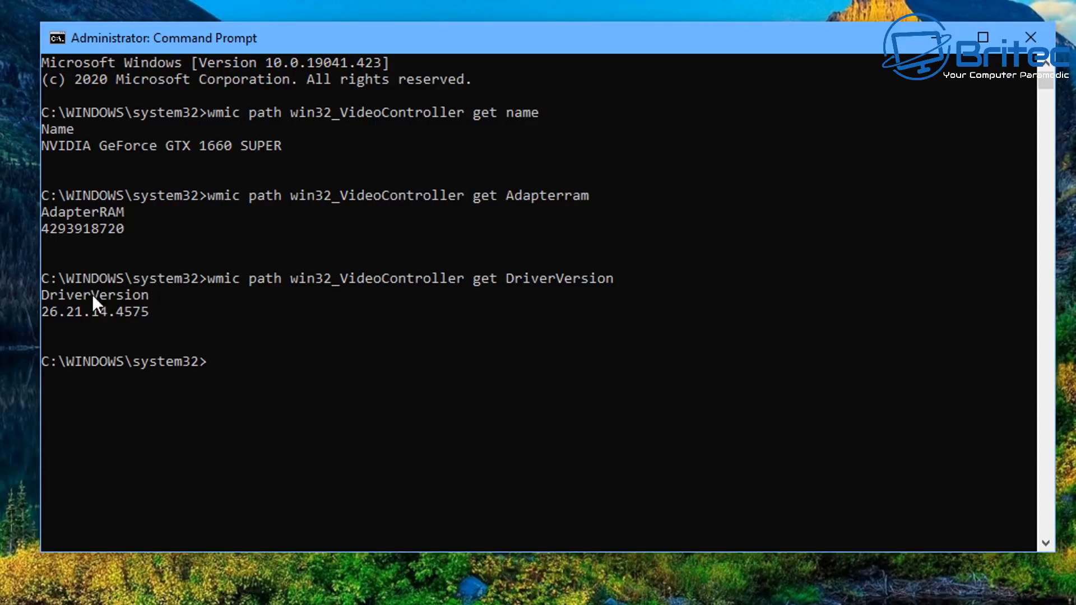
pyautogui.moveTo(133, 331)
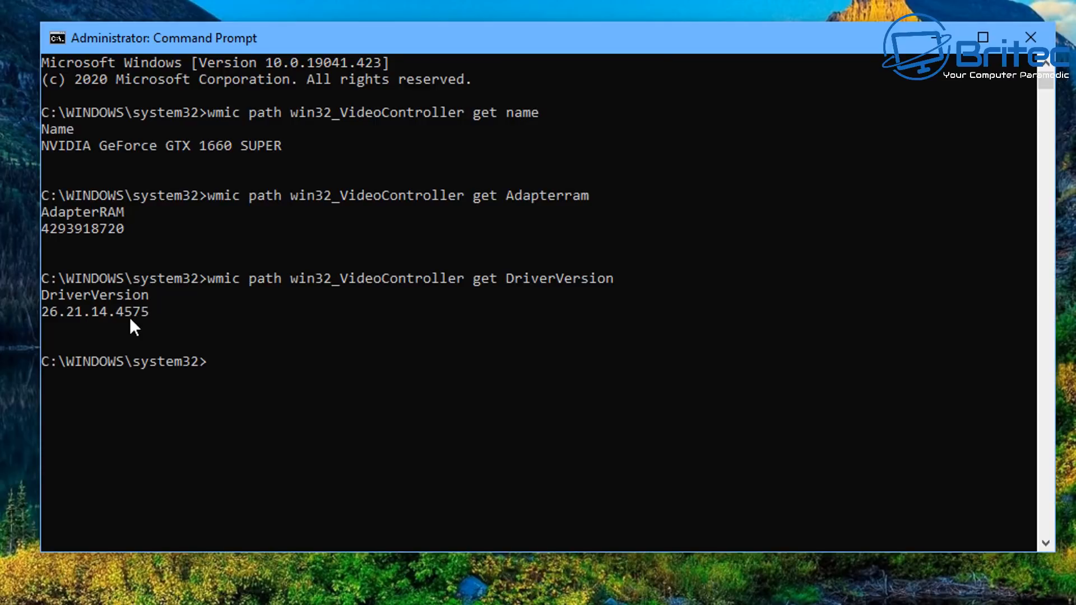
pyautogui.moveTo(479, 386)
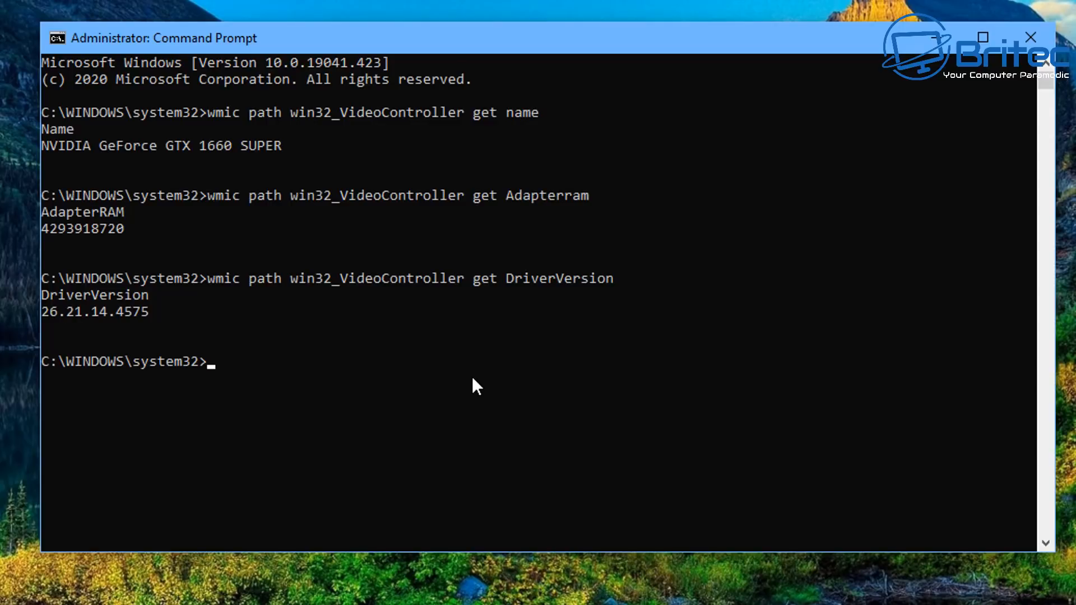
# Step: Rerun the wmic query with pnpdeviceid, showing PCI\VEN_10DE&DEV_21C4
pyautogui.write('wmic path win32_VideoController get DriverVersio')
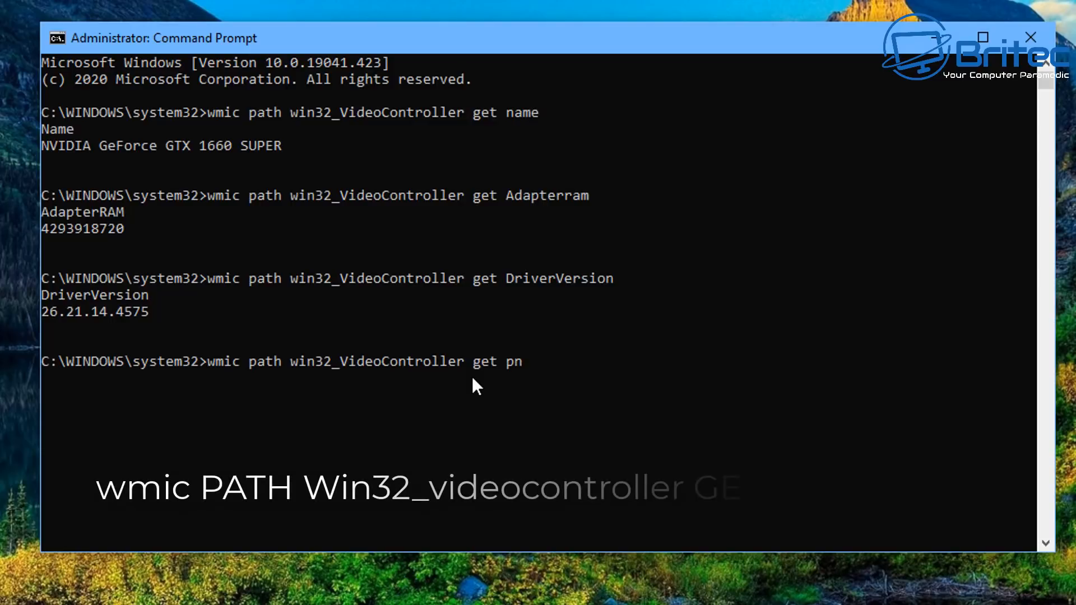
pyautogui.write('np')
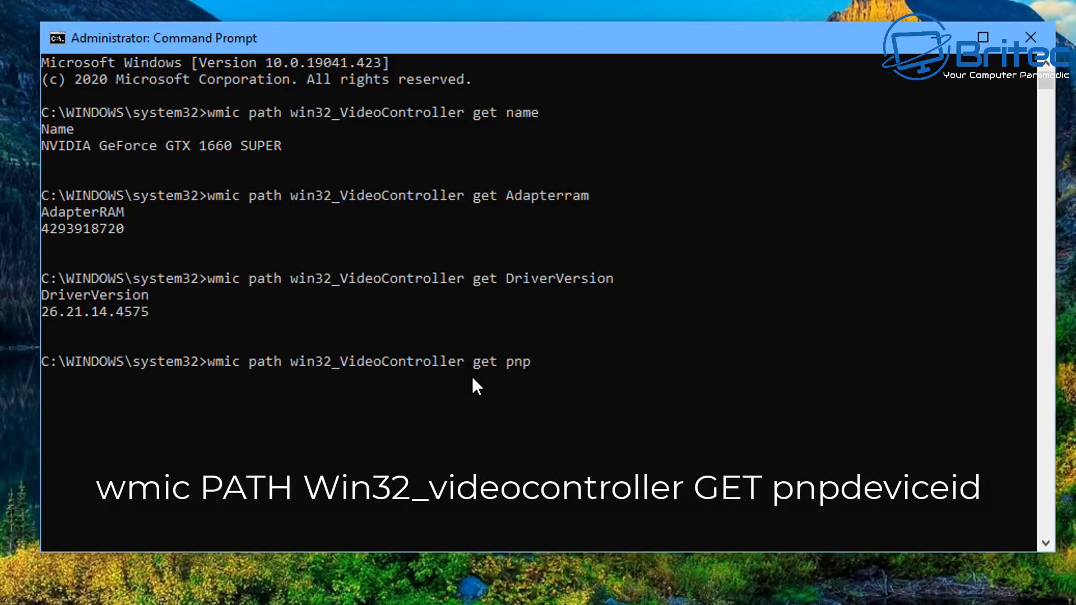
pyautogui.write('device')
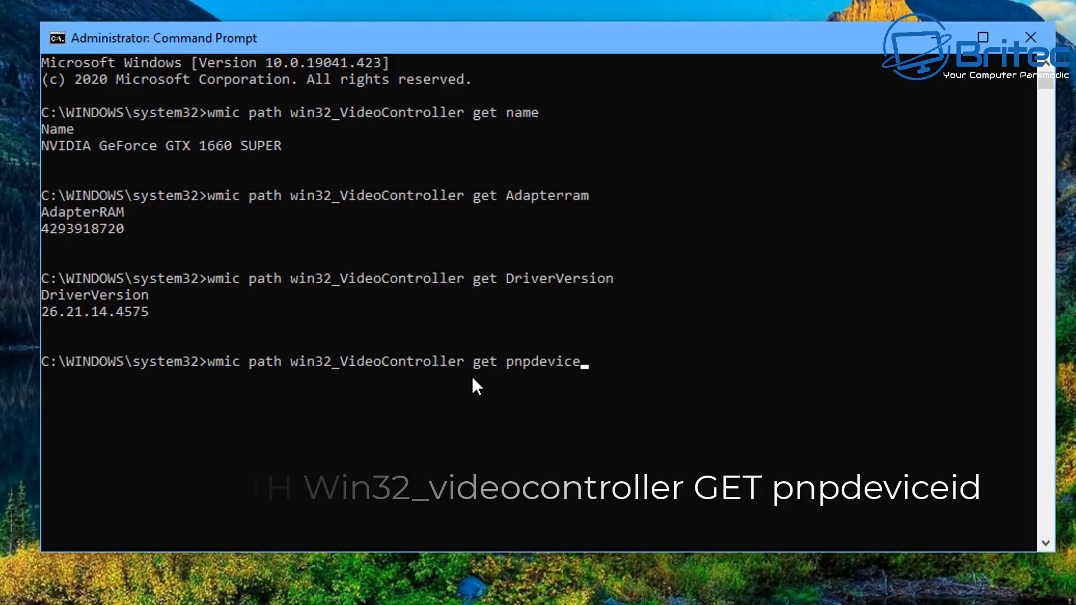
pyautogui.write('id')
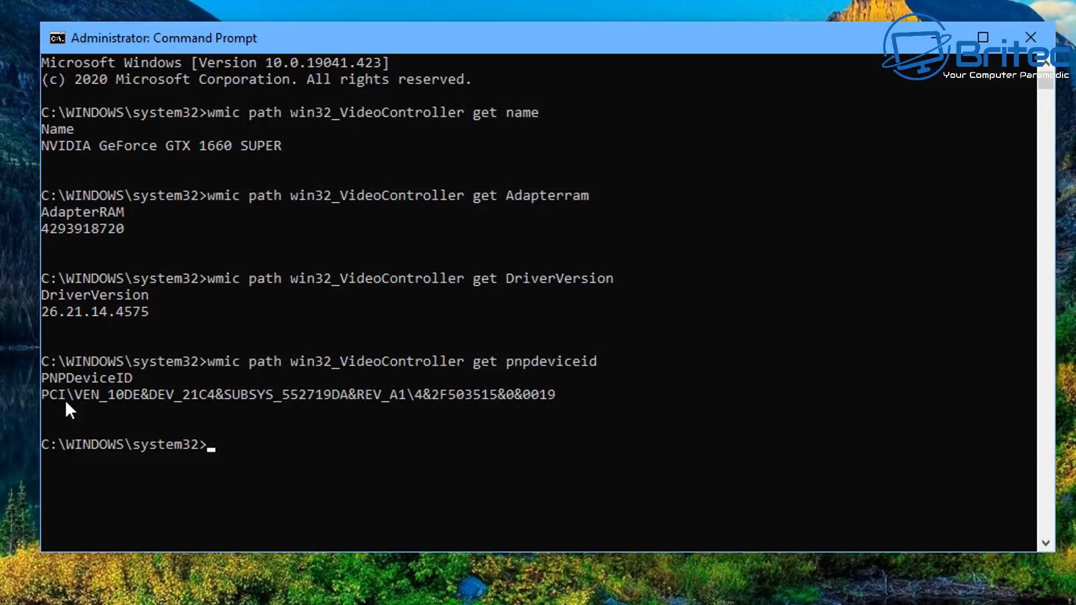
pyautogui.moveTo(526, 419)
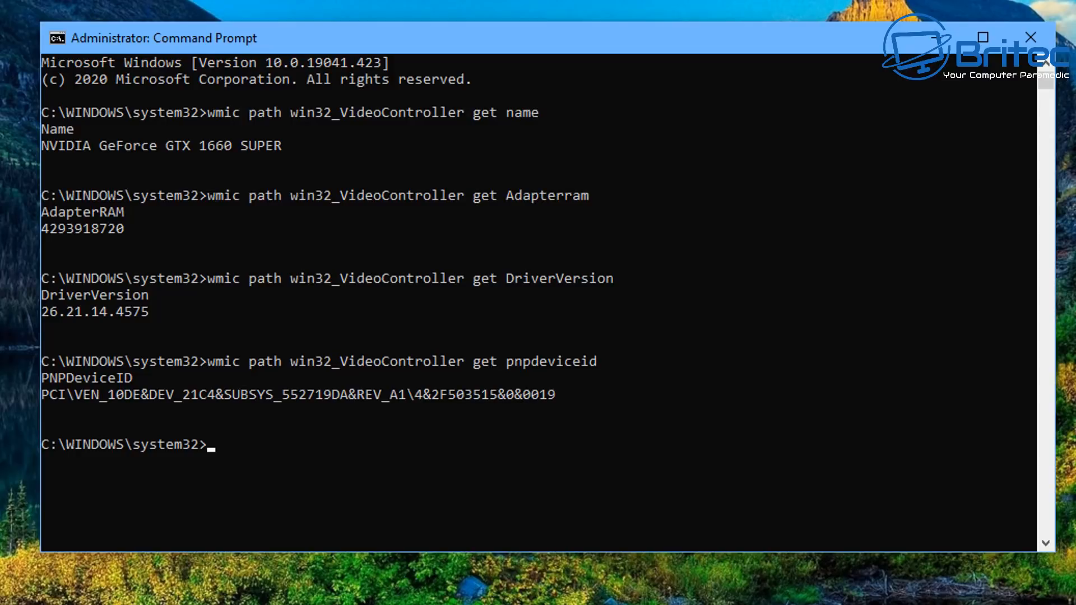
# Step: Run 'wmic path win32_VideoController', review all properties, then close Command Prompt
pyautogui.write('wmic path win32_VideoController get pnpdeviceid')
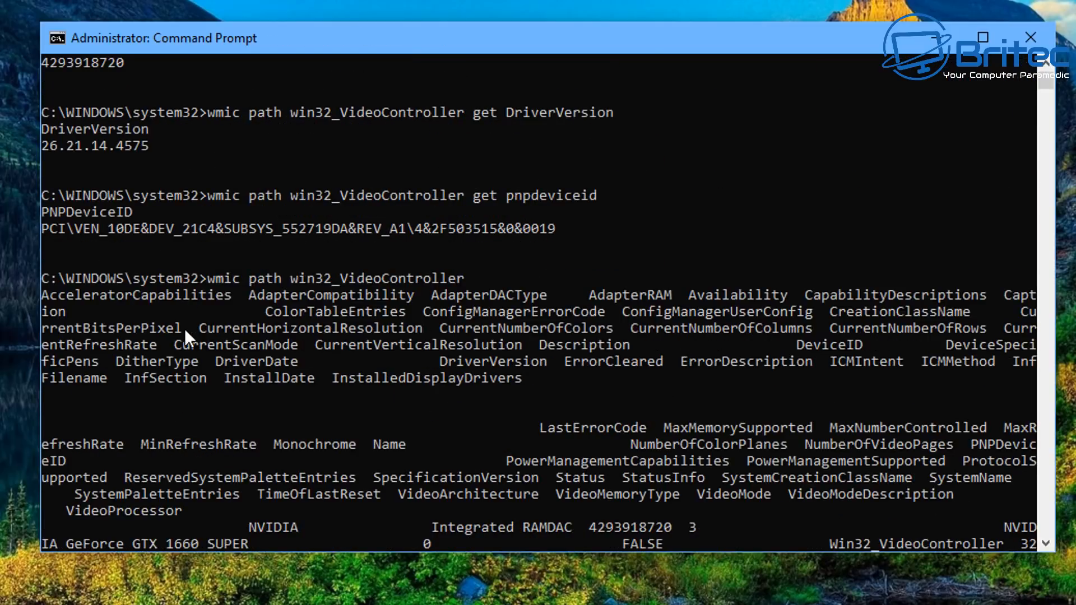
pyautogui.moveTo(931, 339)
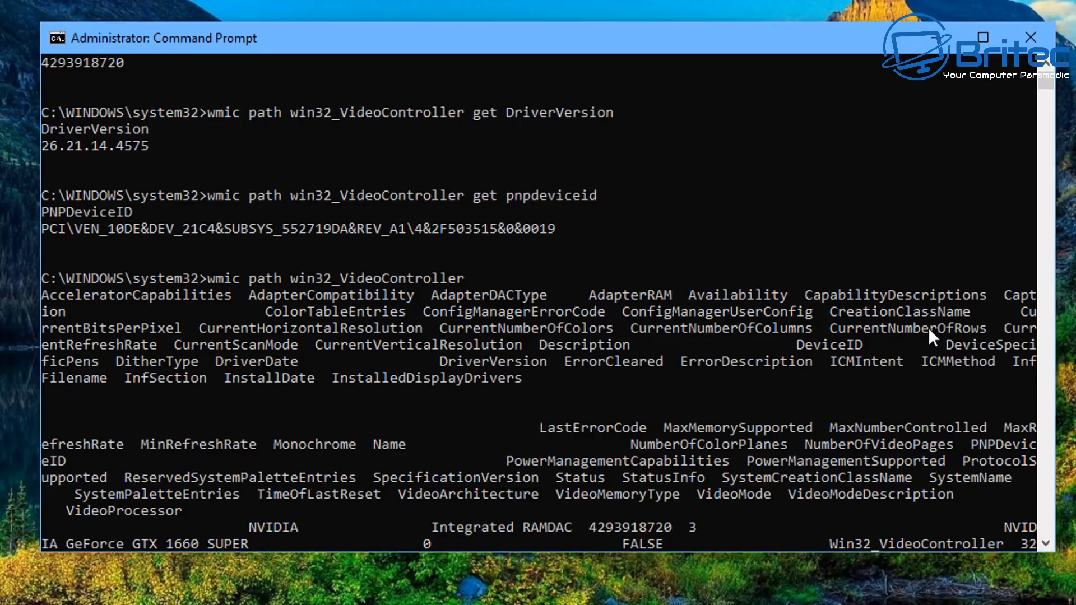
pyautogui.moveTo(893, 390)
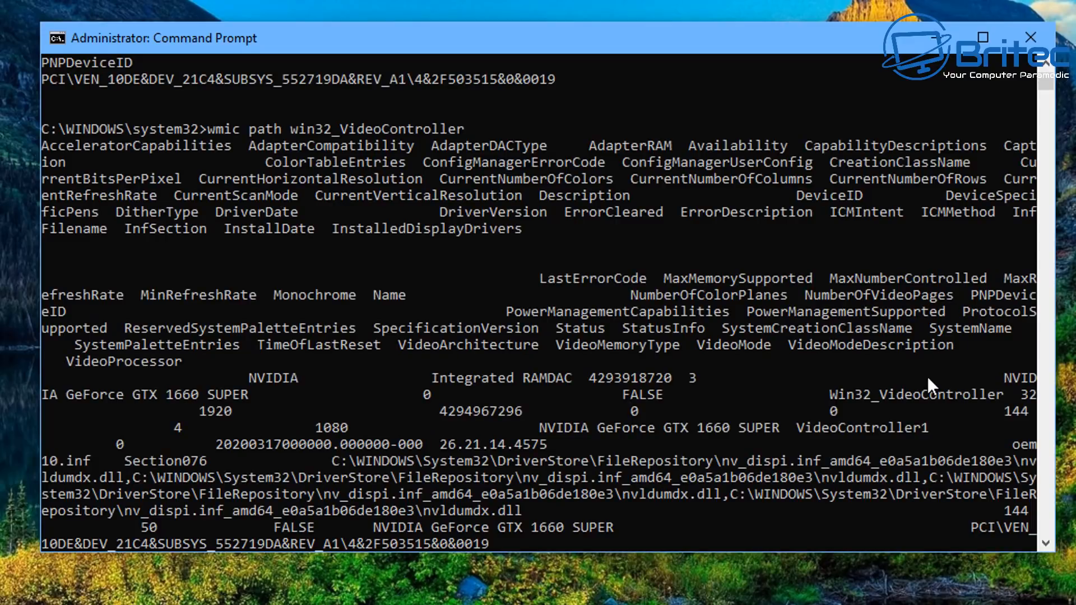
pyautogui.moveTo(245, 454)
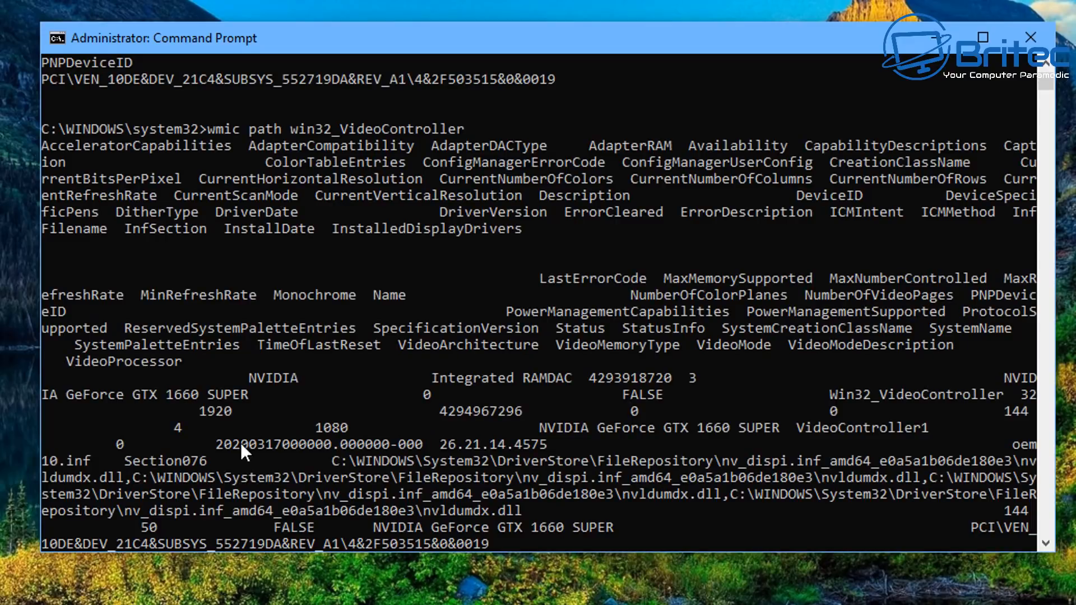
pyautogui.moveTo(708, 401)
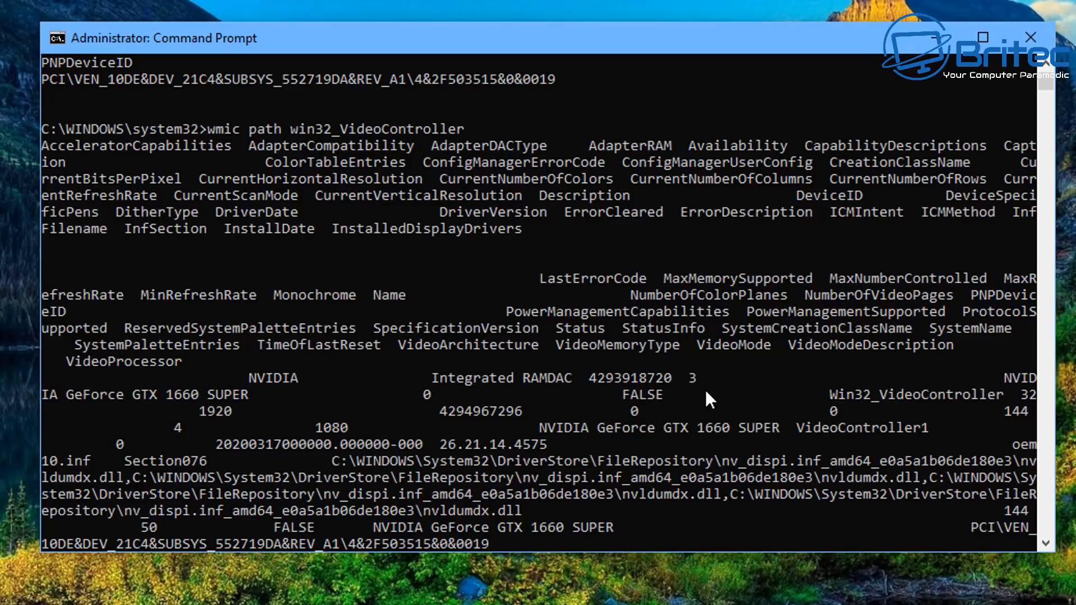
pyautogui.moveTo(746, 415)
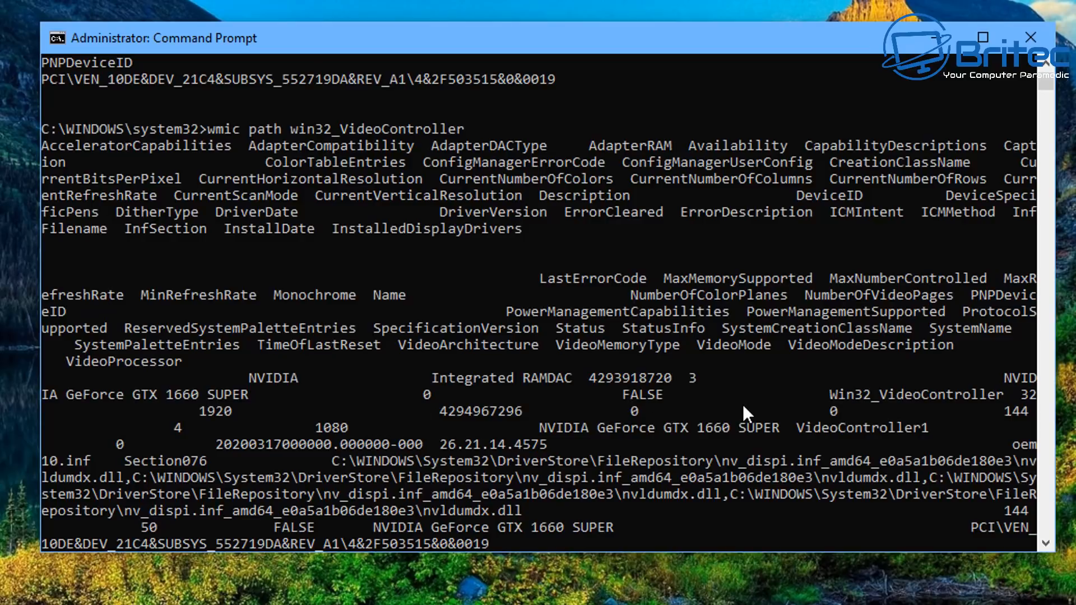
pyautogui.scroll(-3)
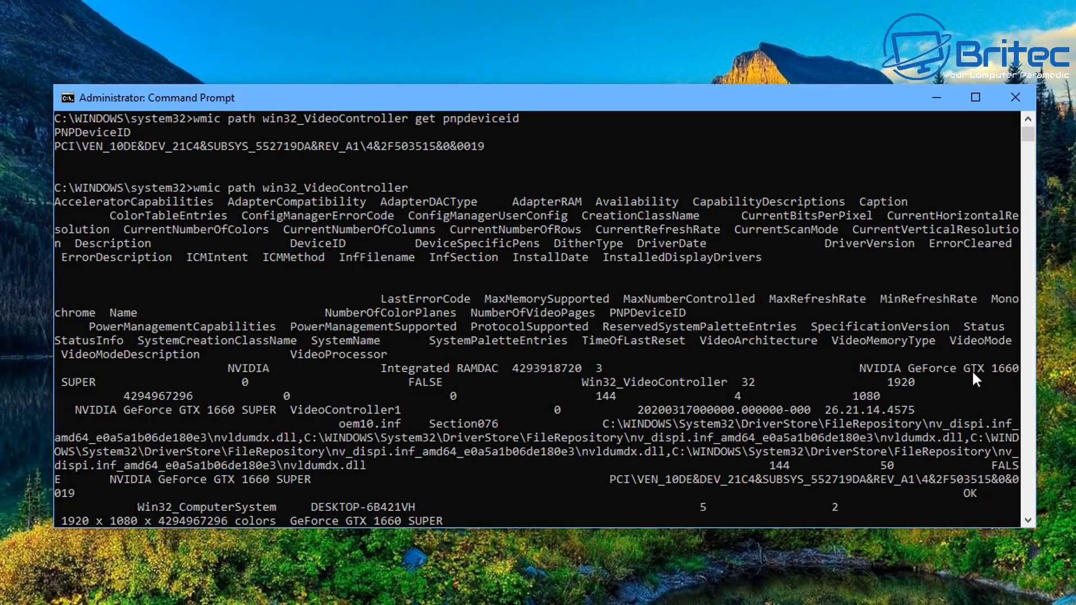
pyautogui.moveTo(1003, 151)
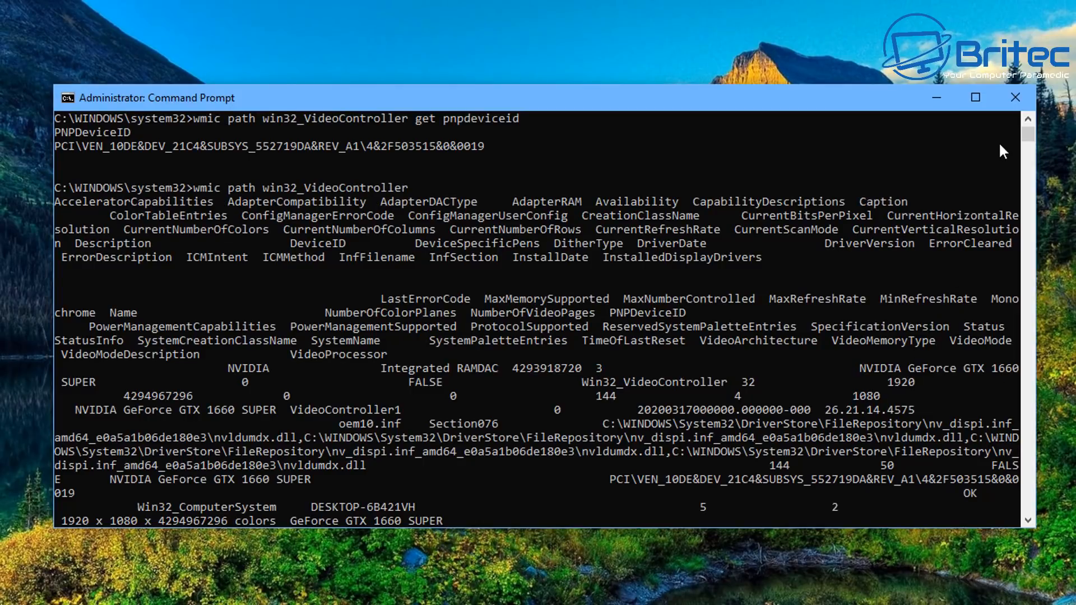
pyautogui.click(1015, 97)
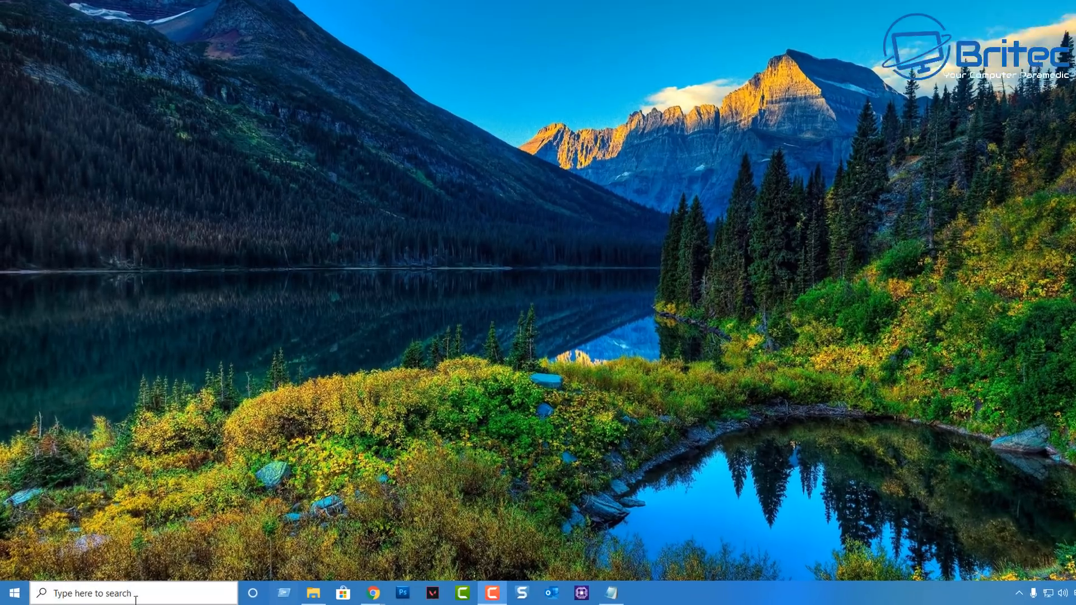
# Step: Run PowerShell as administrator and enter 'Get-WmiObject win32_VideoController | Format-List Name'
pyautogui.write('powersell')
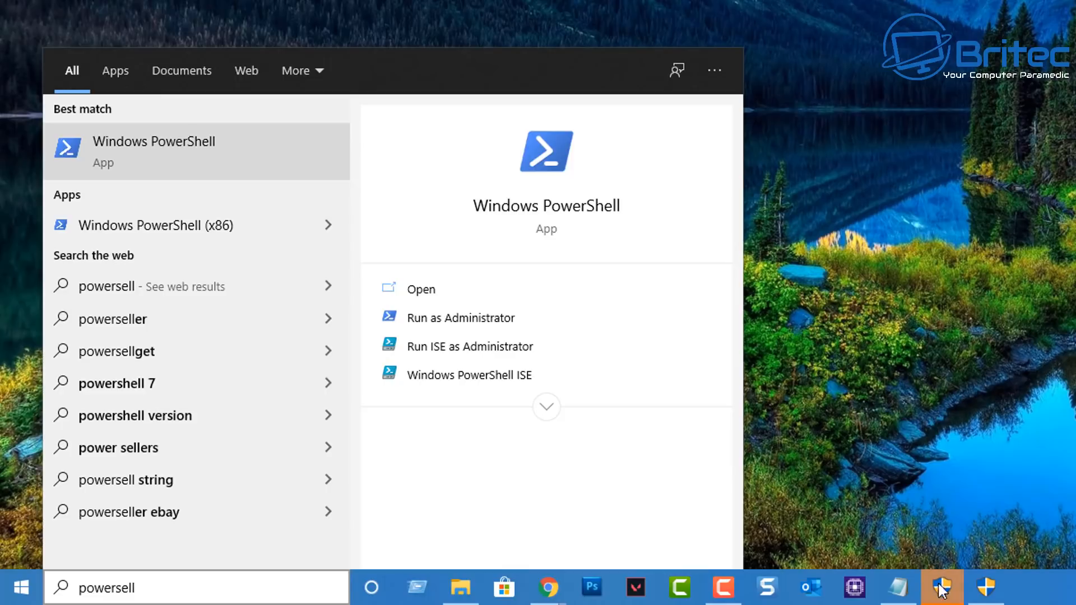
pyautogui.click(457, 318)
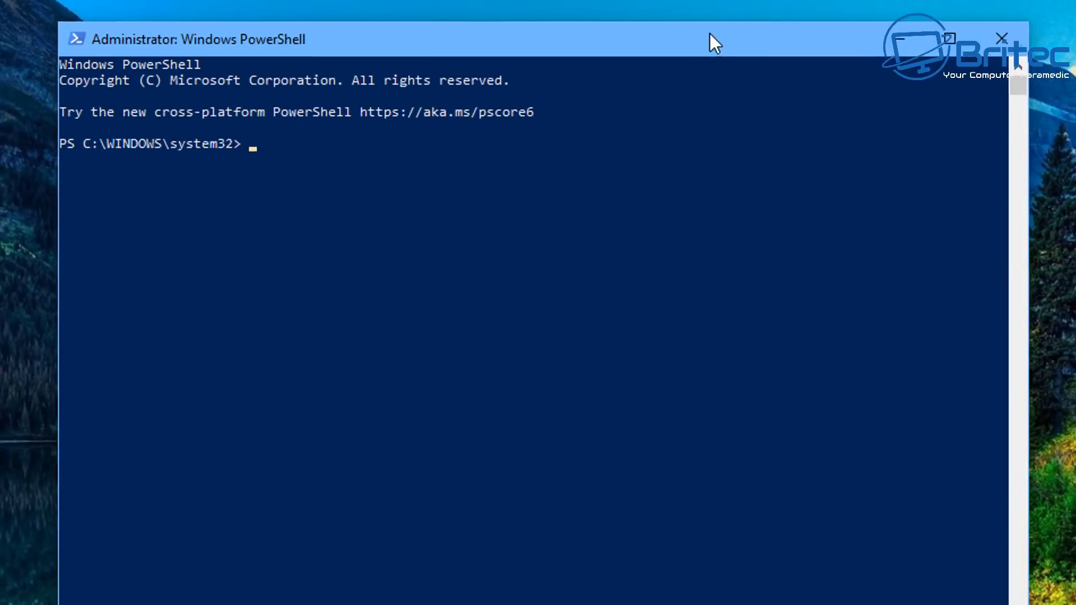
pyautogui.write('Get-WmiObject win32_VideoController | Format-List Name')
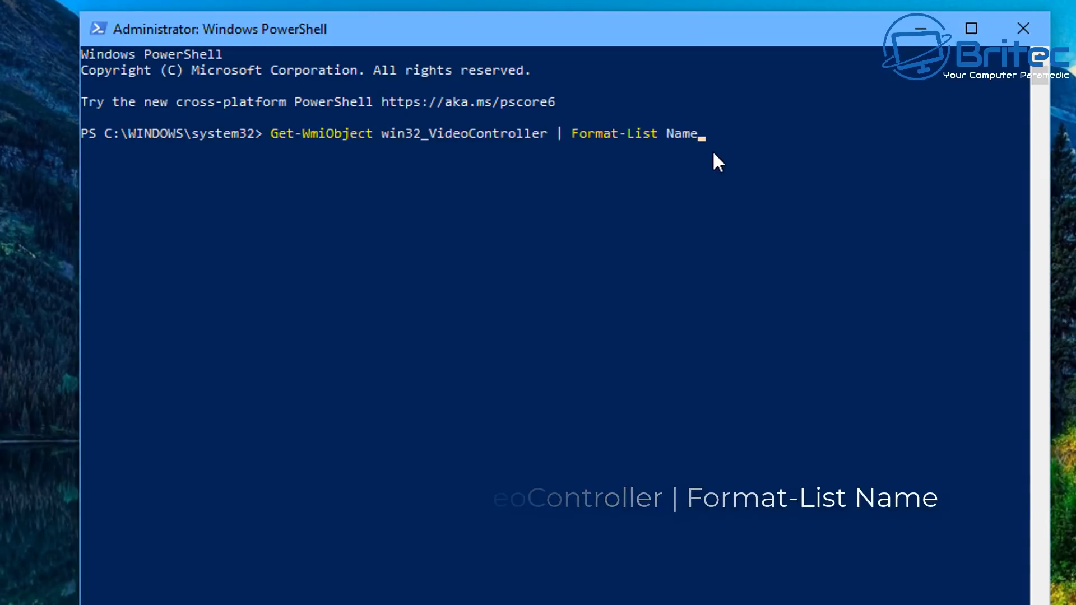
# Step: Run the Get-WmiObject query, returning NVIDIA GeForce GTX 1660 SUPER
pyautogui.press('Enter')
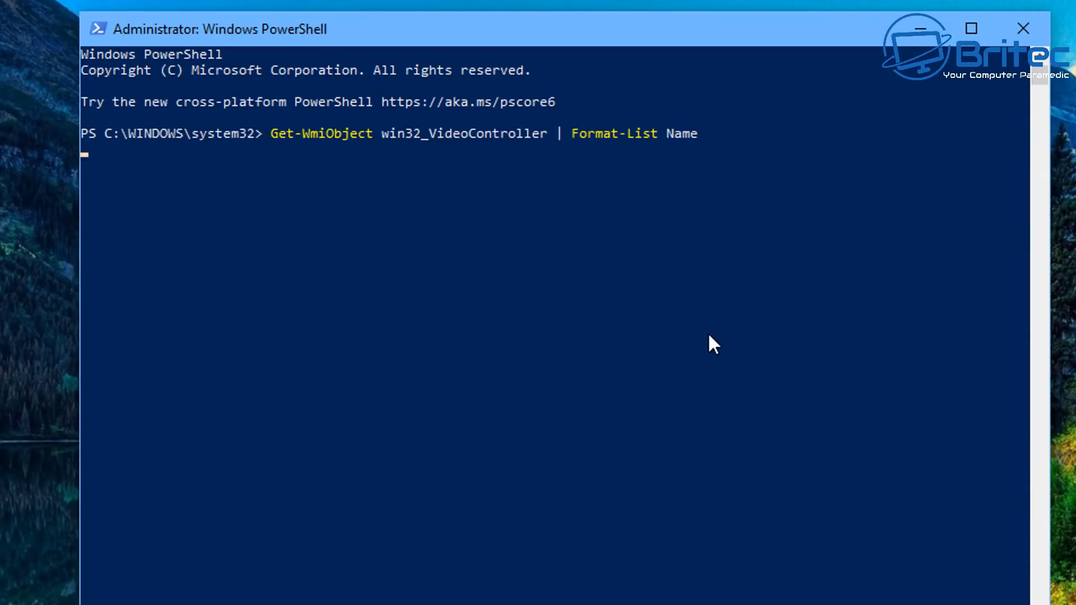
pyautogui.press('Enter')
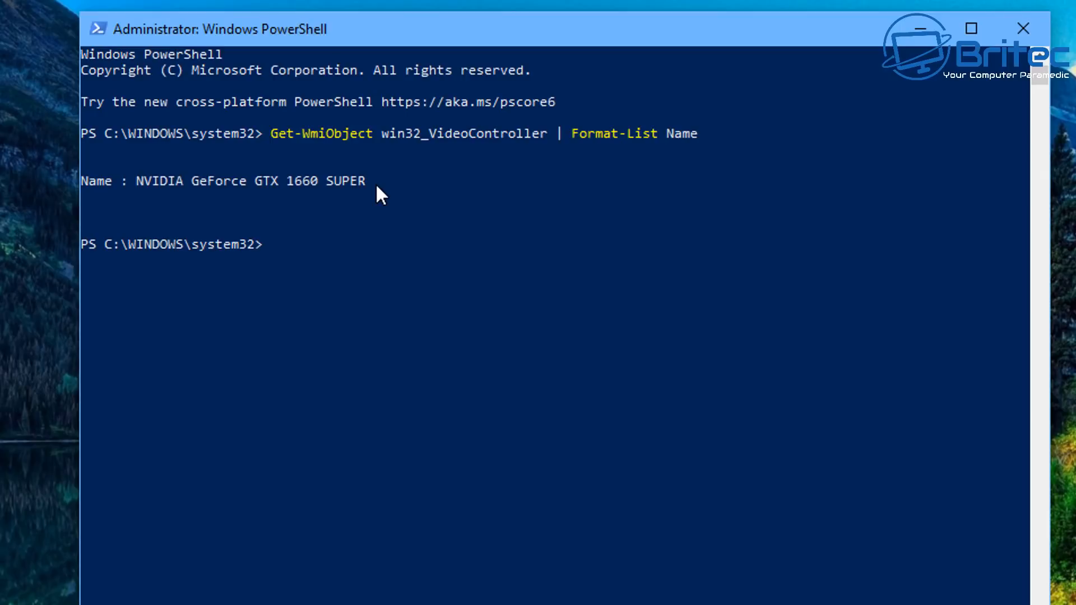
pyautogui.moveTo(326, 147)
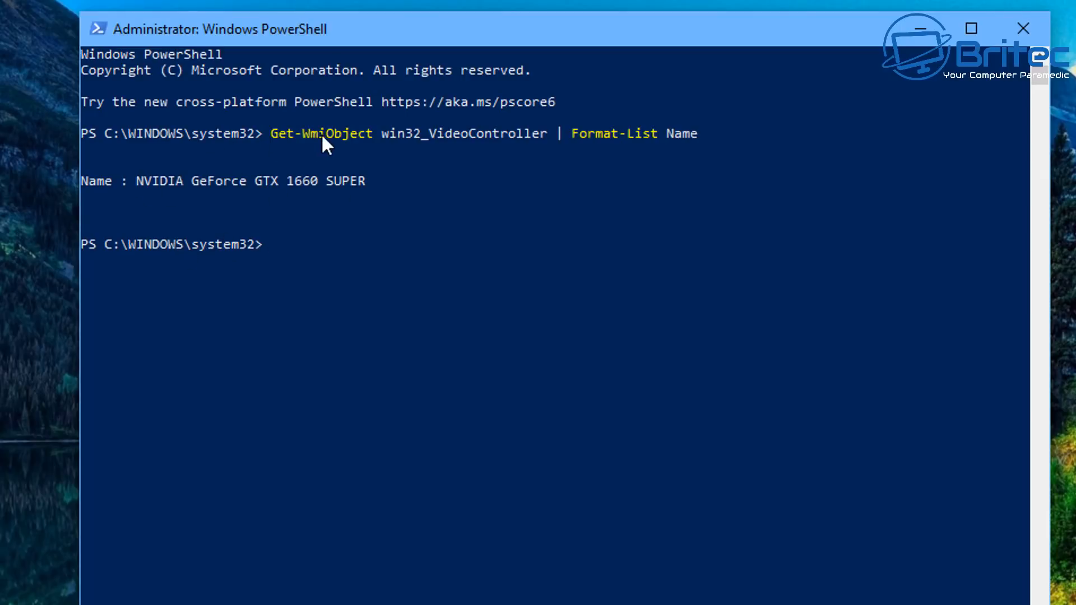
pyautogui.moveTo(638, 160)
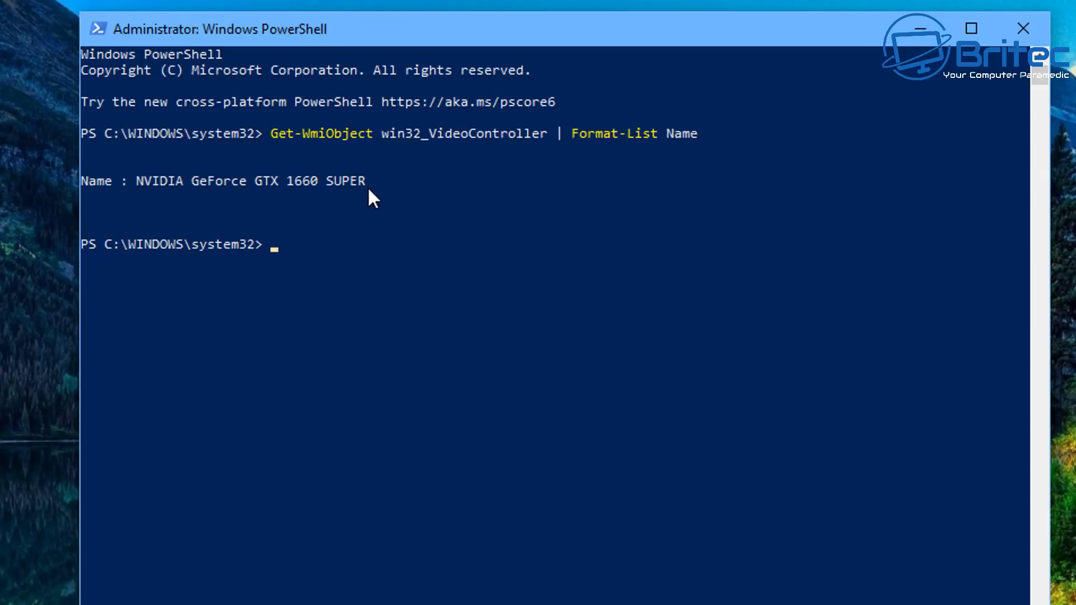
pyautogui.moveTo(1024, 28)
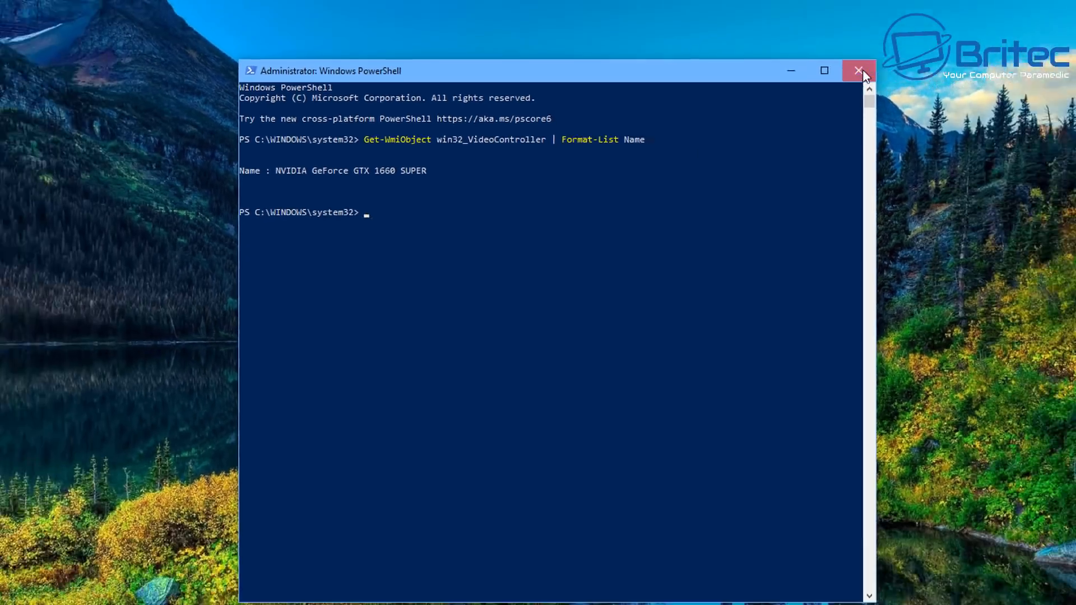
# Step: Close PowerShell and search for dxdiag
pyautogui.click(859, 71)
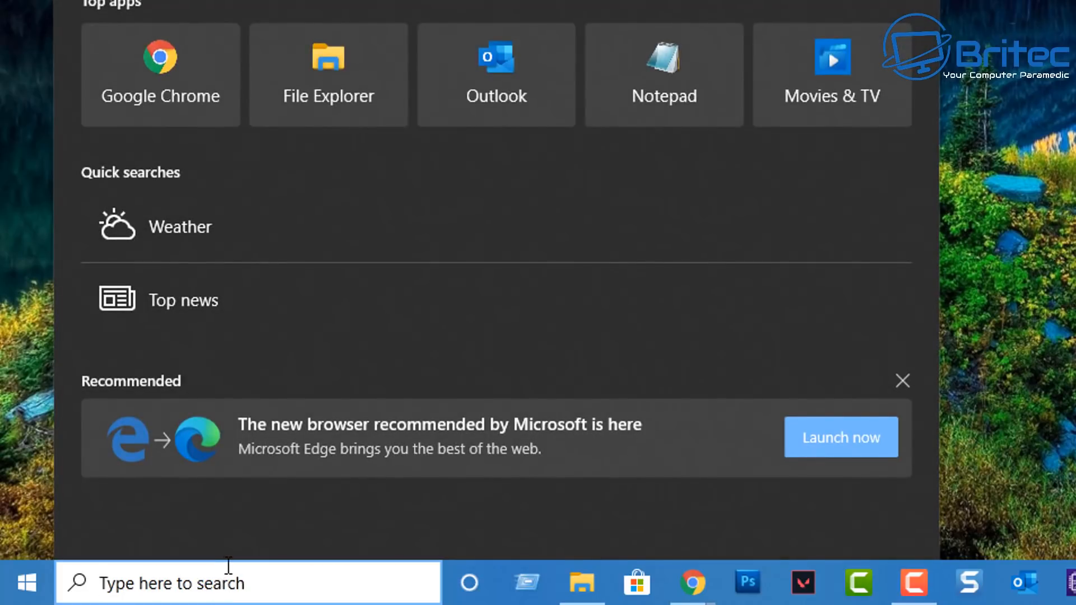
pyautogui.write('dx')
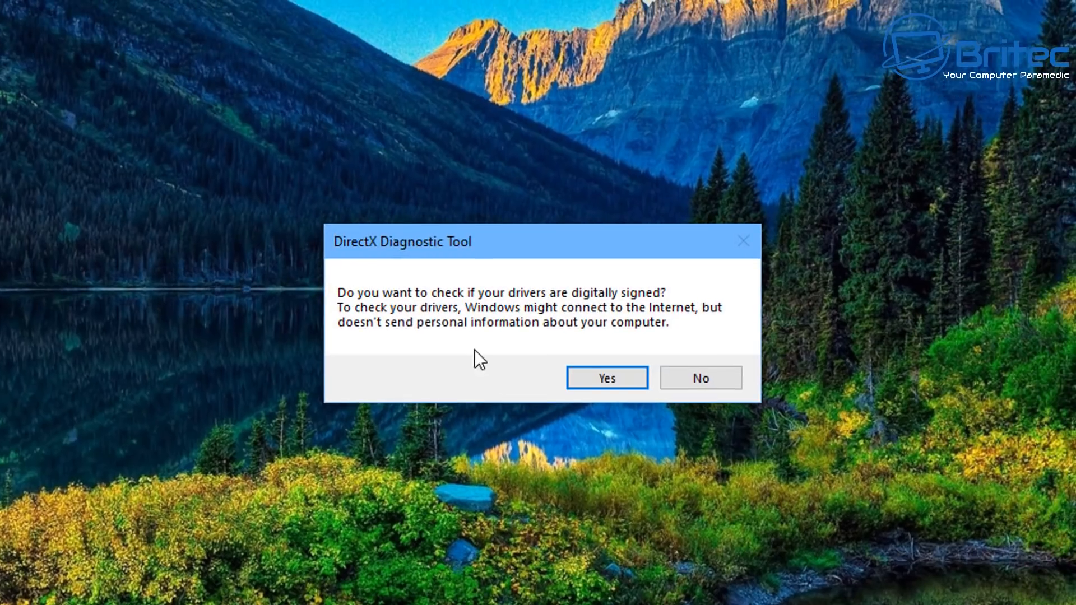
pyautogui.moveTo(580, 310)
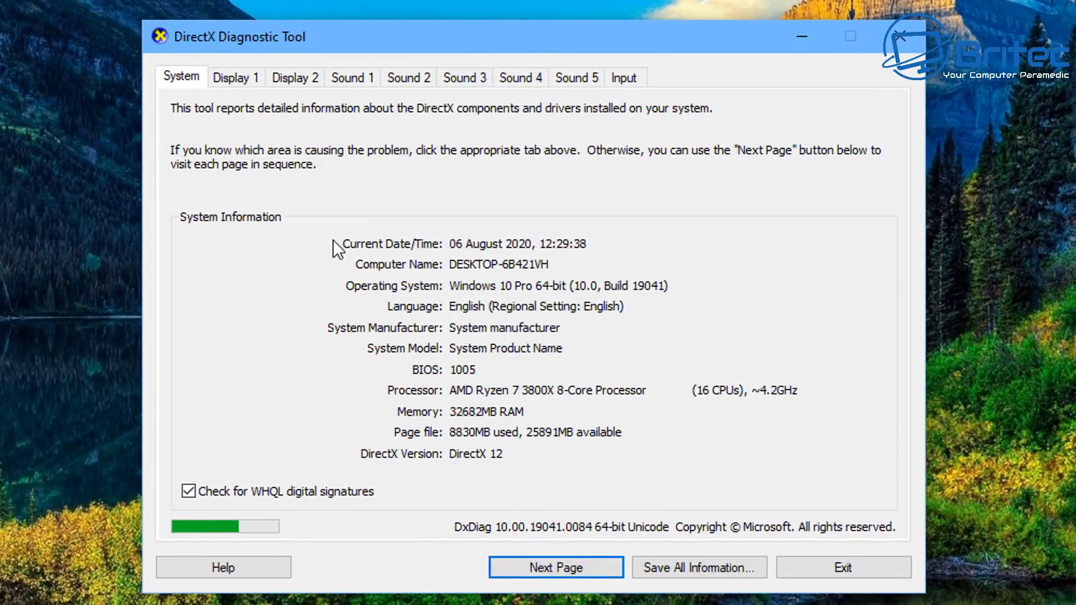
pyautogui.moveTo(426, 310)
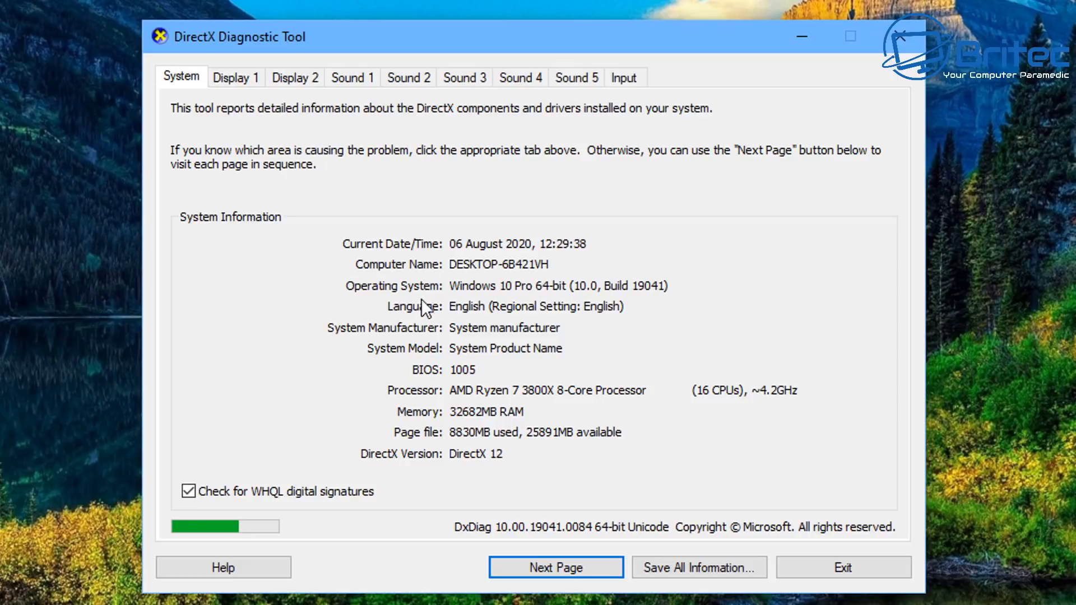
pyautogui.moveTo(368, 320)
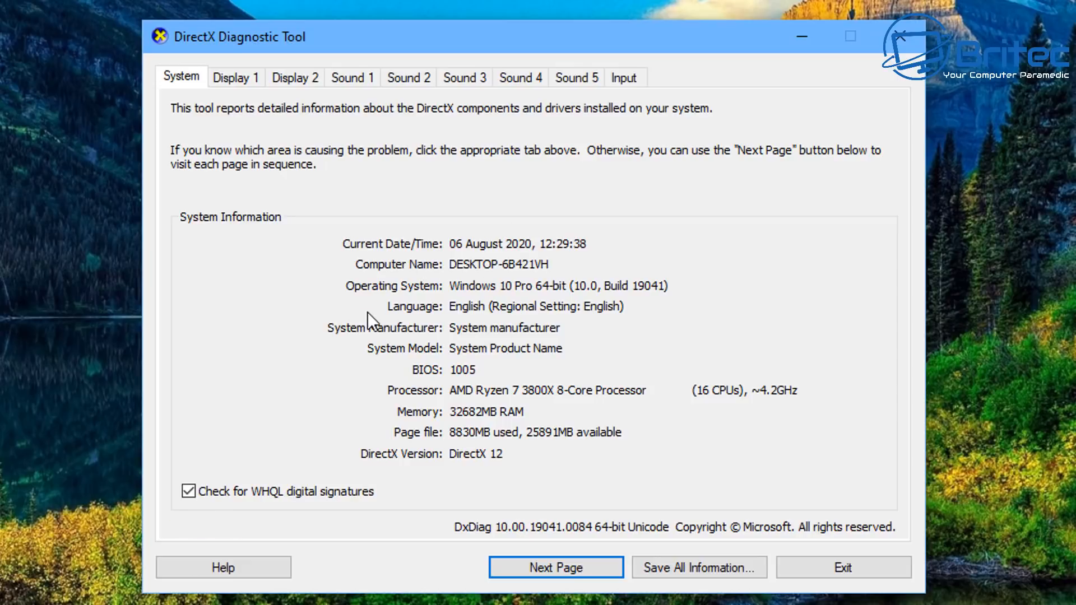
pyautogui.moveTo(683, 297)
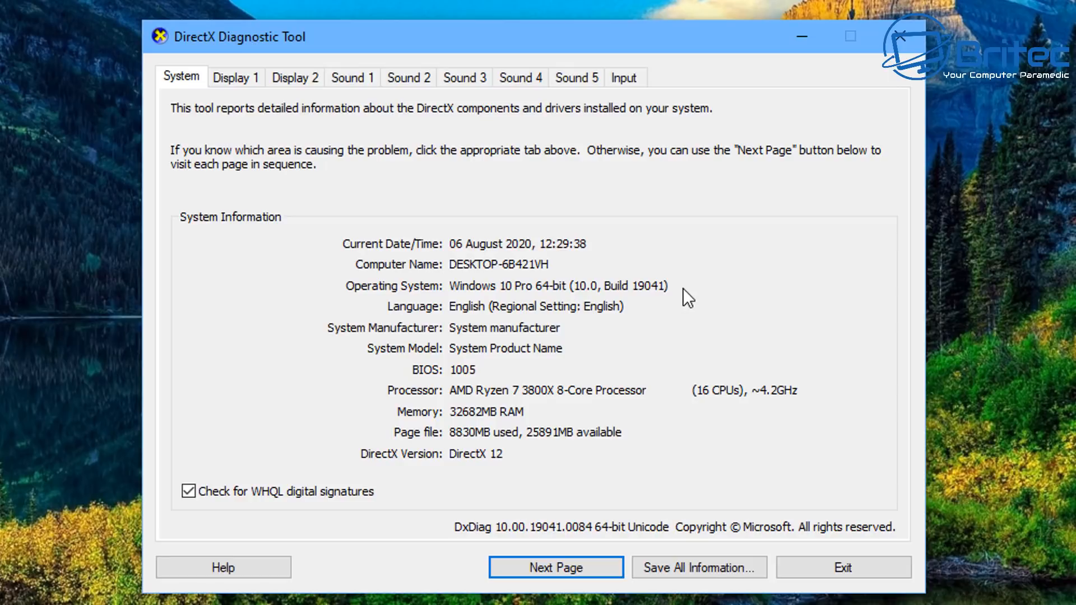
pyautogui.moveTo(522, 455)
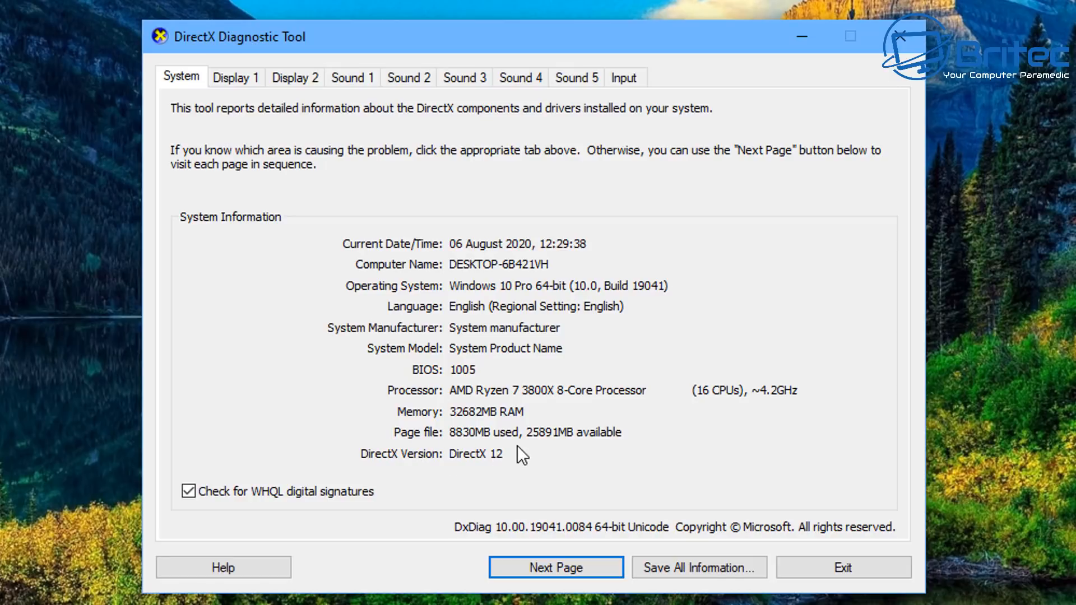
pyautogui.moveTo(240, 188)
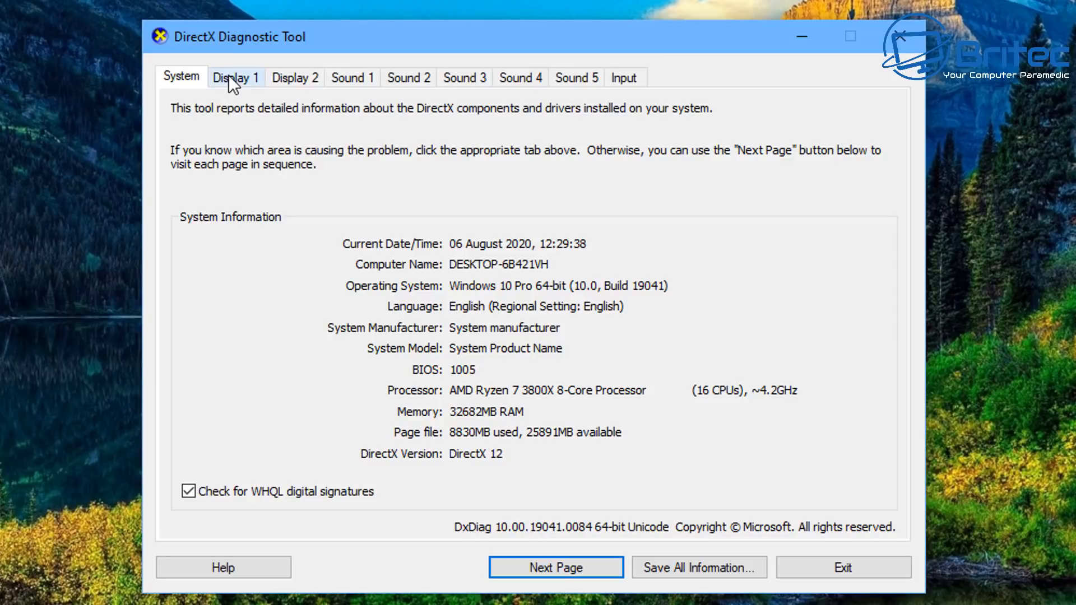
# Step: View the Display 1 and Display 2 pages, showing GTX 1660 SUPER with driver 26.21.14.4575
pyautogui.click(236, 77)
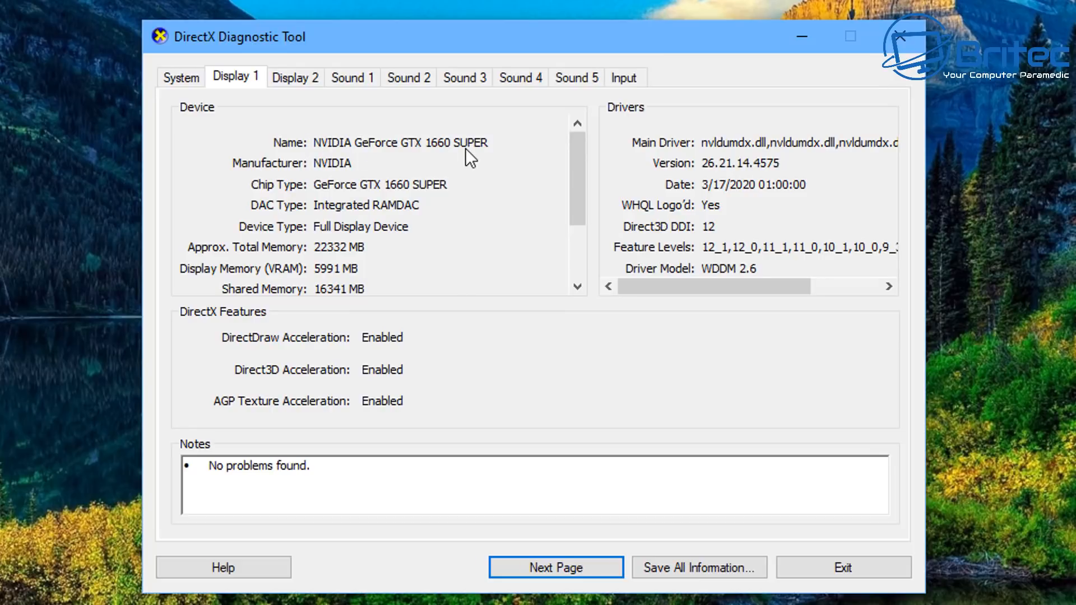
pyautogui.moveTo(268, 180)
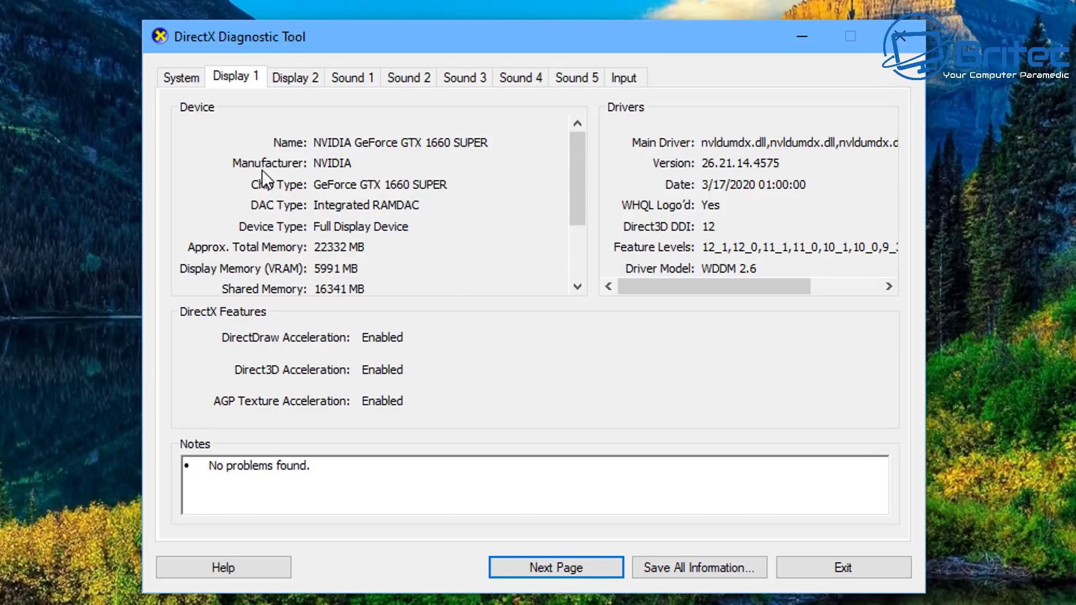
pyautogui.moveTo(341, 179)
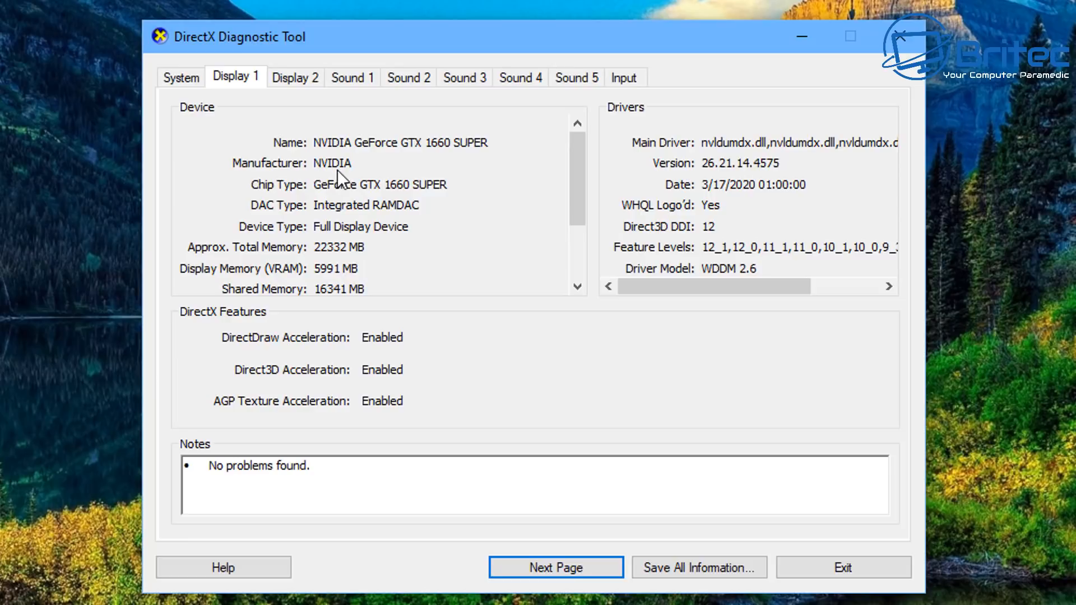
pyautogui.moveTo(435, 205)
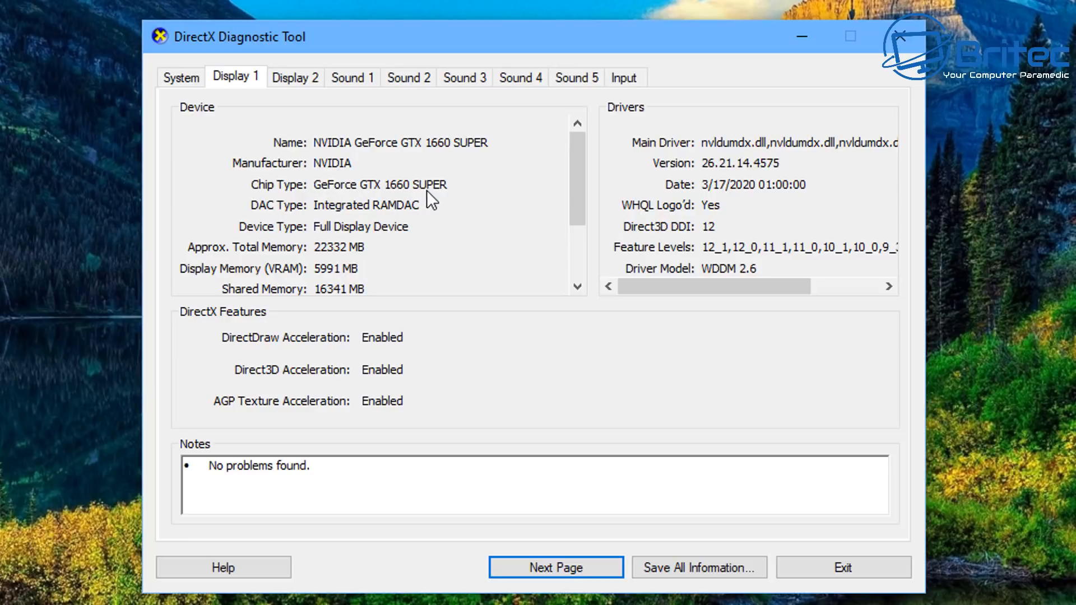
pyautogui.moveTo(389, 224)
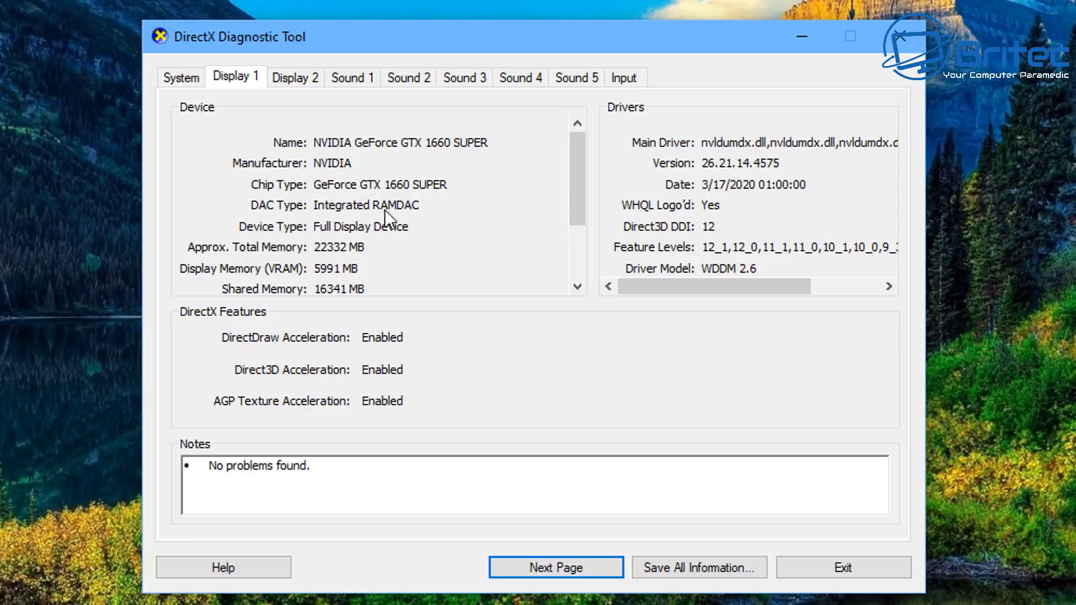
pyautogui.moveTo(204, 264)
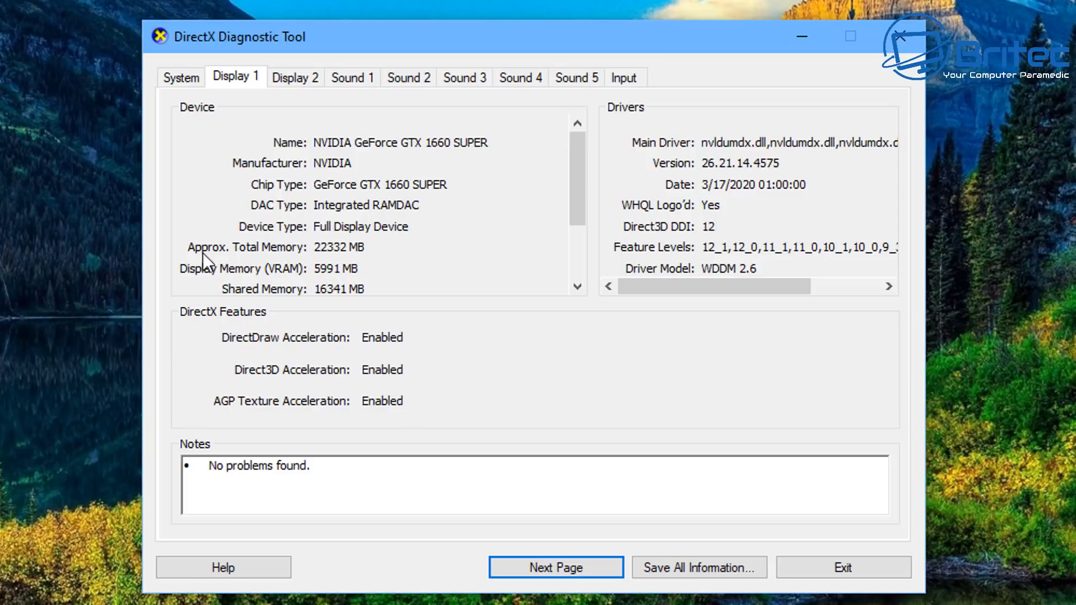
pyautogui.moveTo(286, 277)
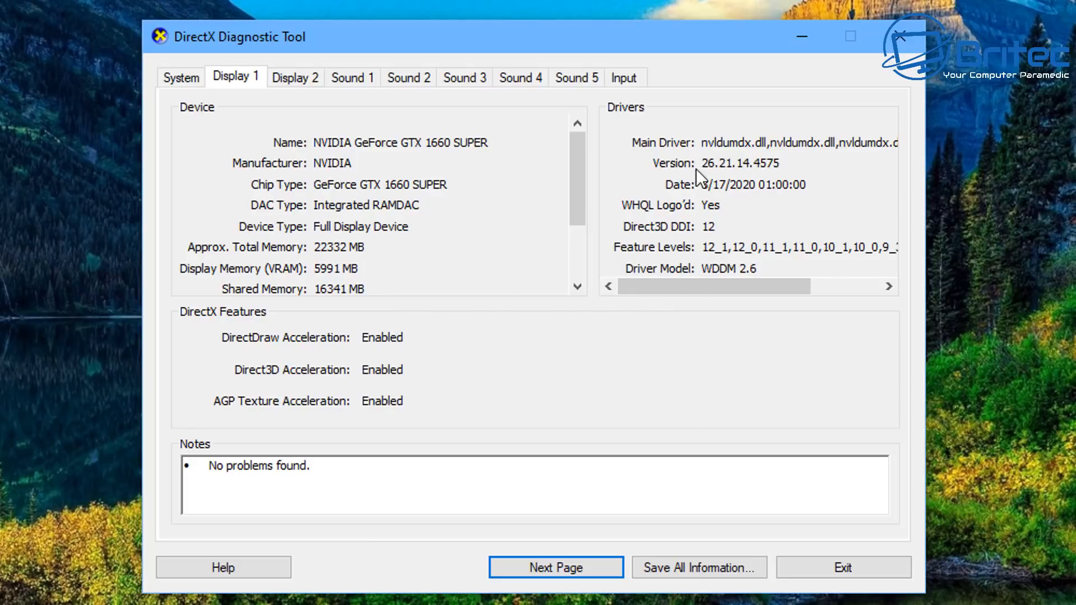
pyautogui.moveTo(692, 206)
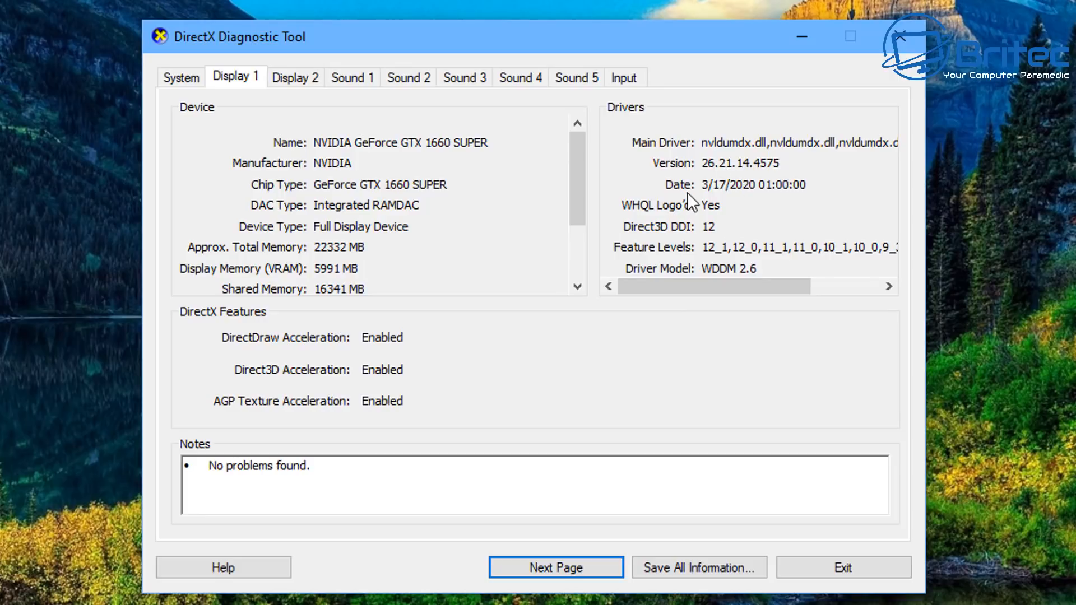
pyautogui.moveTo(787, 205)
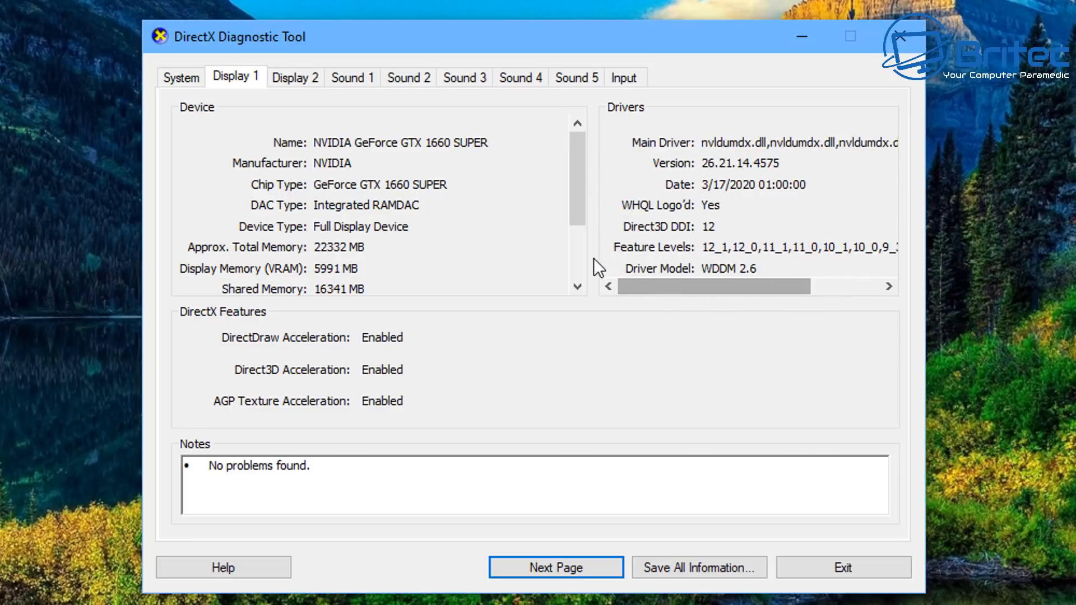
pyautogui.moveTo(293, 93)
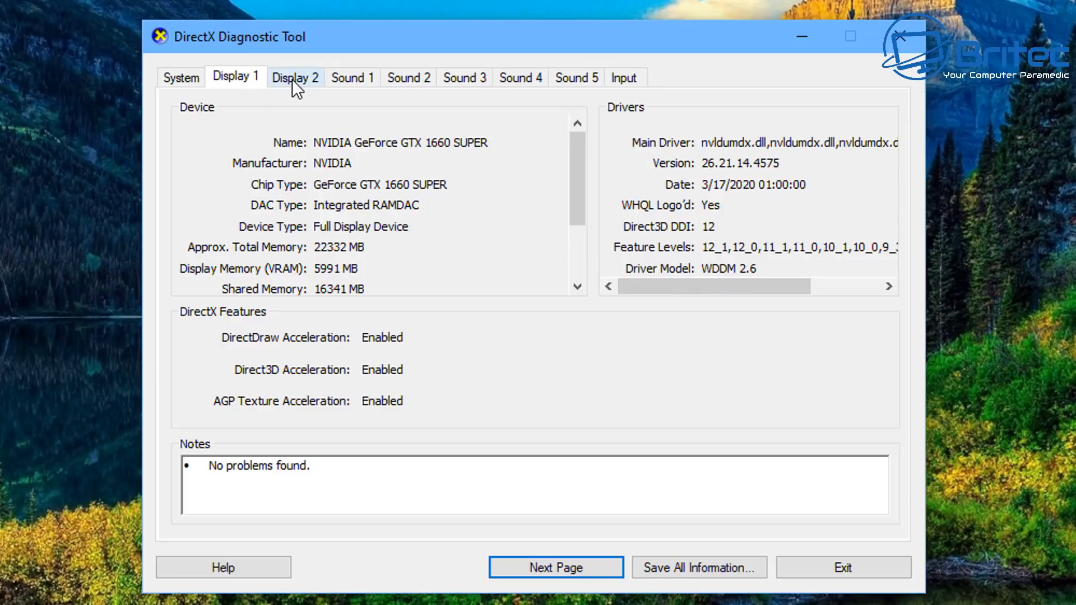
pyautogui.click(295, 77)
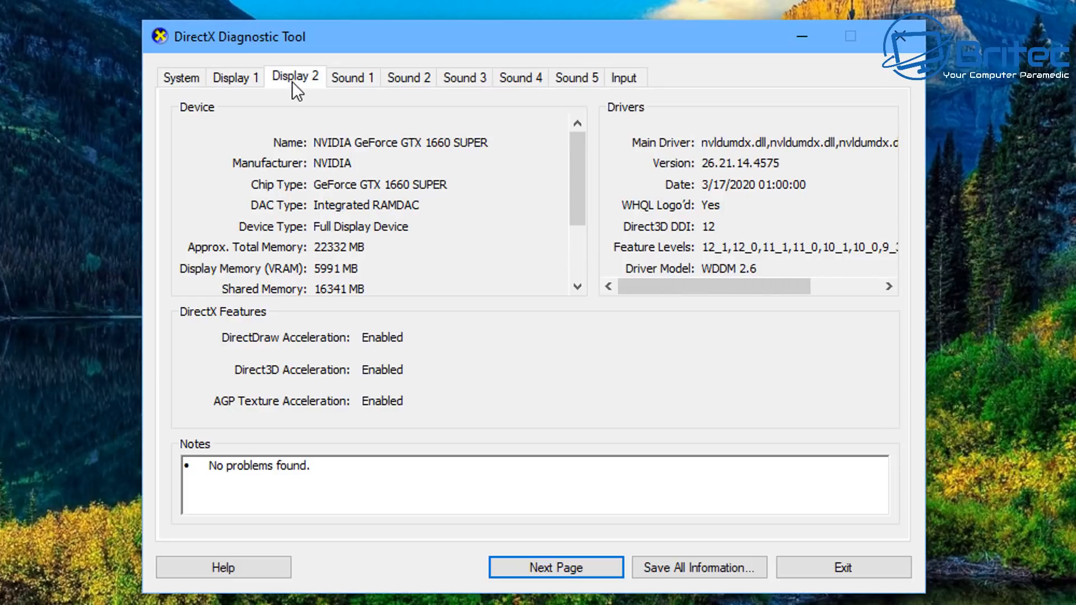
pyautogui.moveTo(777, 64)
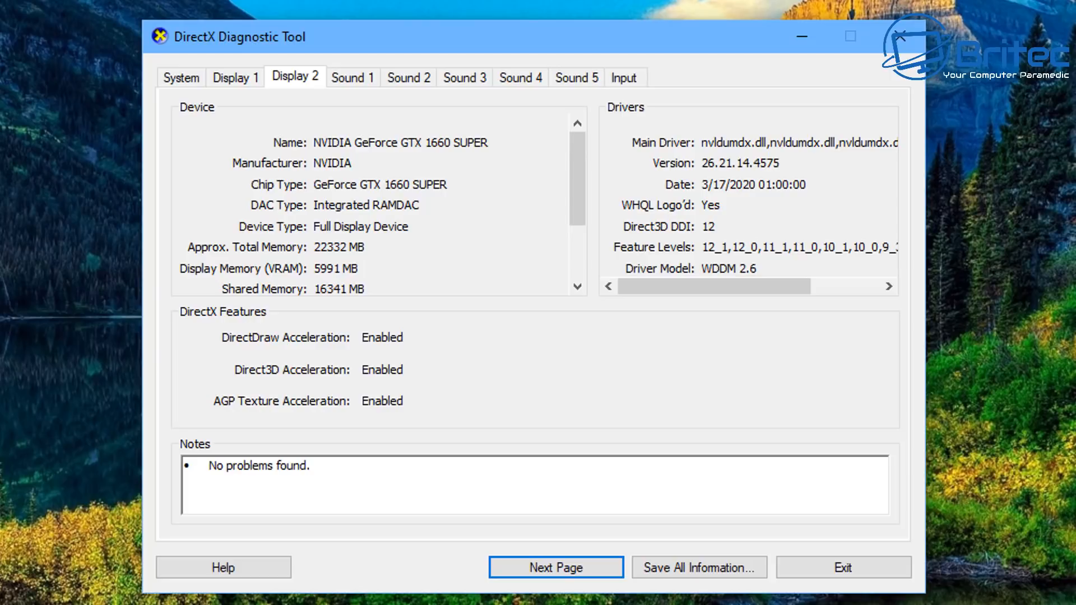
pyautogui.moveTo(897, 39)
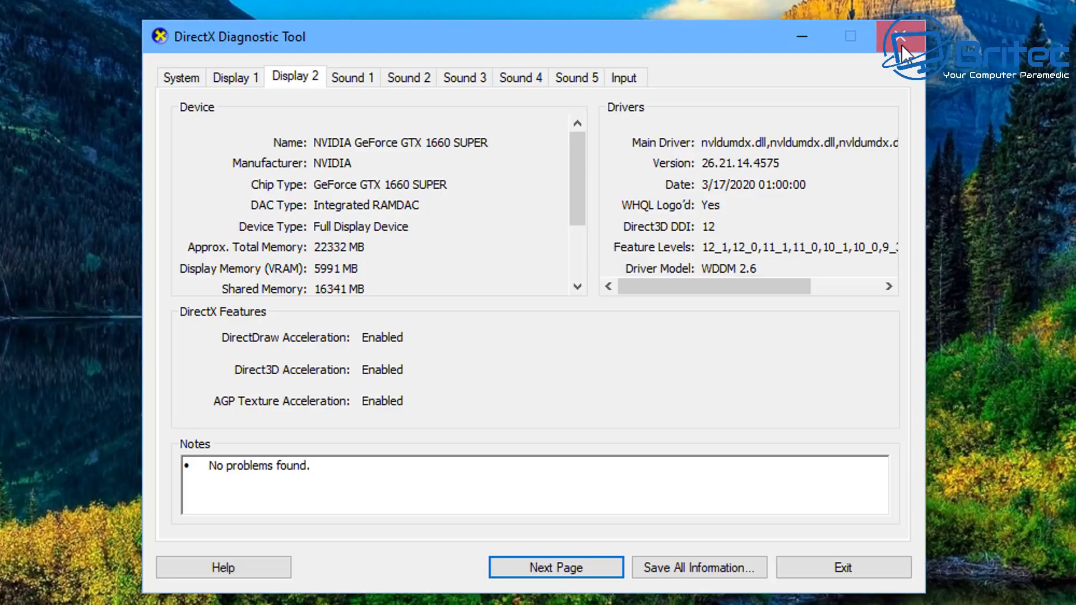
# Step: Close the DirectX Diagnostic Tool and search Windows for 'msinfo'
pyautogui.click(843, 567)
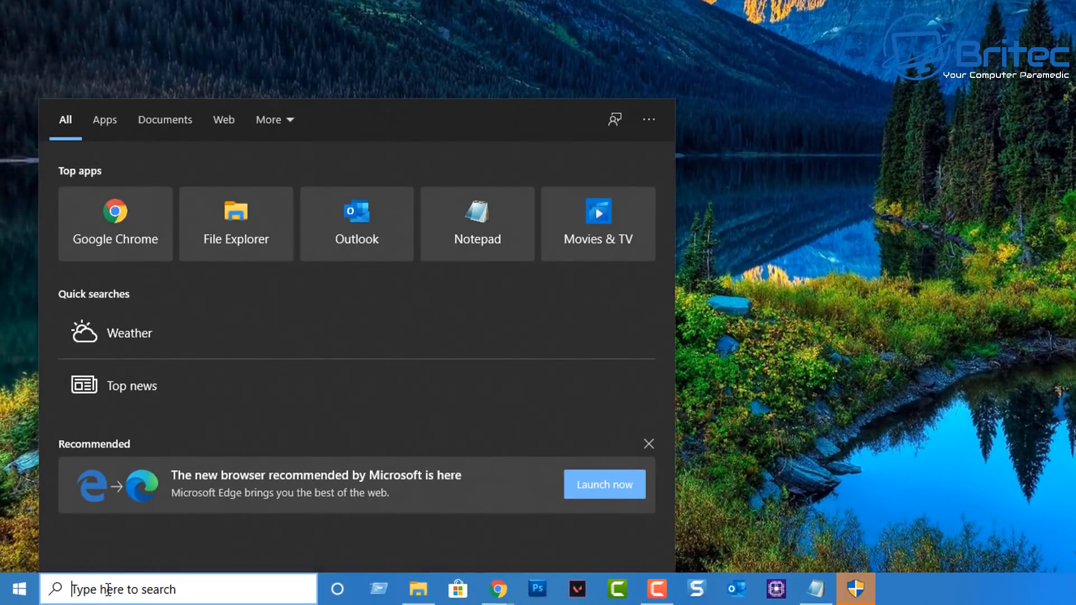
pyautogui.write('msinfo')
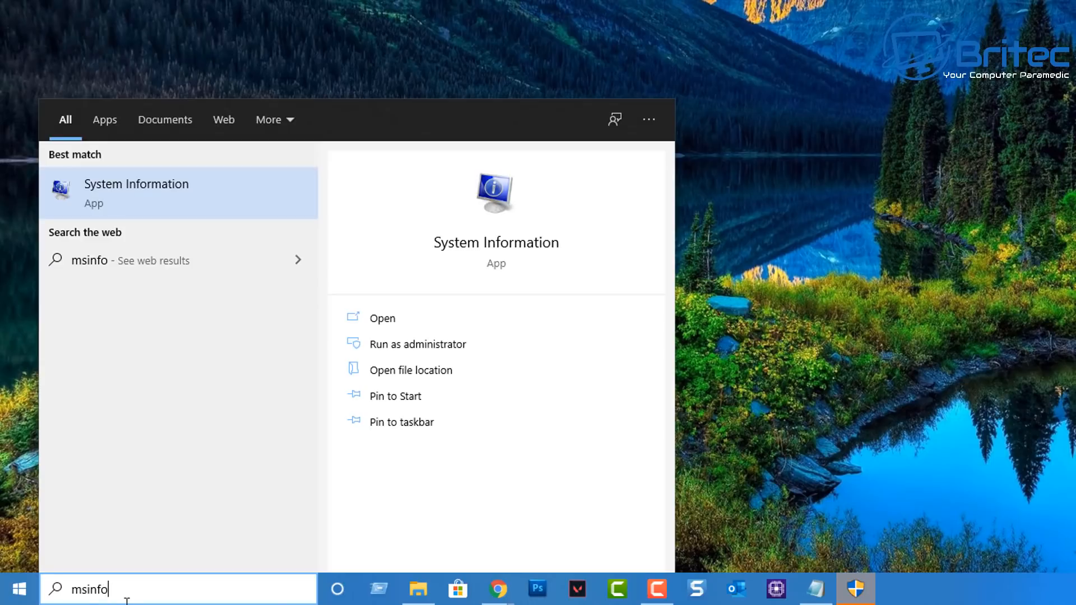
pyautogui.moveTo(398, 360)
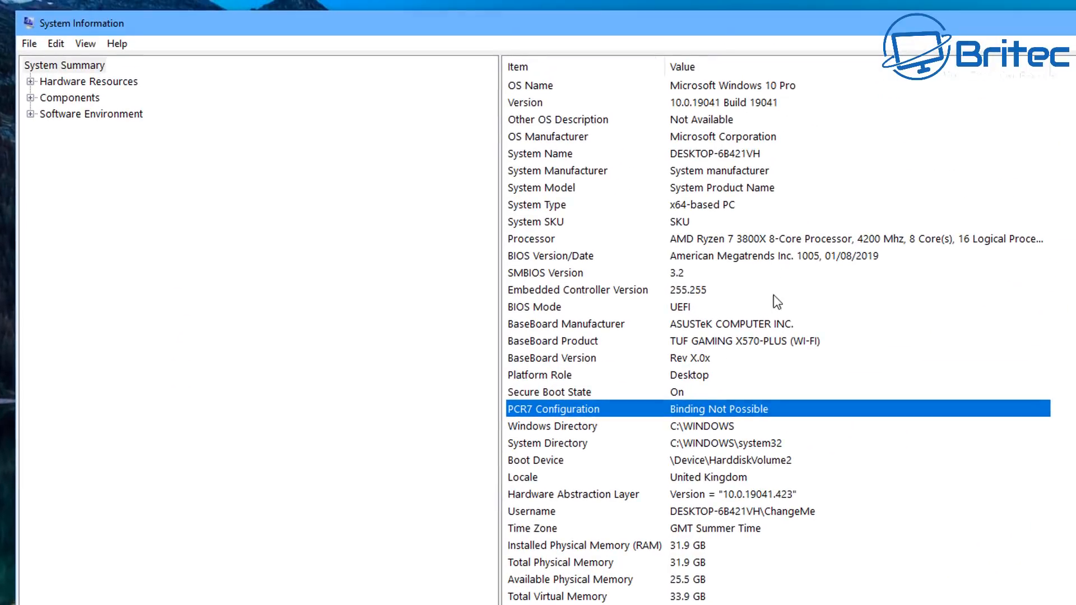
pyautogui.moveTo(308, 168)
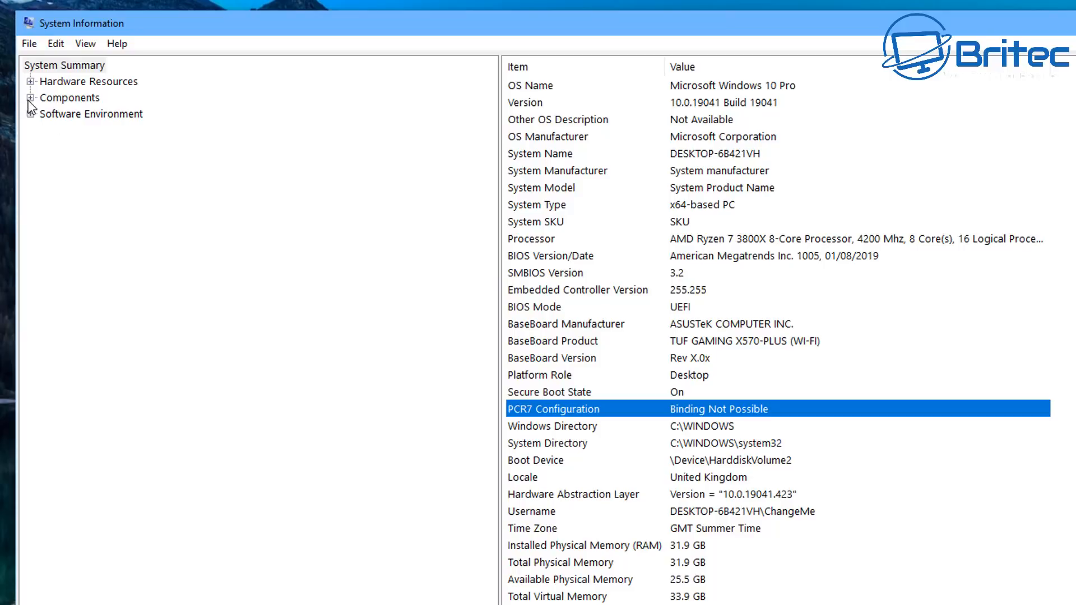
# Step: Expand the Components category in System Information's left tree
pyautogui.click(32, 98)
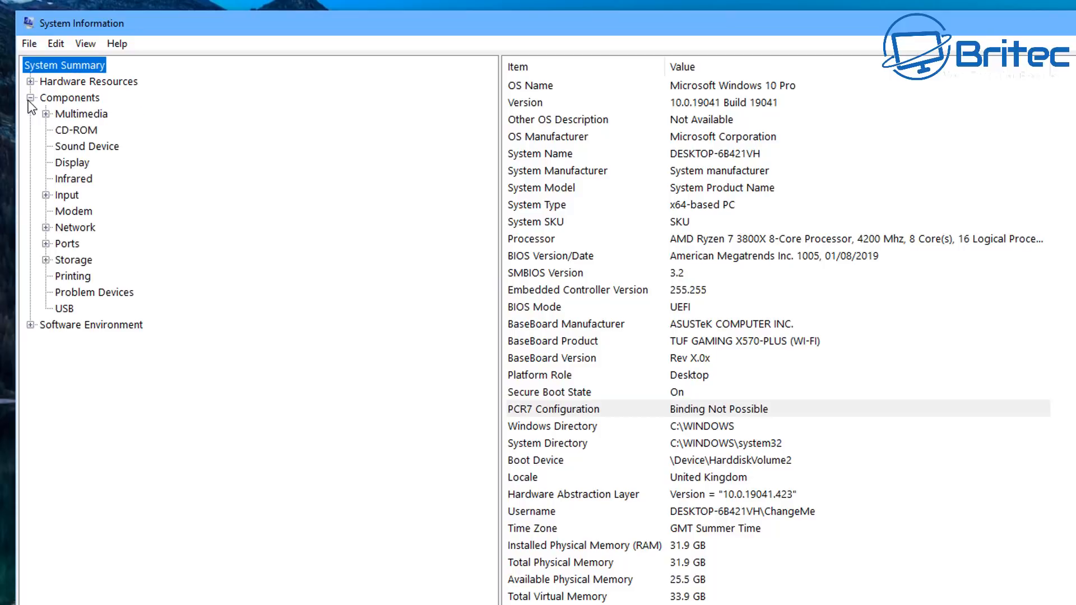
# Step: Show the Display page: GTX 1660 SUPER, driver 26.21.14.4575, 1920 x 1080
pyautogui.click(71, 163)
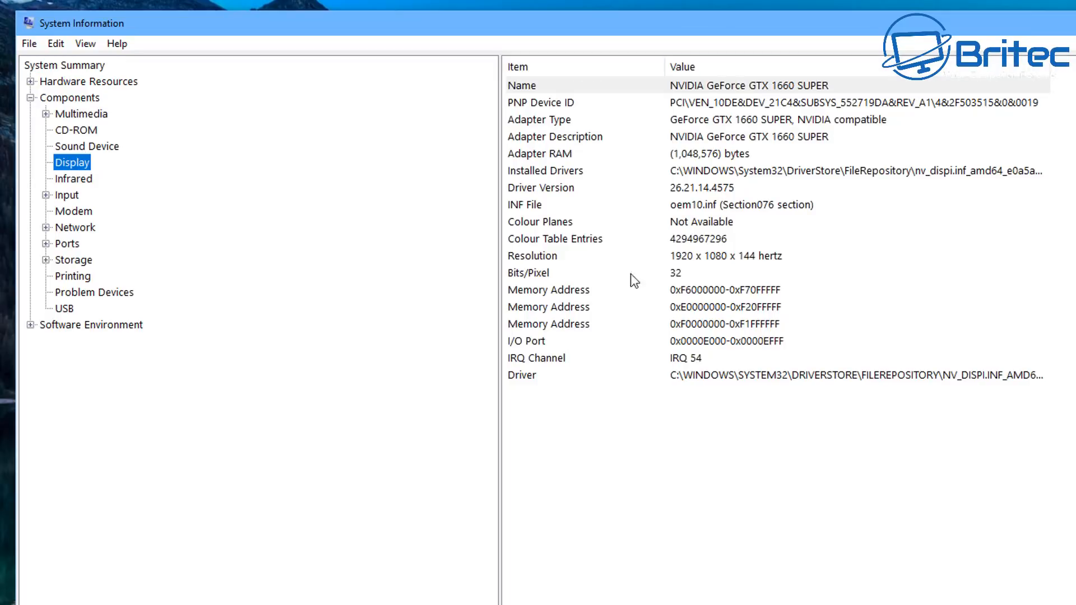
pyautogui.moveTo(702, 124)
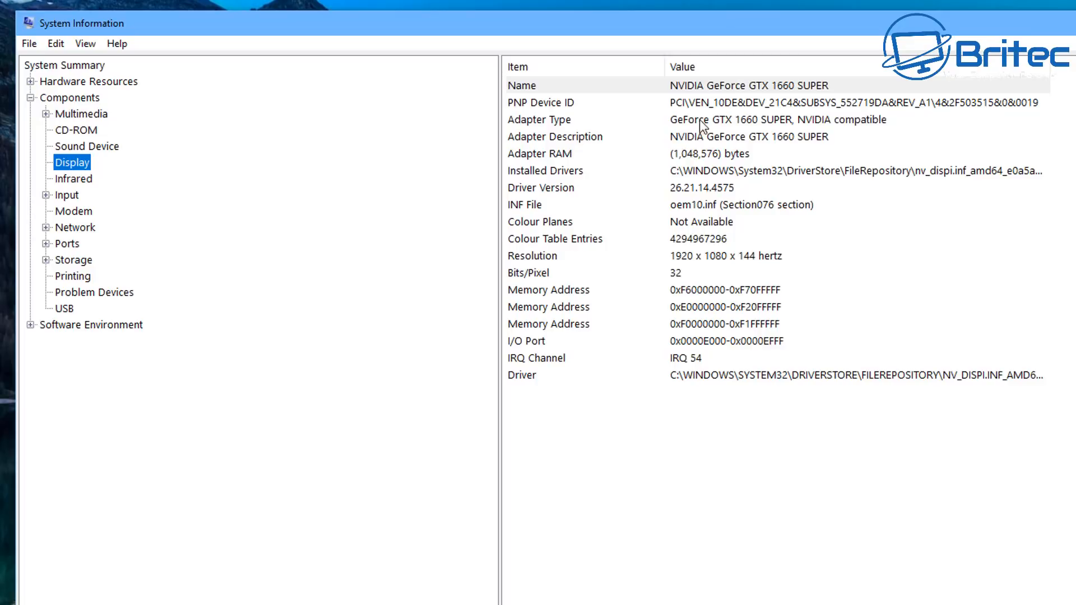
pyautogui.moveTo(723, 83)
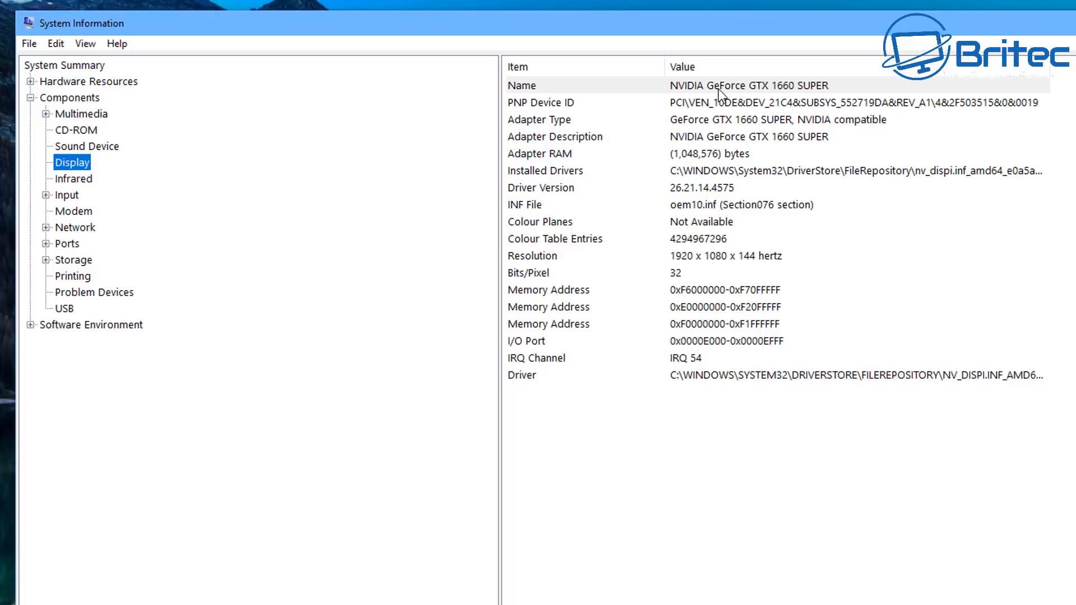
pyautogui.moveTo(708, 112)
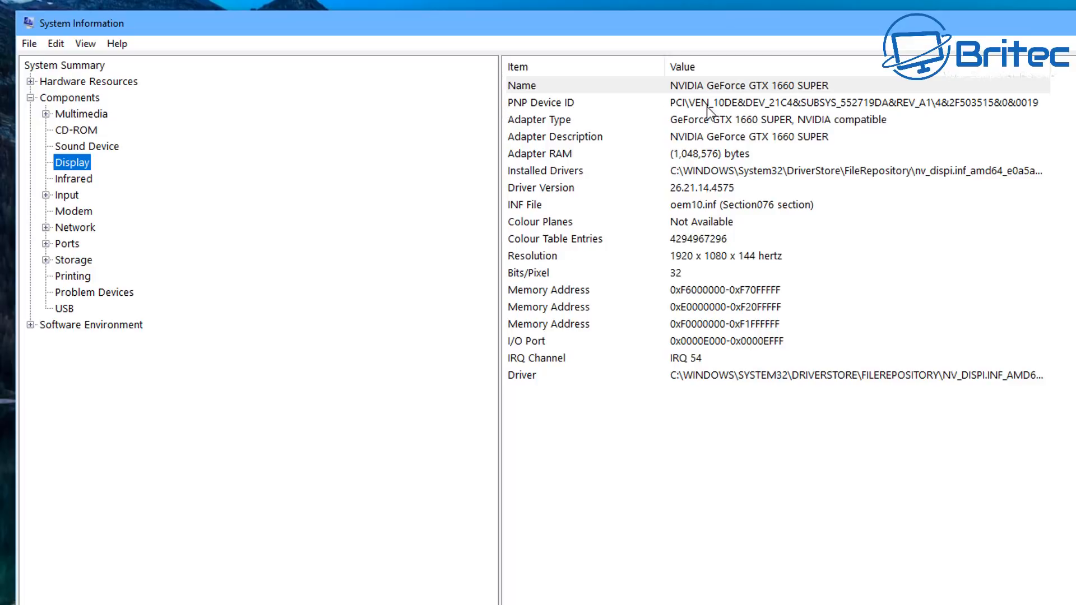
pyautogui.moveTo(549, 128)
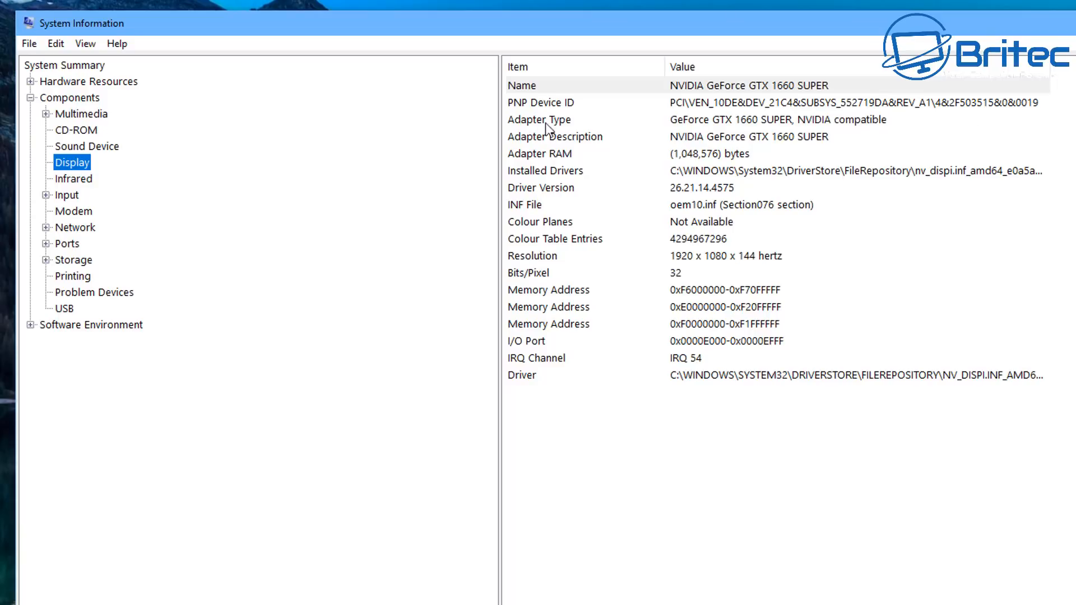
pyautogui.moveTo(859, 130)
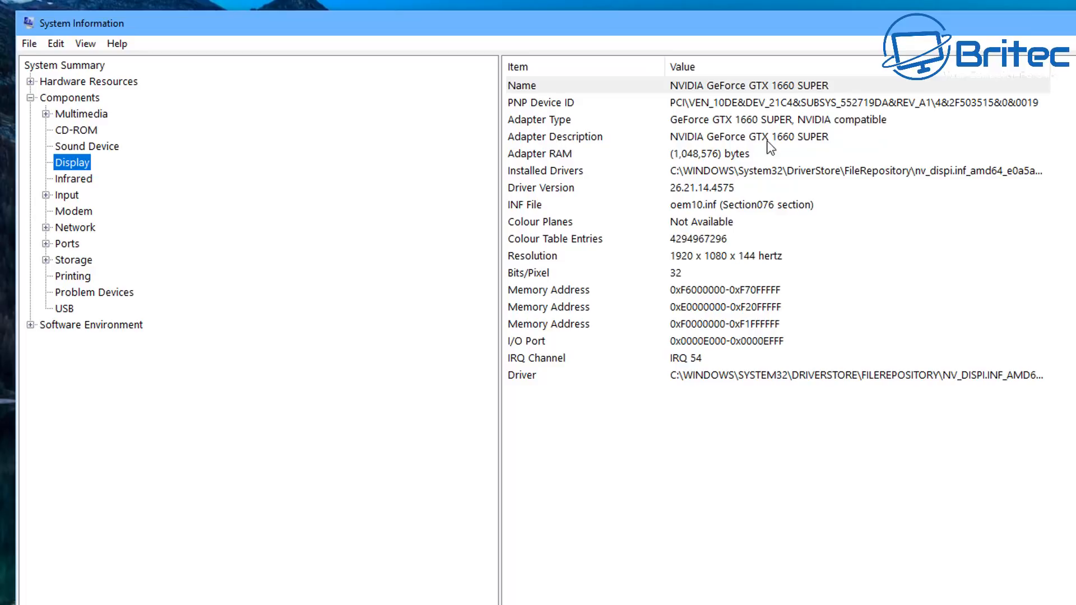
pyautogui.moveTo(535, 175)
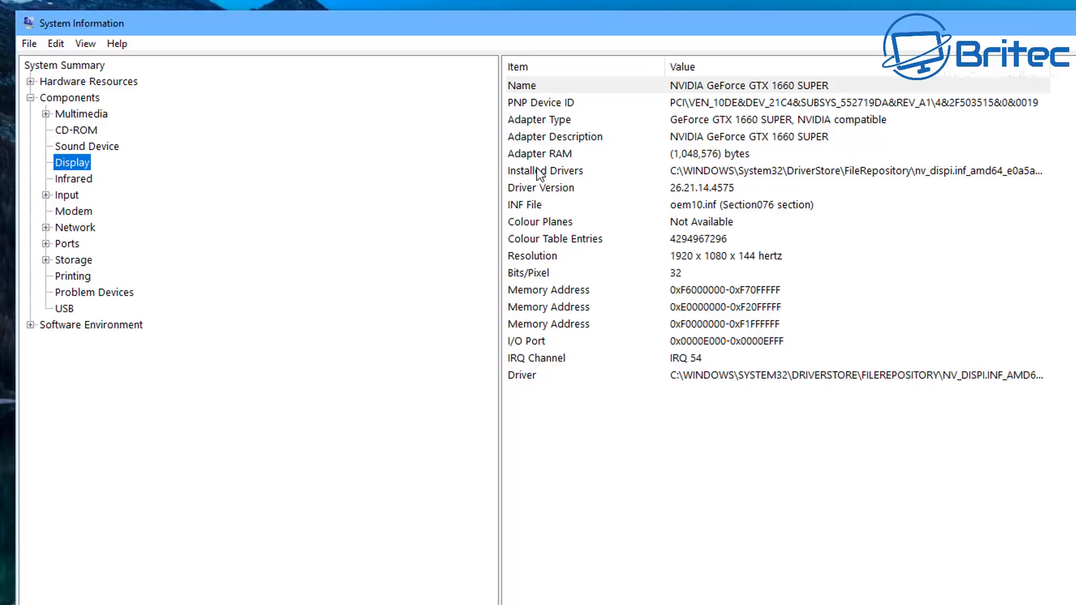
pyautogui.moveTo(527, 196)
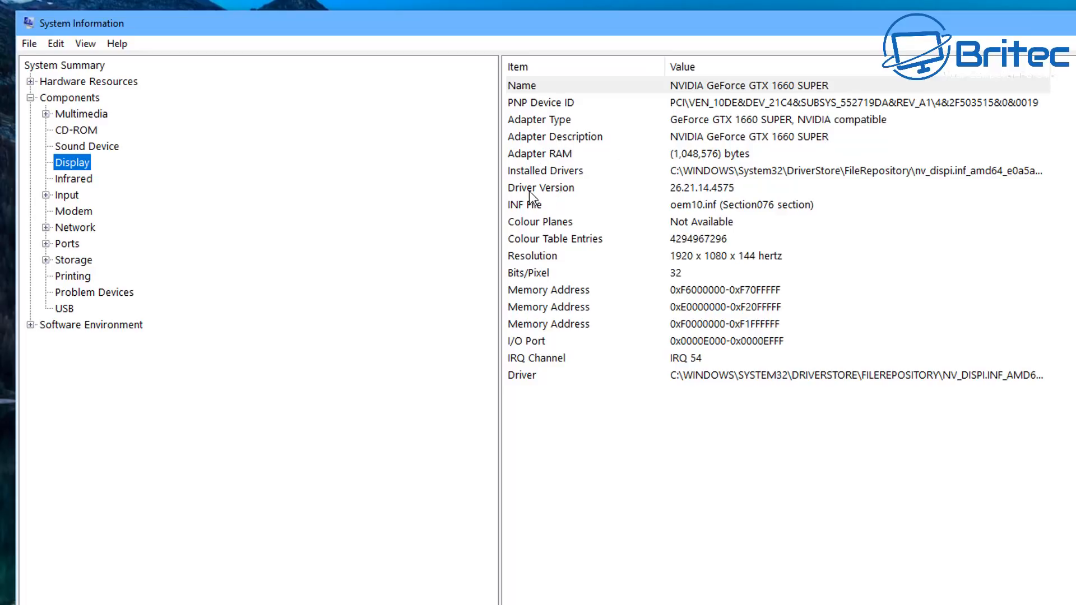
pyautogui.moveTo(551, 264)
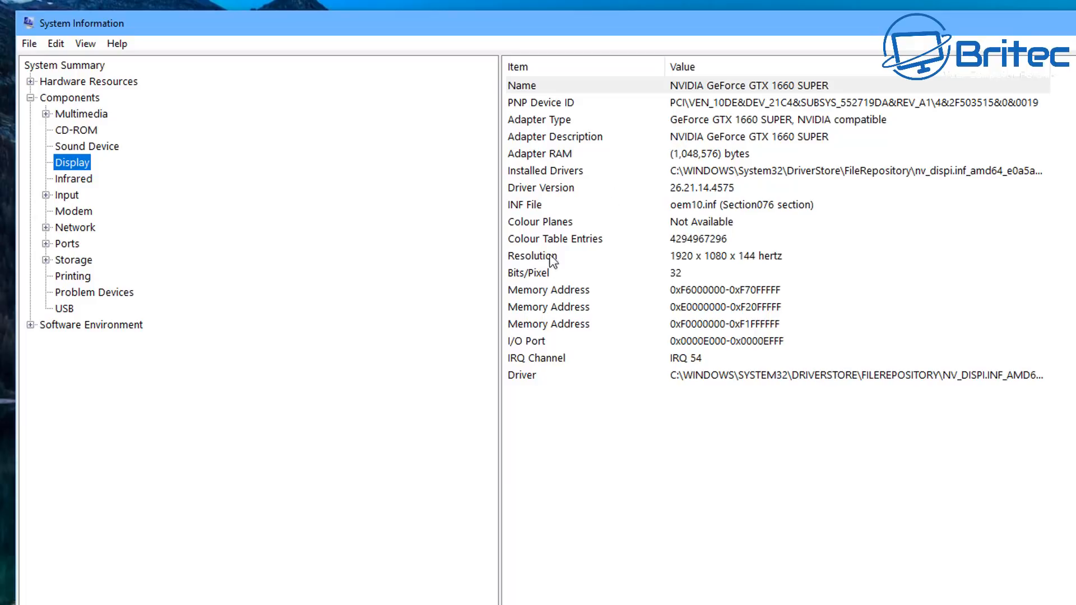
pyautogui.moveTo(578, 298)
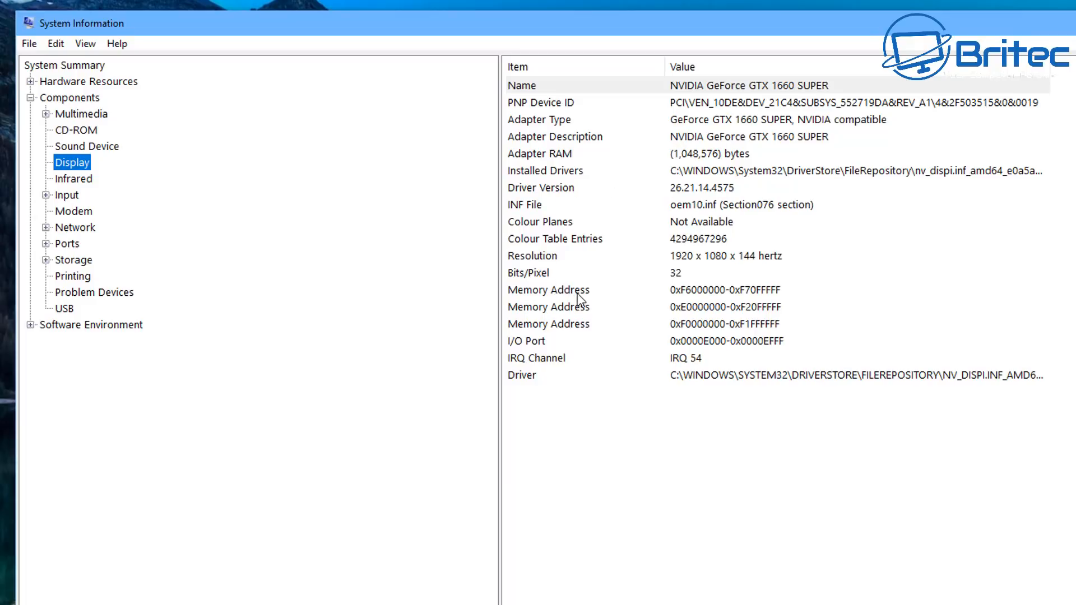
pyautogui.moveTo(744, 265)
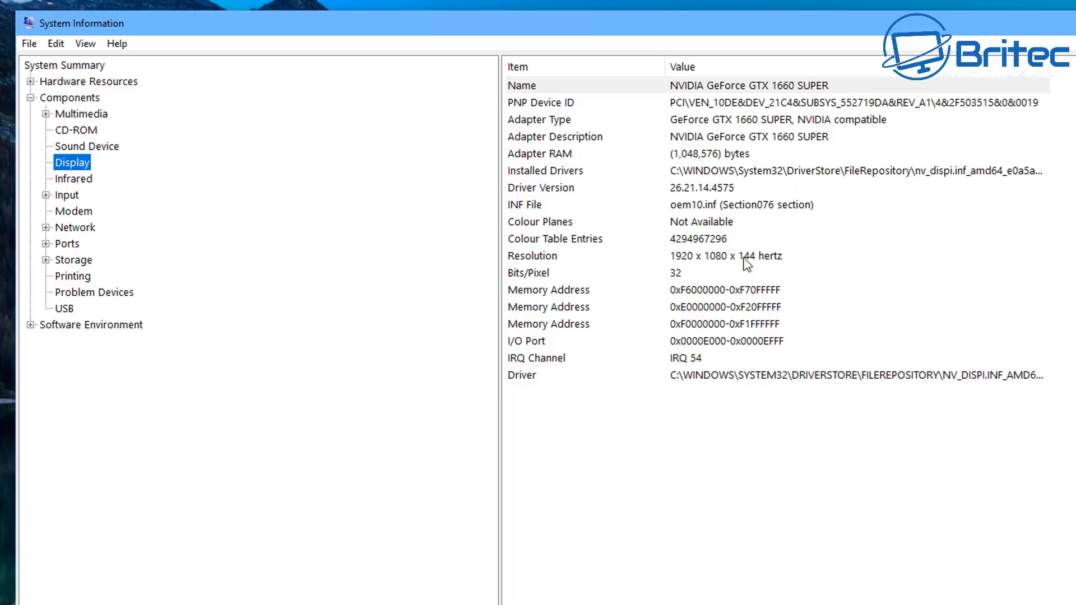
pyautogui.moveTo(768, 265)
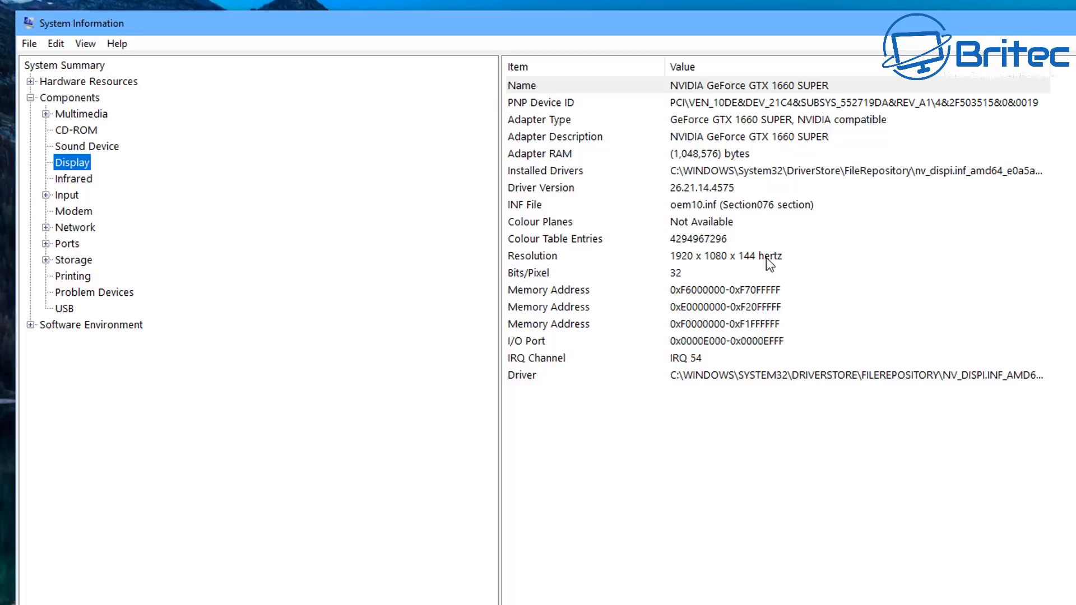
pyautogui.moveTo(679, 372)
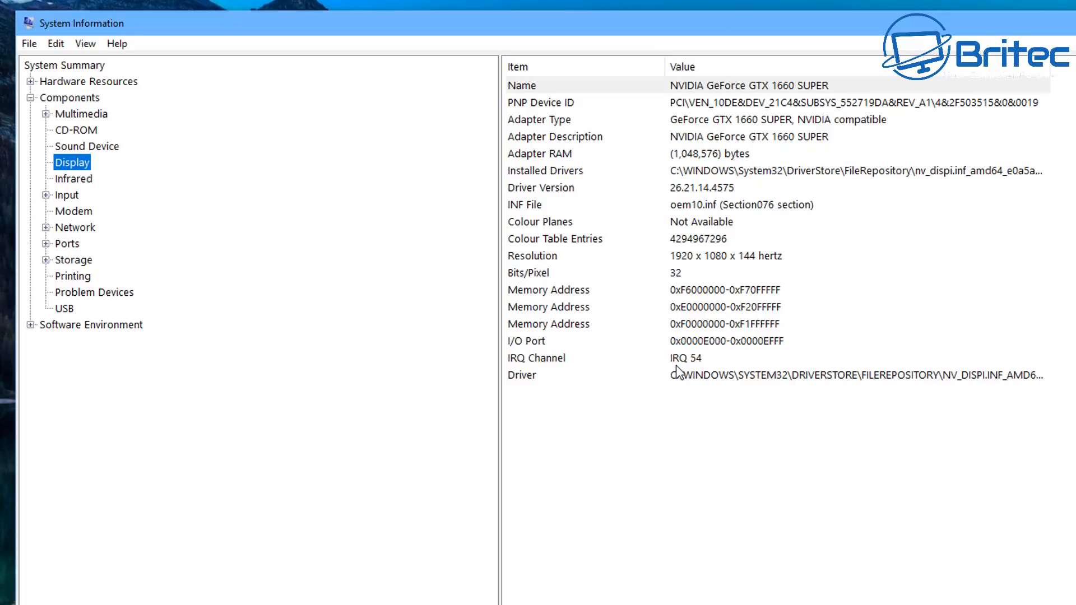
pyautogui.moveTo(906, 267)
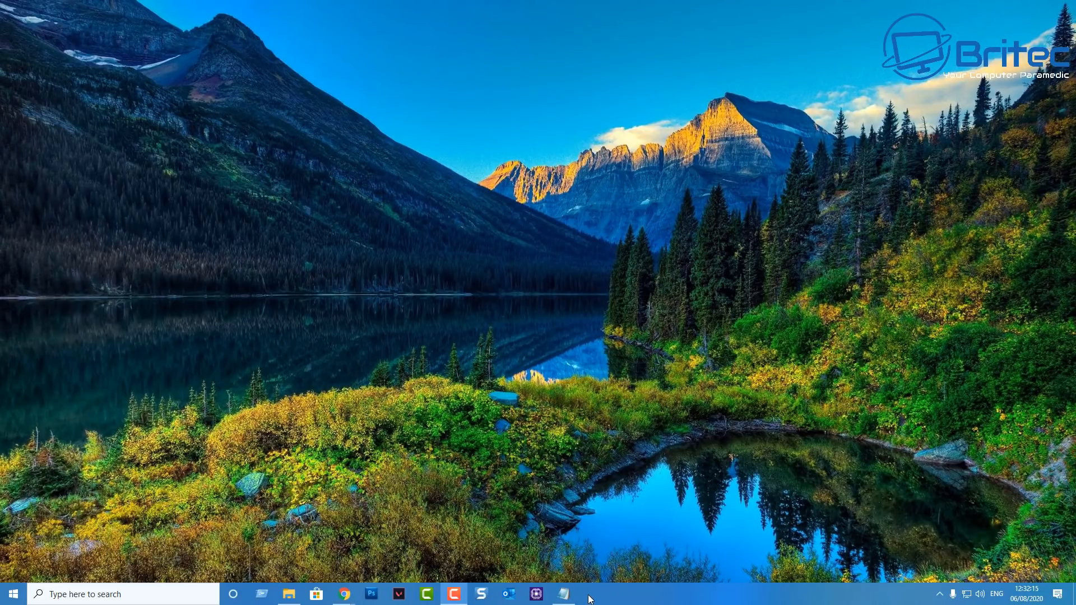
# Step: Check GPU 0 performance in Task Manager (16–18% utilisation, 37 °C), then close it
pyautogui.click(564, 594)
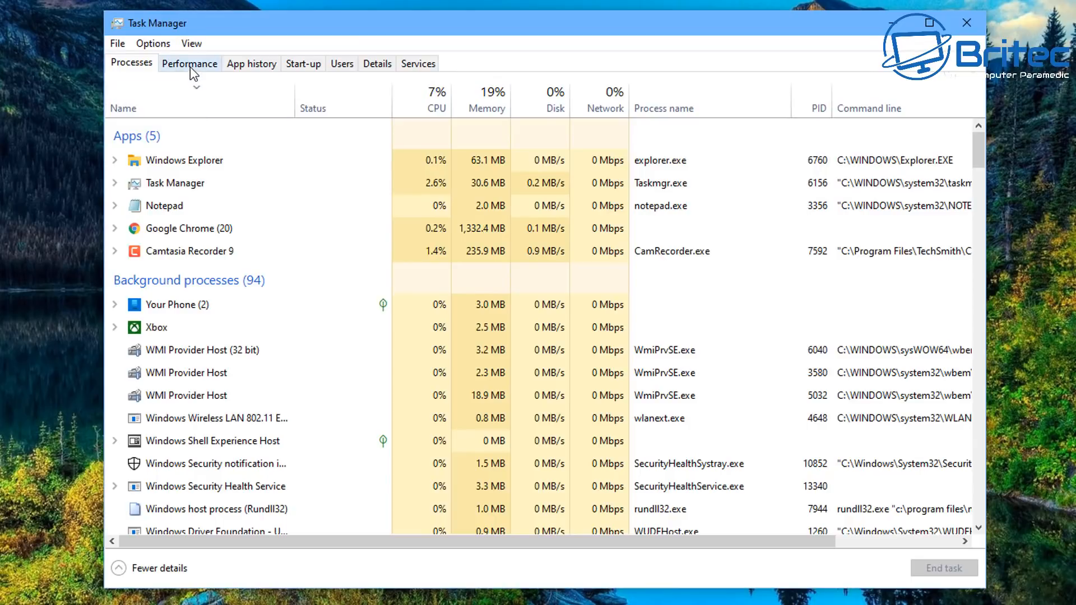
pyautogui.click(190, 63)
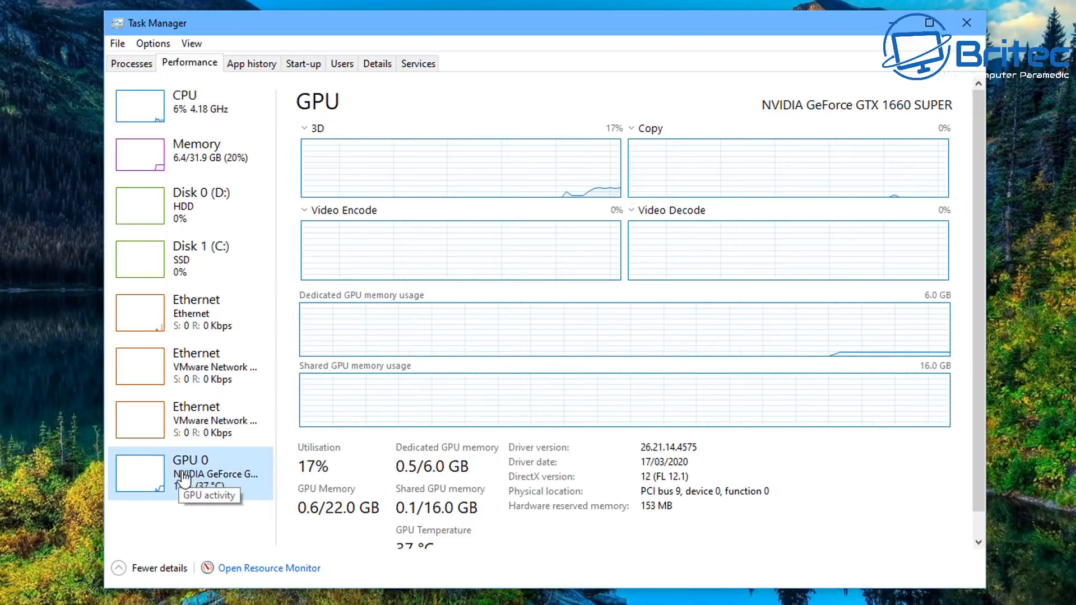
pyautogui.moveTo(435, 165)
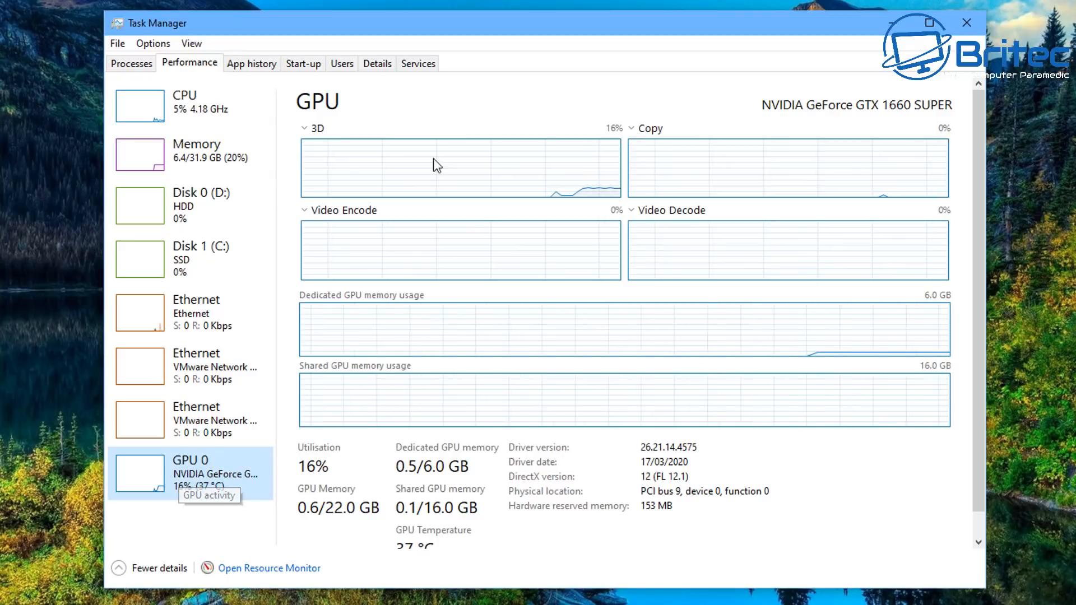
pyautogui.moveTo(950, 111)
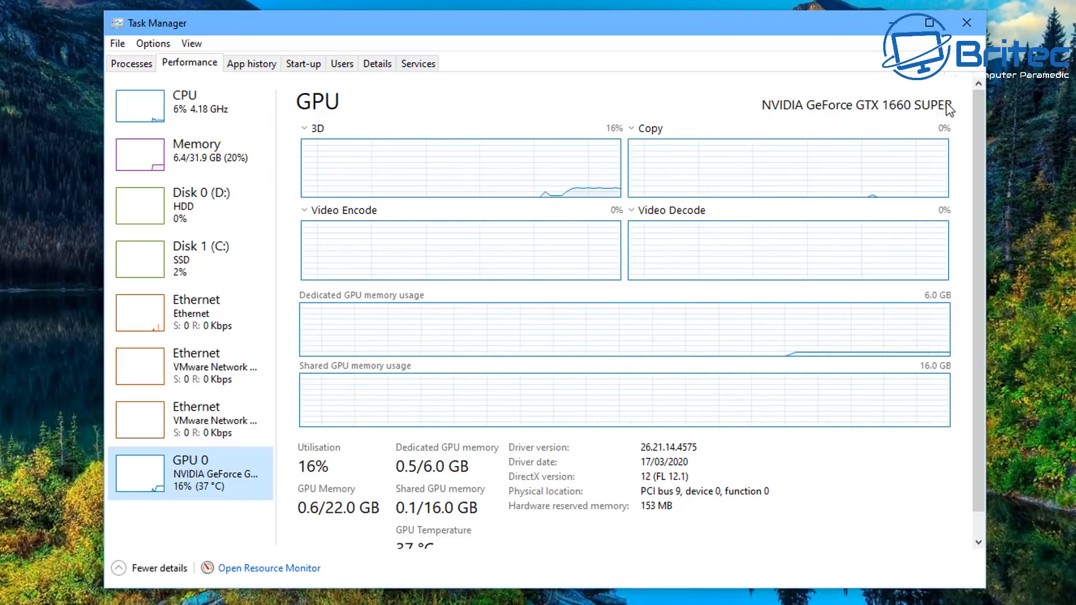
pyautogui.moveTo(722, 306)
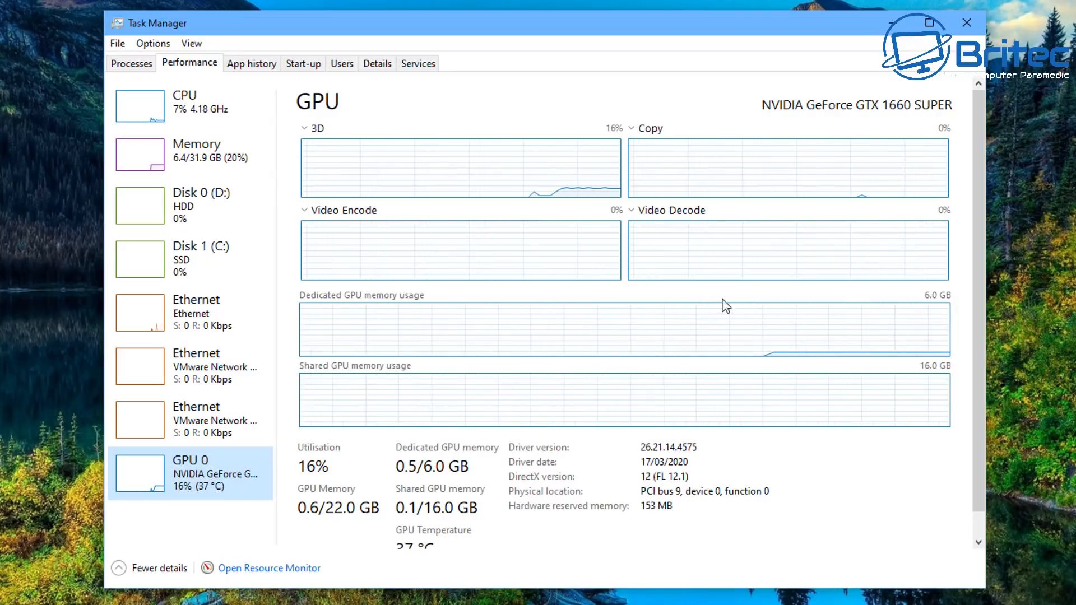
pyautogui.moveTo(327, 477)
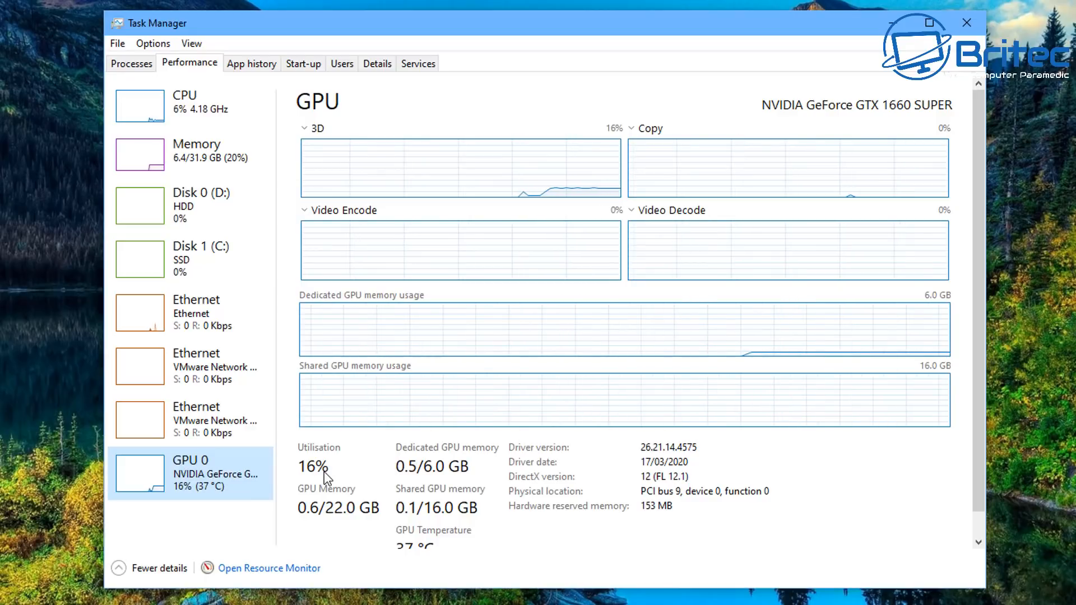
pyautogui.moveTo(376, 527)
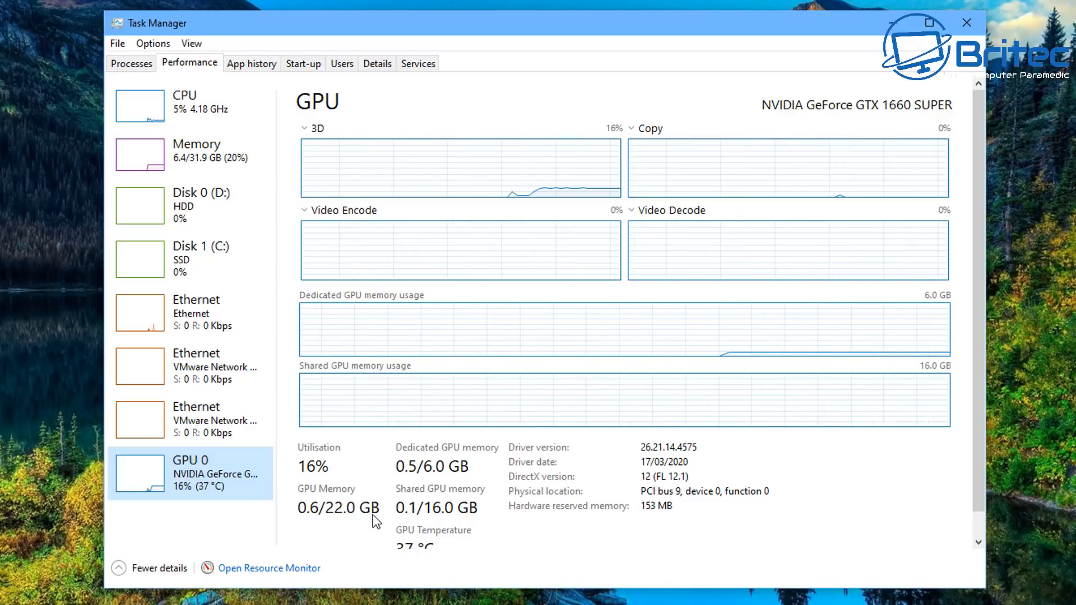
pyautogui.moveTo(658, 455)
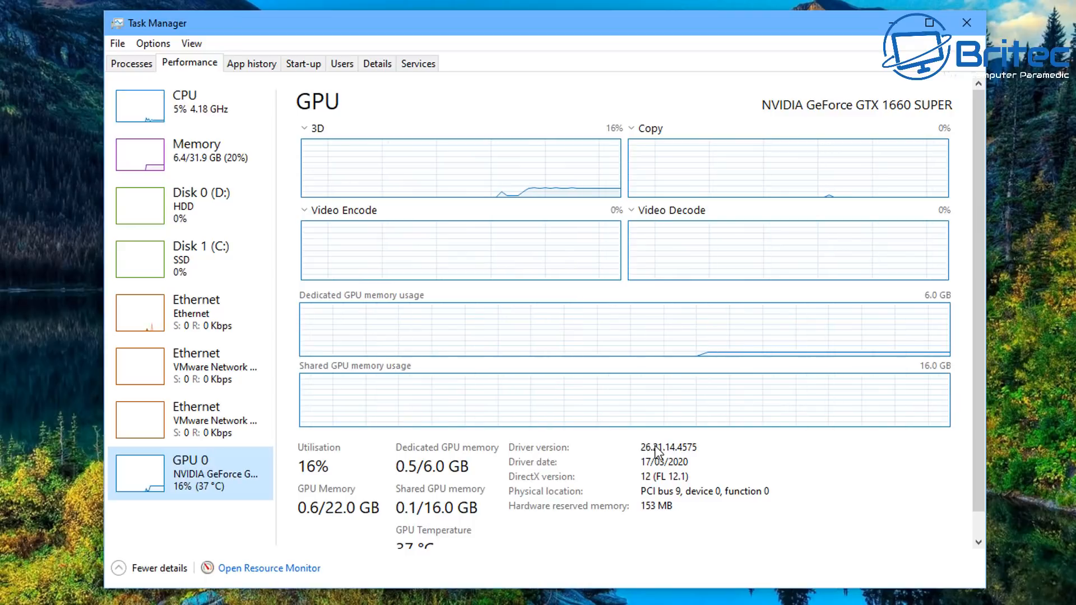
pyautogui.moveTo(662, 474)
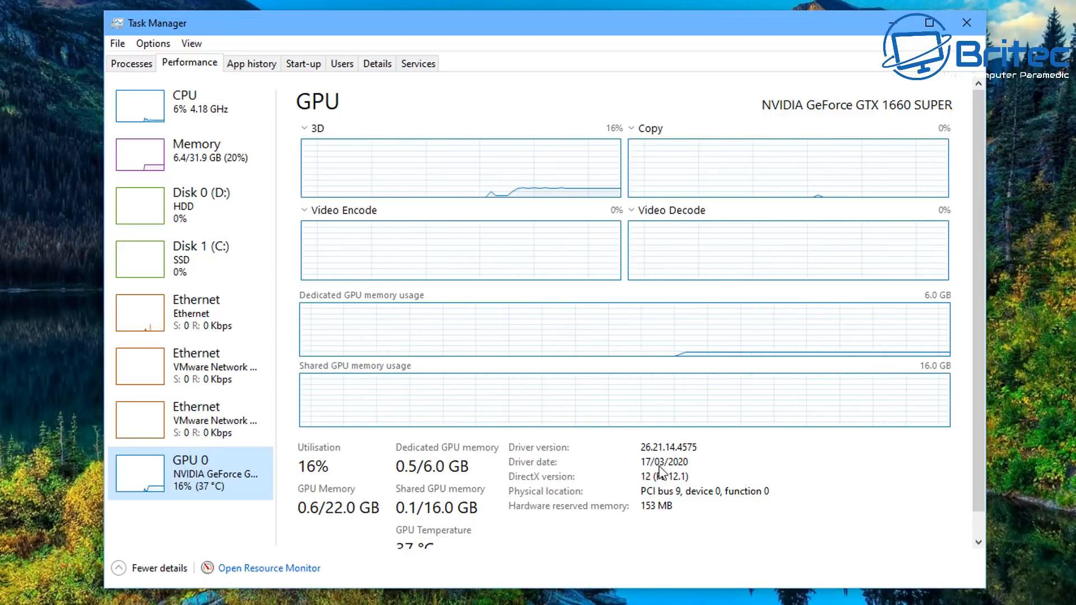
pyautogui.moveTo(654, 501)
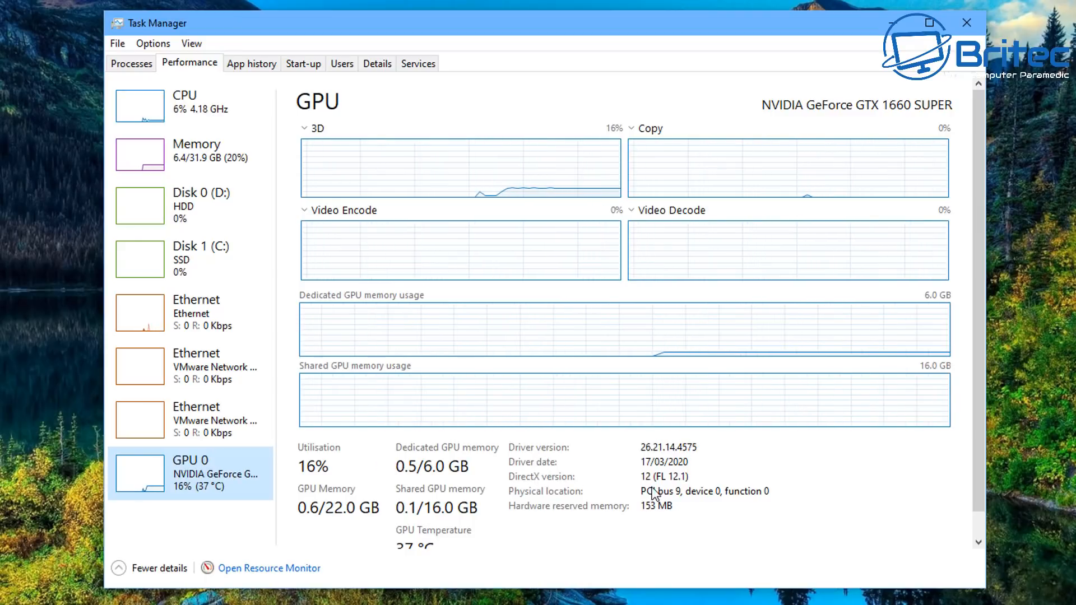
pyautogui.moveTo(587, 454)
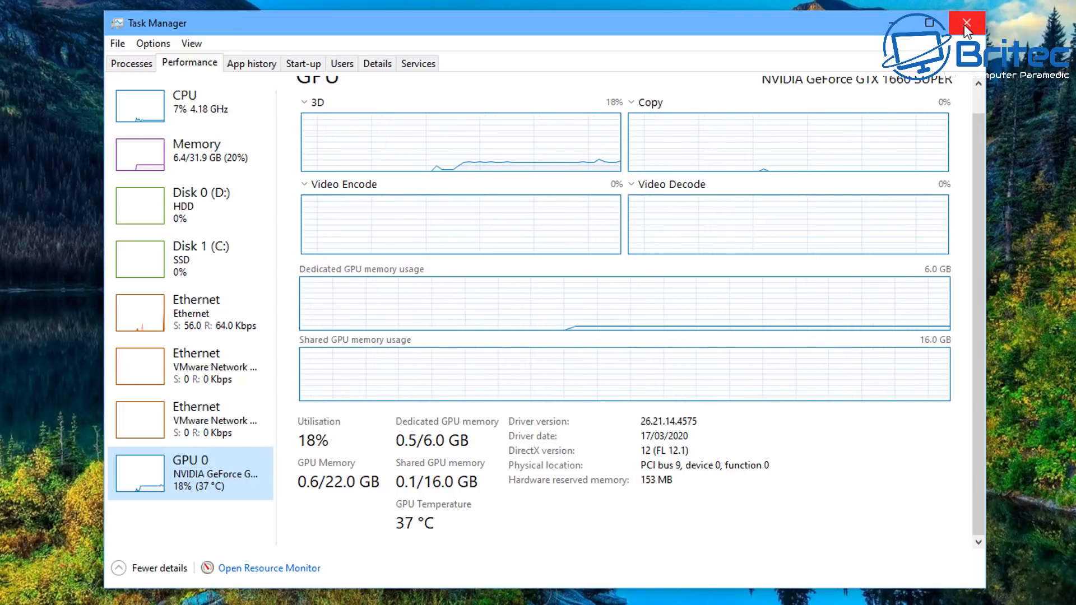
pyautogui.click(967, 21)
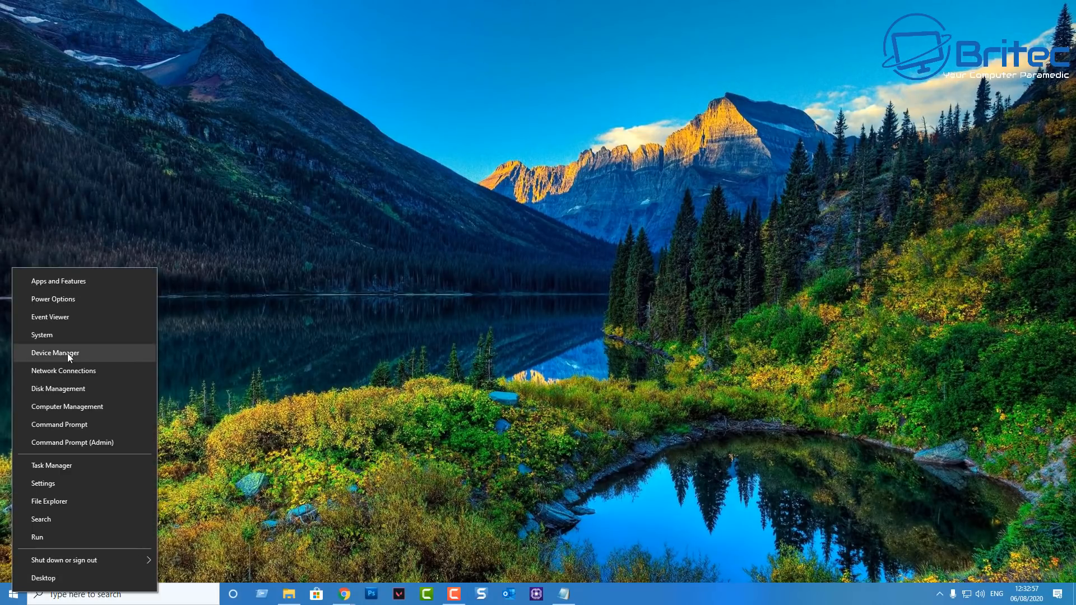
# Step: Open Device Manager, expand Display adaptors and right-click the NVIDIA GeForce GTX 1660 SUPER
pyautogui.click(55, 353)
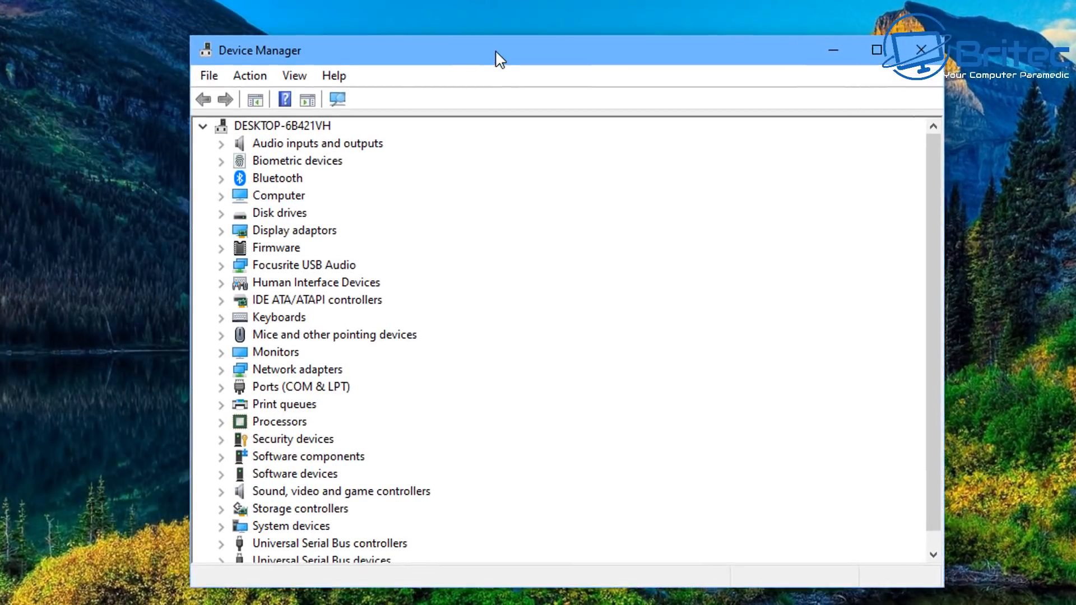
pyautogui.click(221, 231)
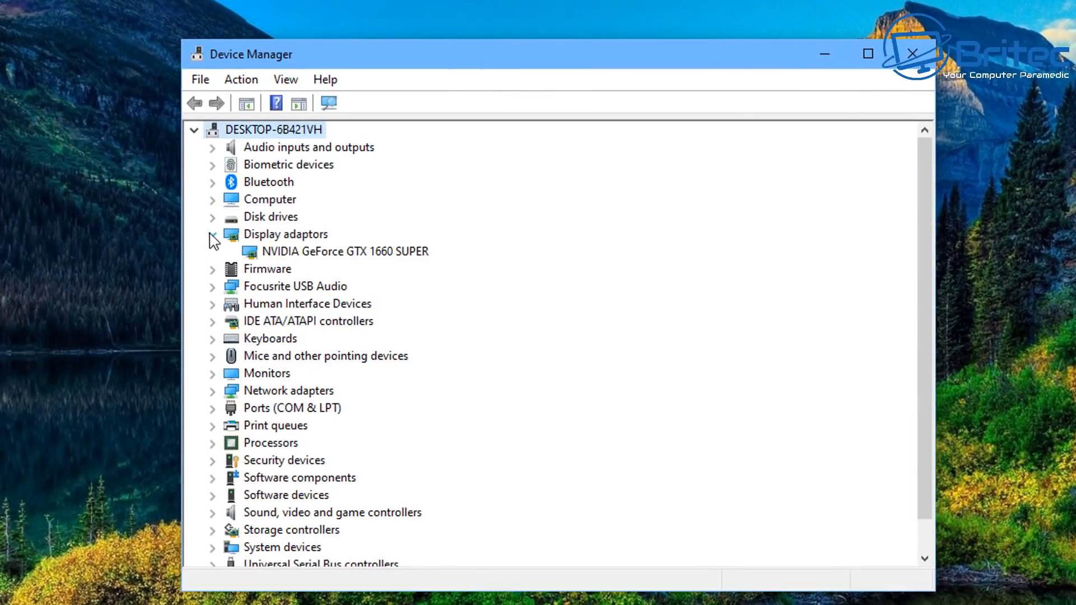
pyautogui.click(346, 252)
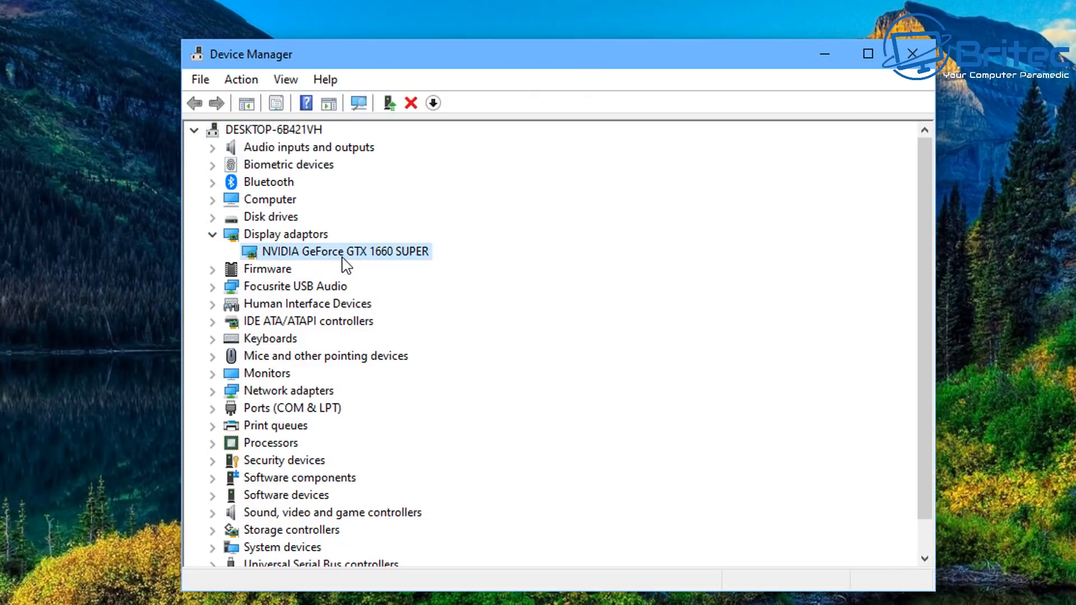
pyautogui.moveTo(352, 262)
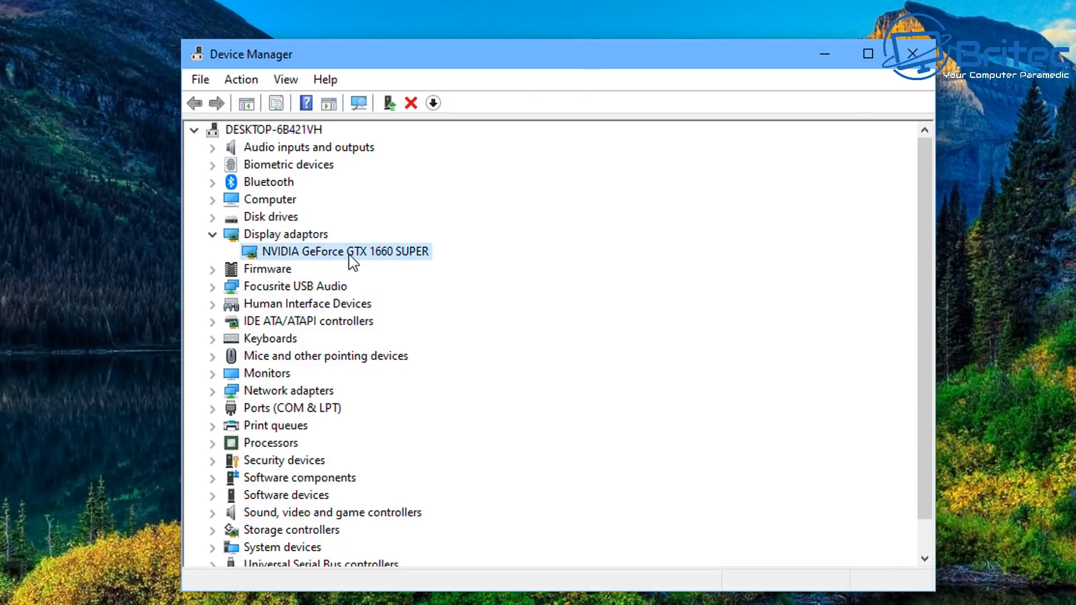
pyautogui.rightClick(350, 252)
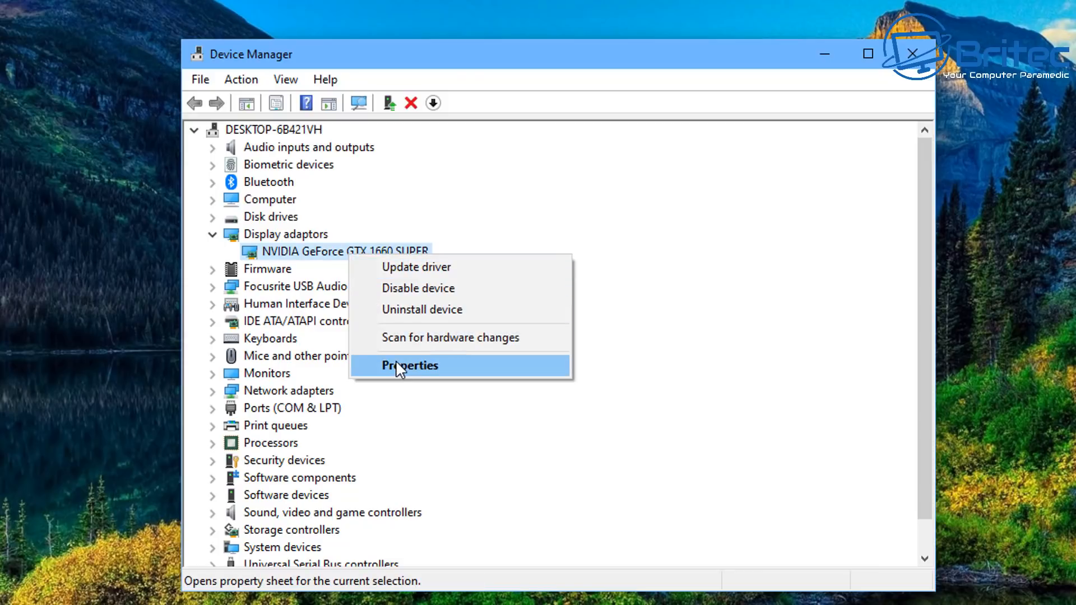
# Step: View the GTX 1660 SUPER's Driver tab and its Hardware IDs in Properties
pyautogui.click(409, 366)
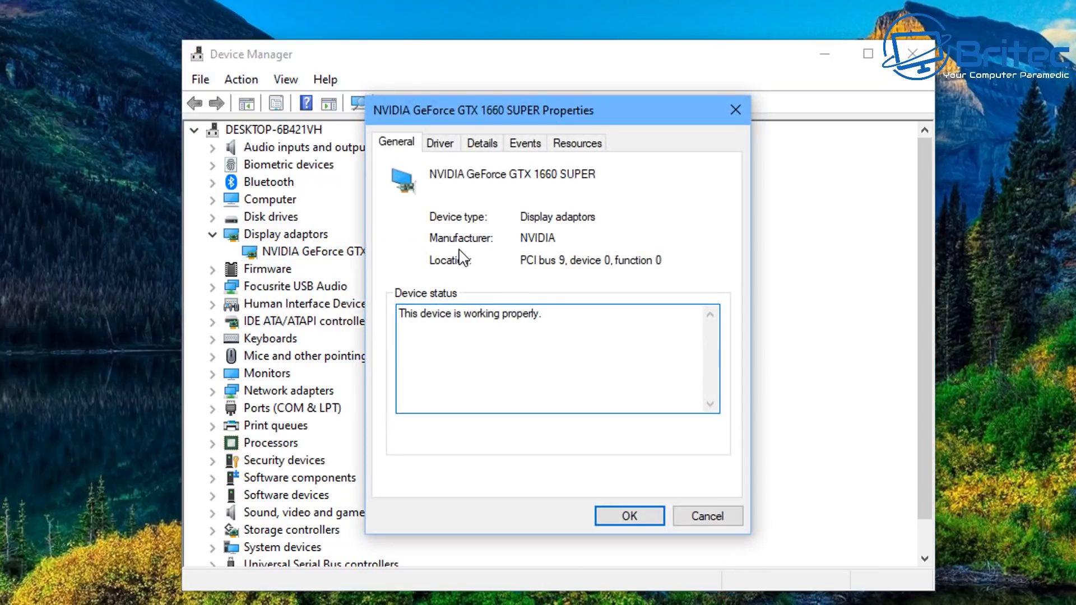
pyautogui.click(441, 143)
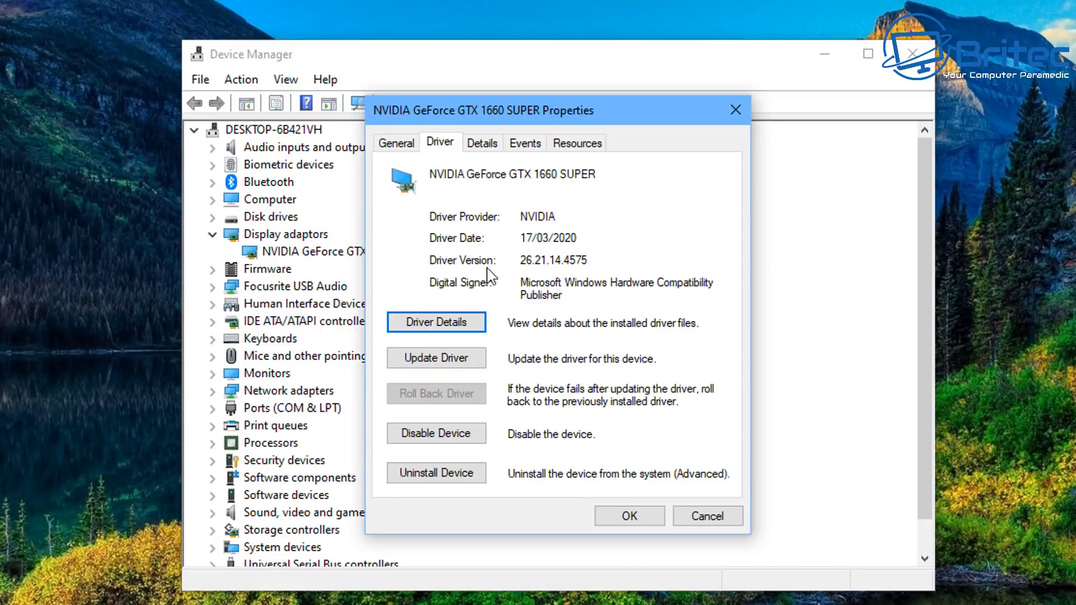
pyautogui.moveTo(573, 273)
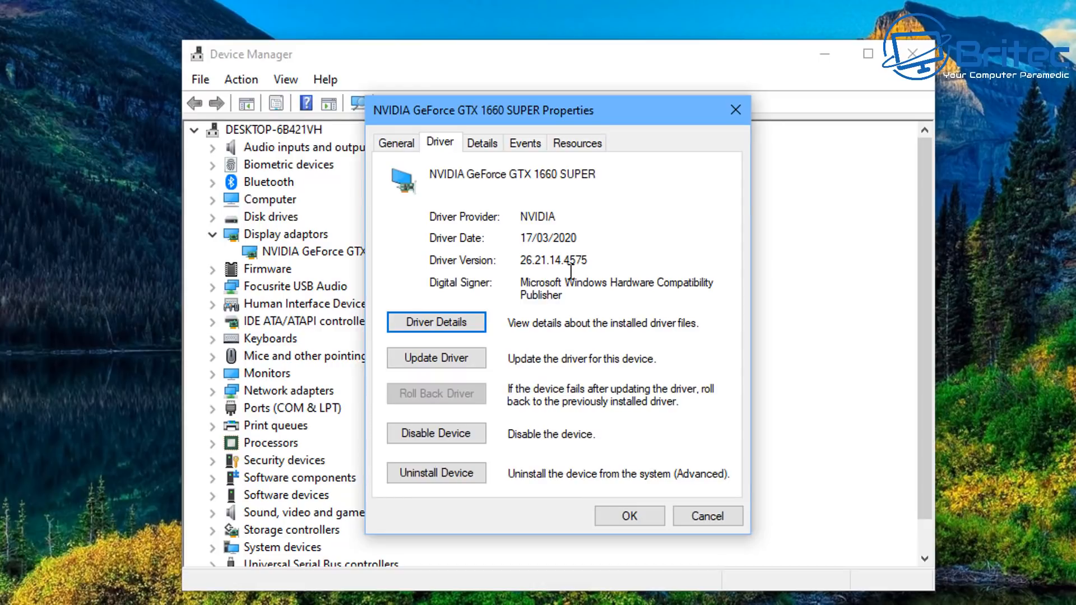
pyautogui.click(482, 143)
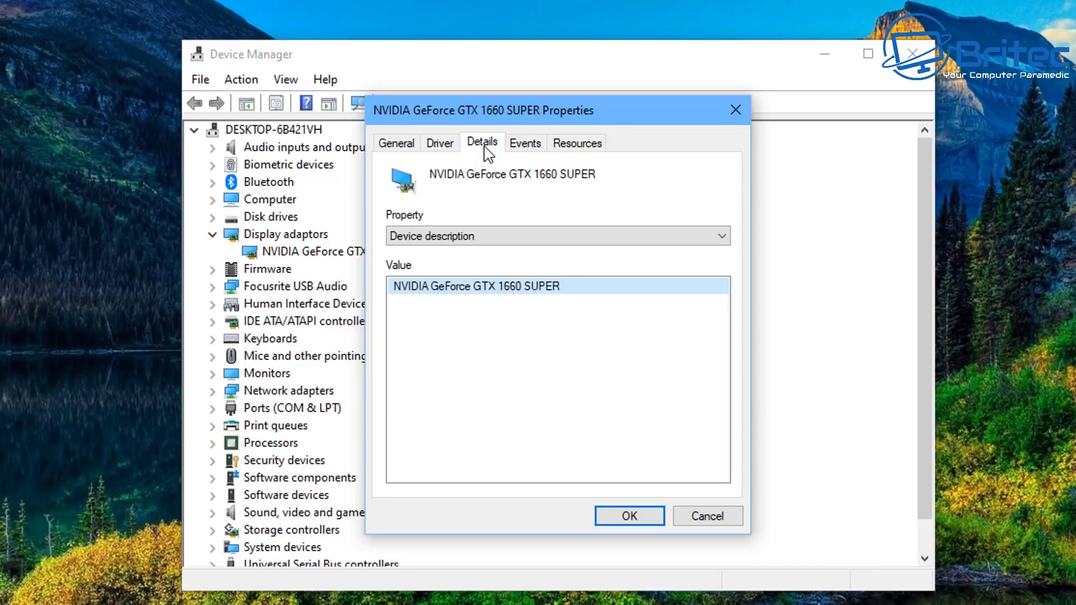
pyautogui.click(720, 235)
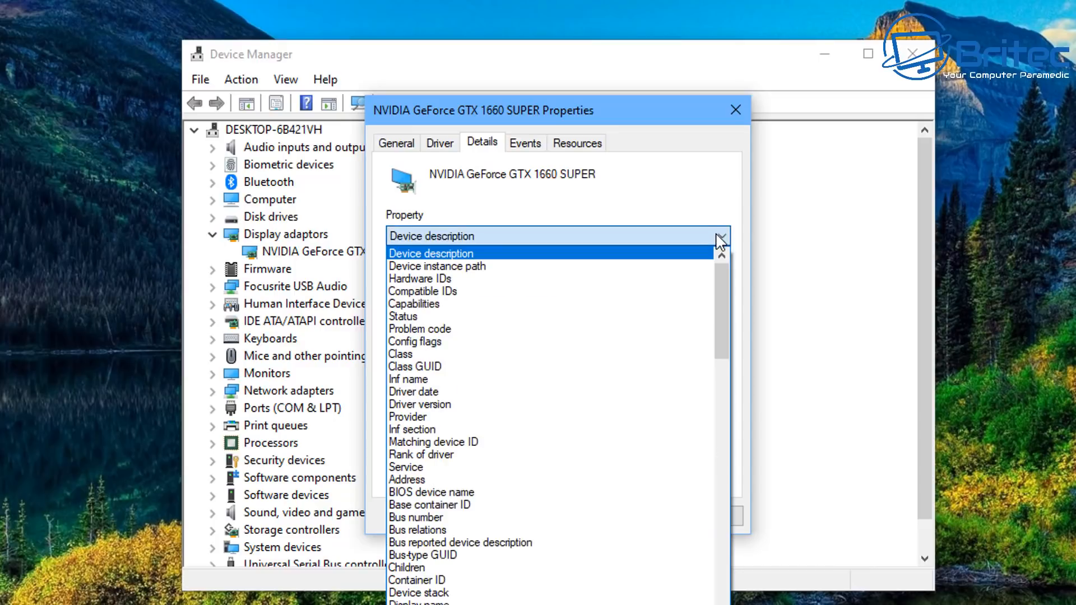
pyautogui.click(420, 278)
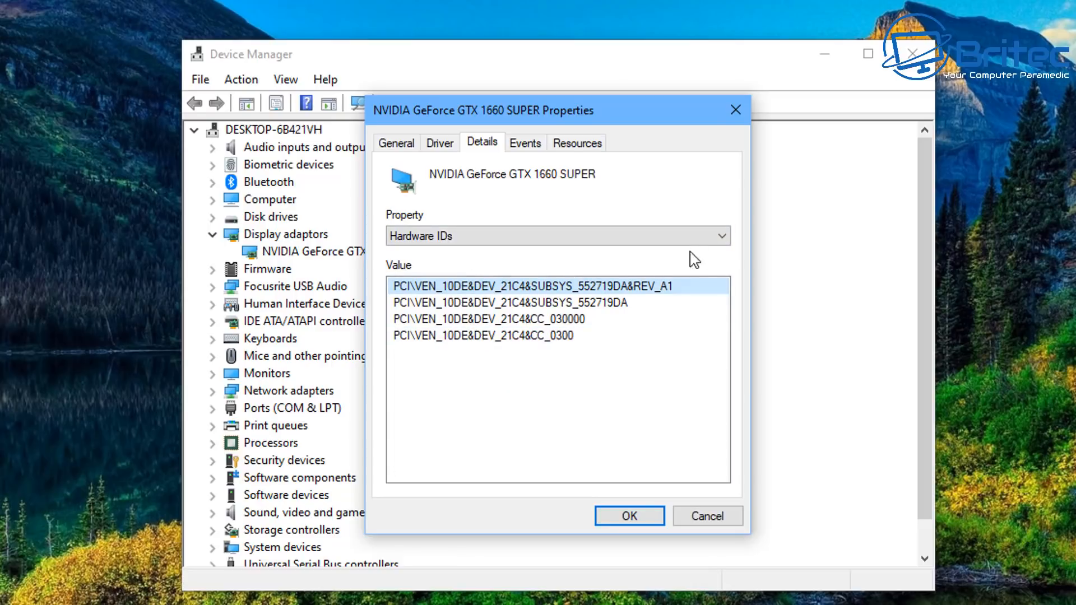
# Step: Close the card's properties dialog and Device Manager
pyautogui.click(722, 236)
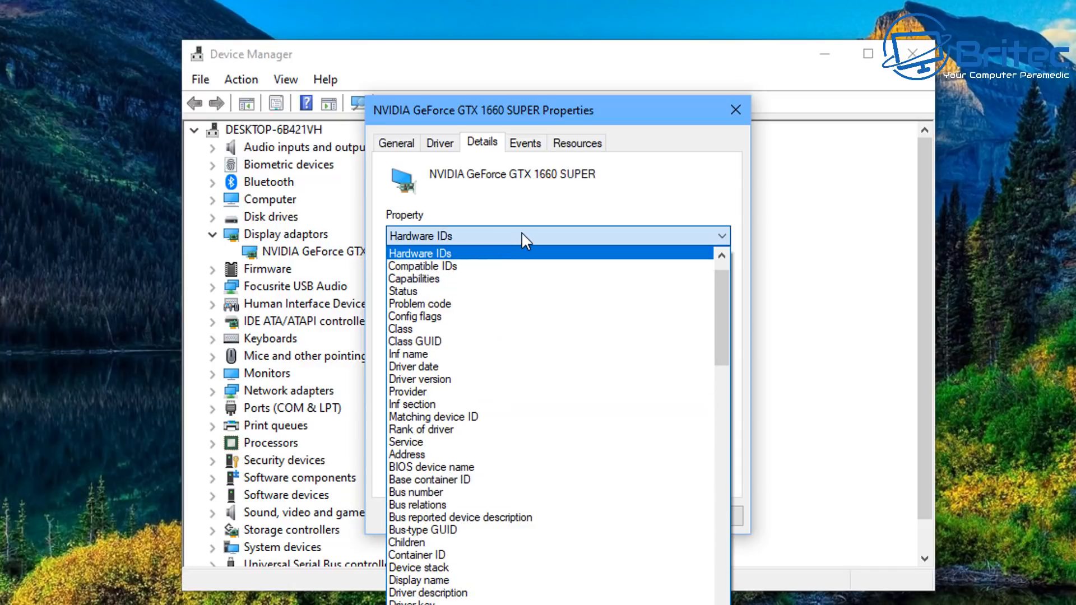
pyautogui.moveTo(739, 111)
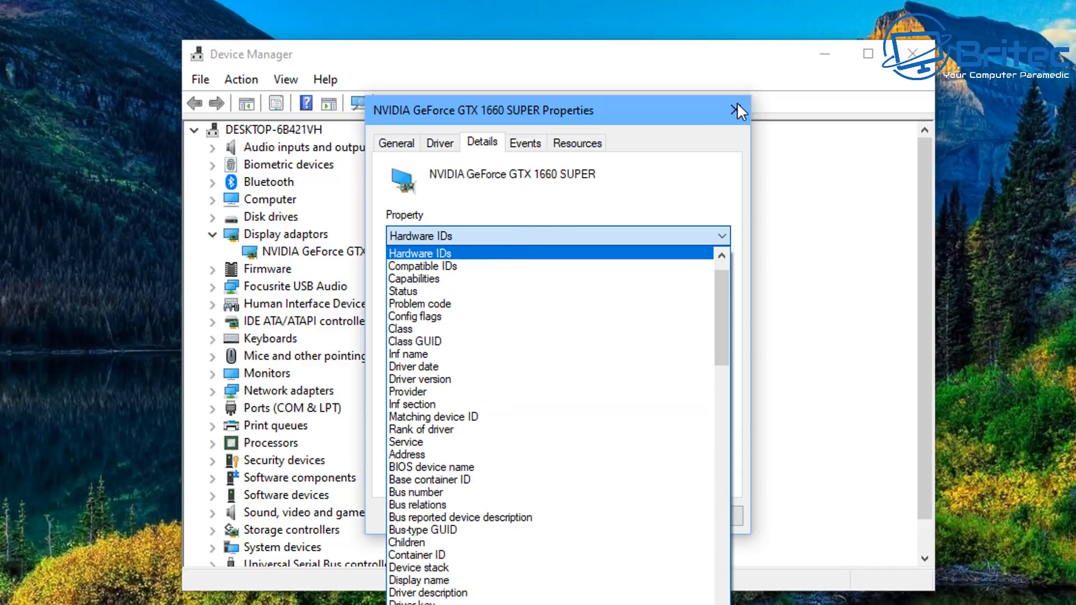
pyautogui.click(738, 110)
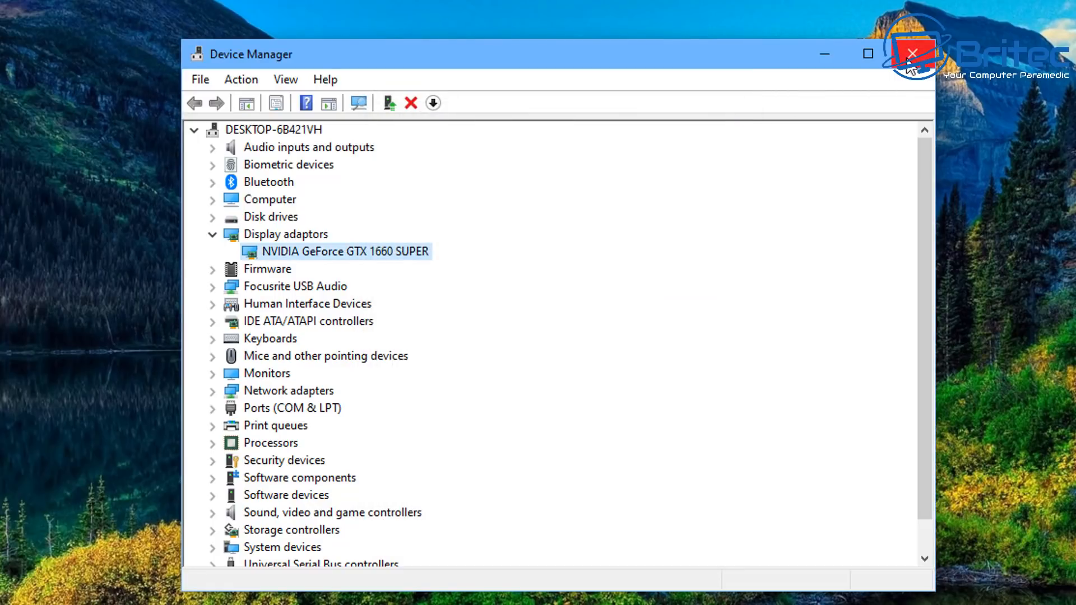
pyautogui.moveTo(912, 53)
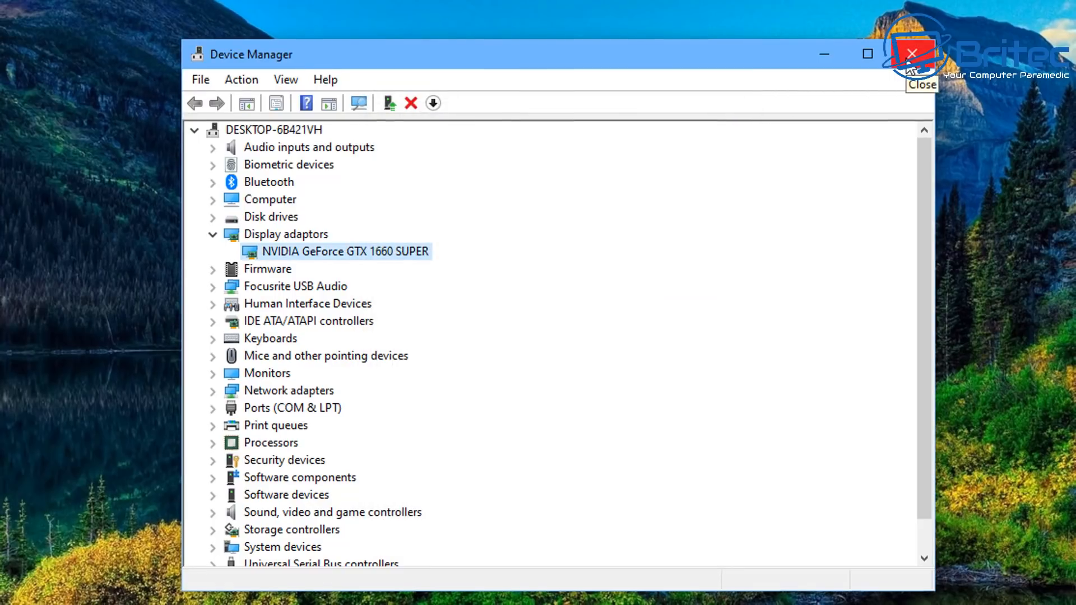
pyautogui.click(911, 54)
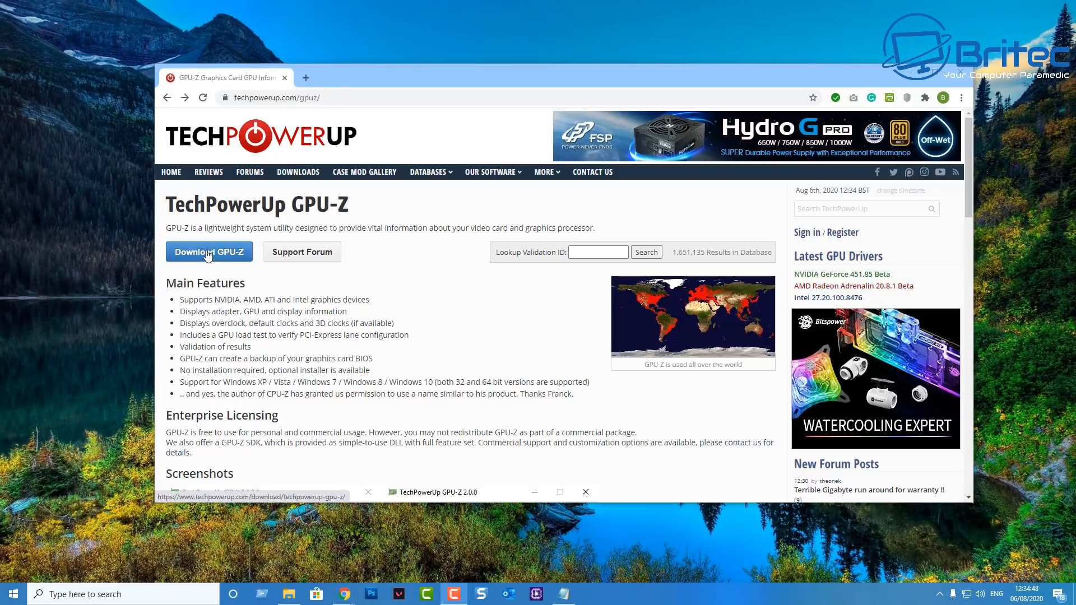
# Step: Download GPU-Z 2.33.0 Standard Version from the TechPowerUp UK server and run it
pyautogui.click(209, 252)
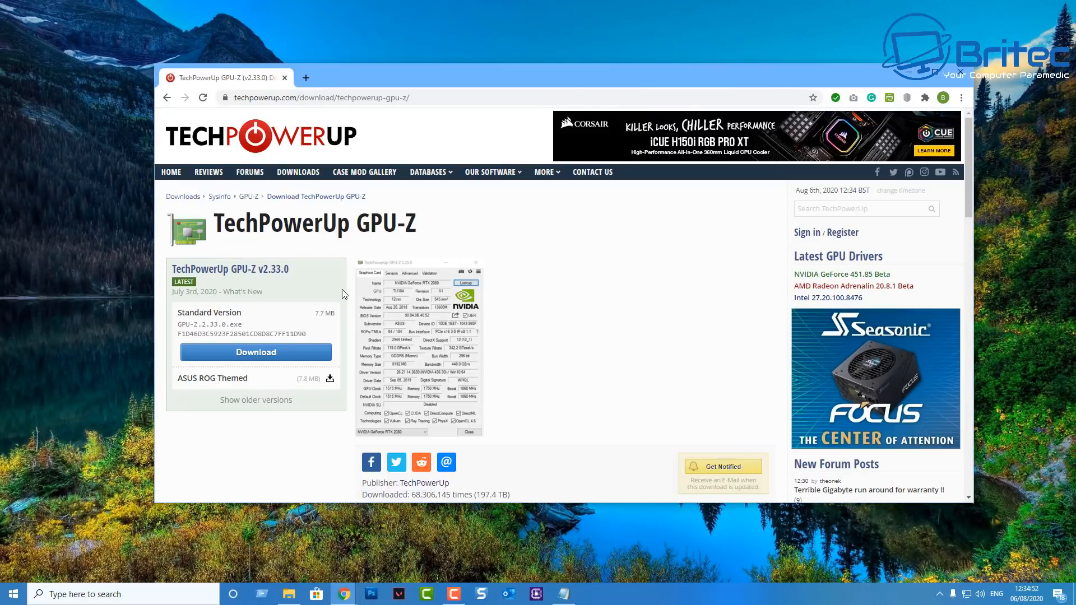
pyautogui.click(255, 352)
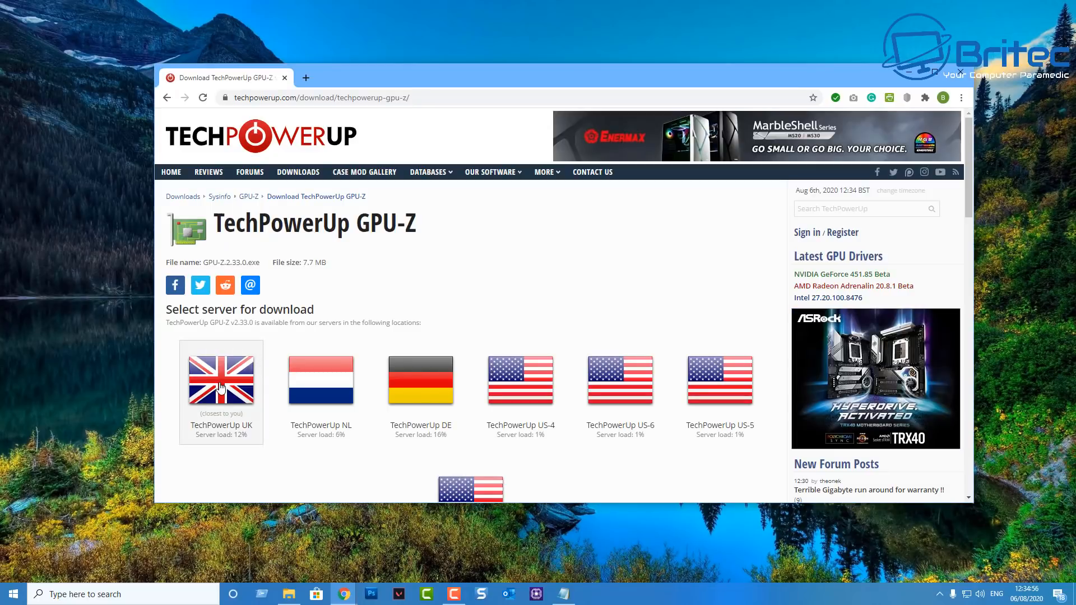
pyautogui.click(221, 381)
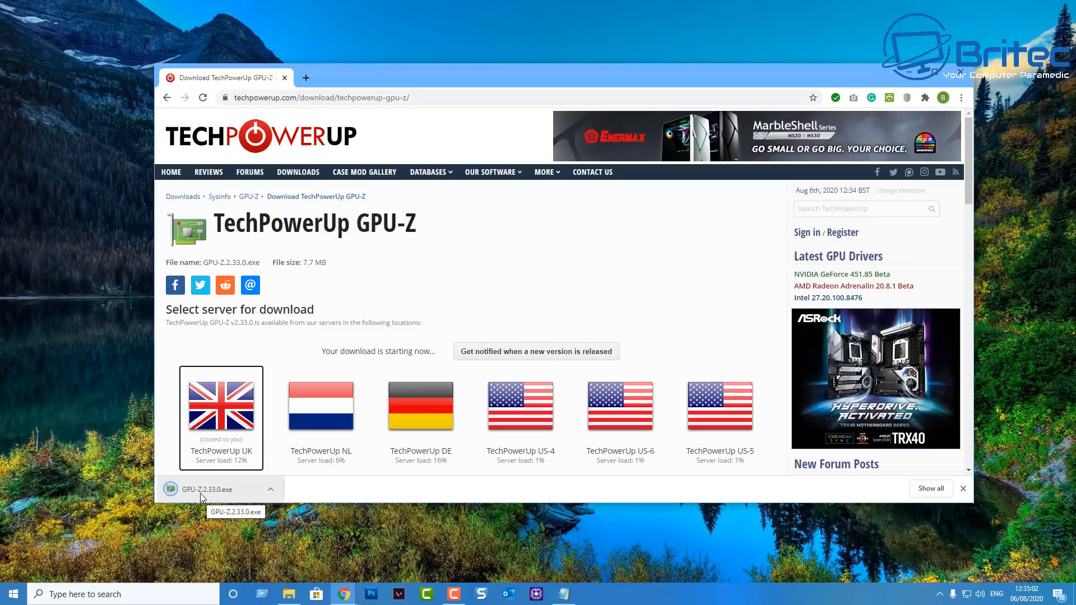
pyautogui.click(207, 490)
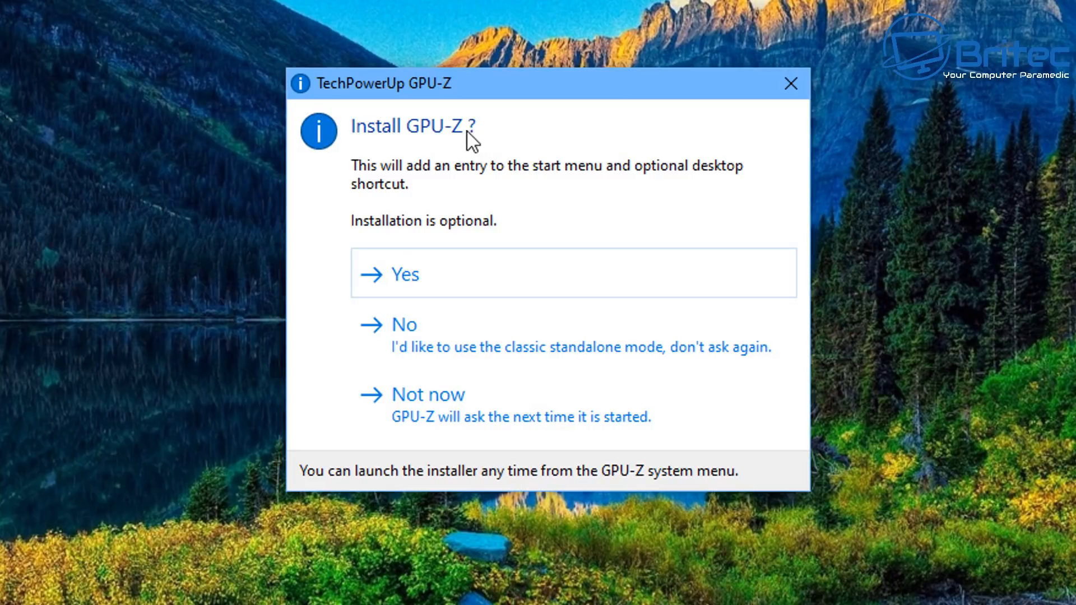
pyautogui.moveTo(326, 360)
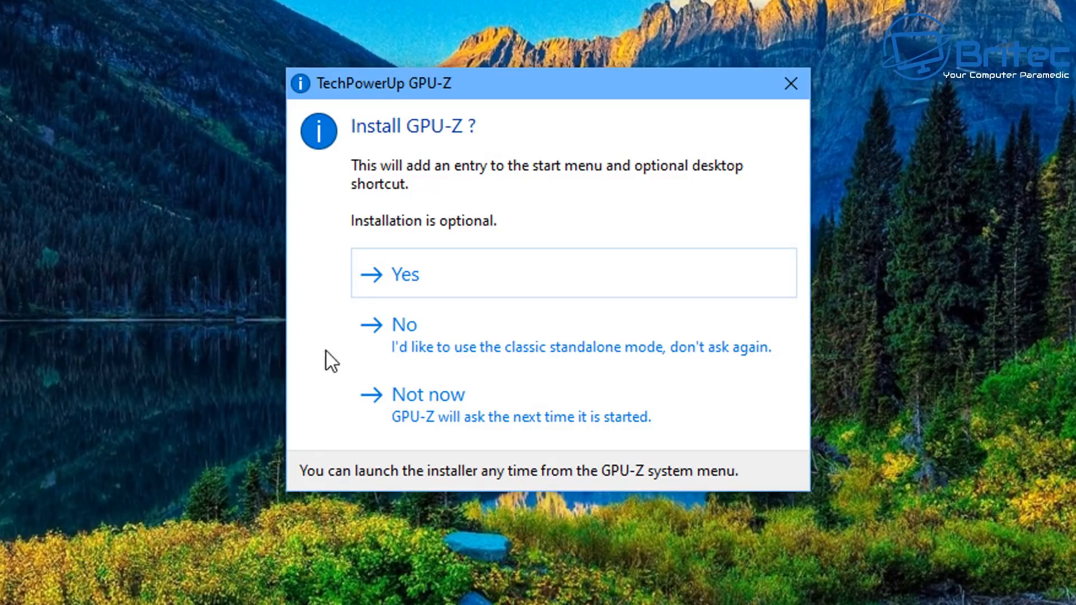
pyautogui.moveTo(412, 336)
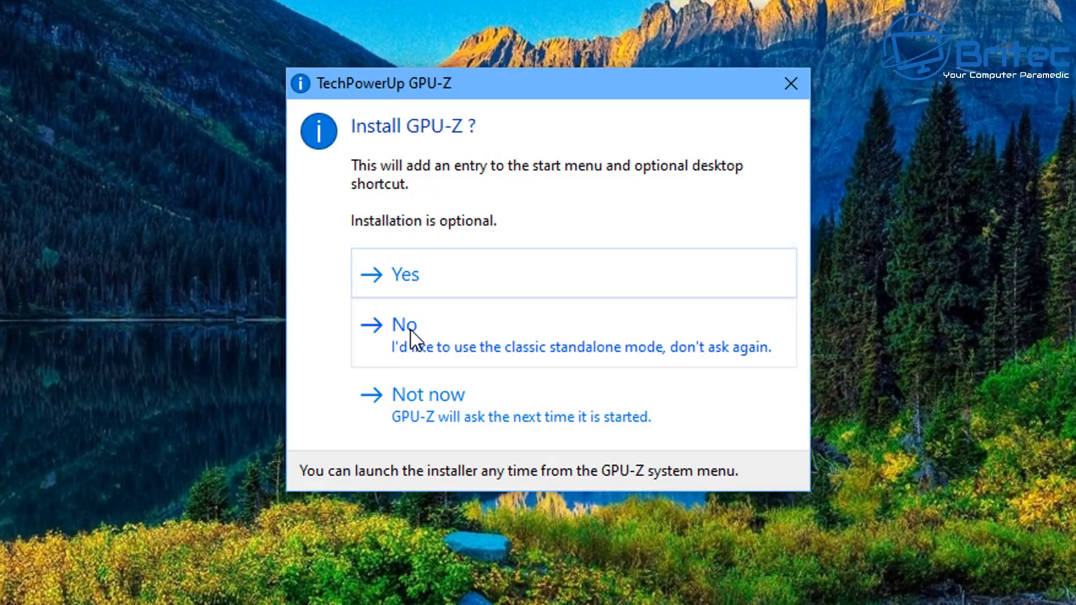
pyautogui.moveTo(420, 341)
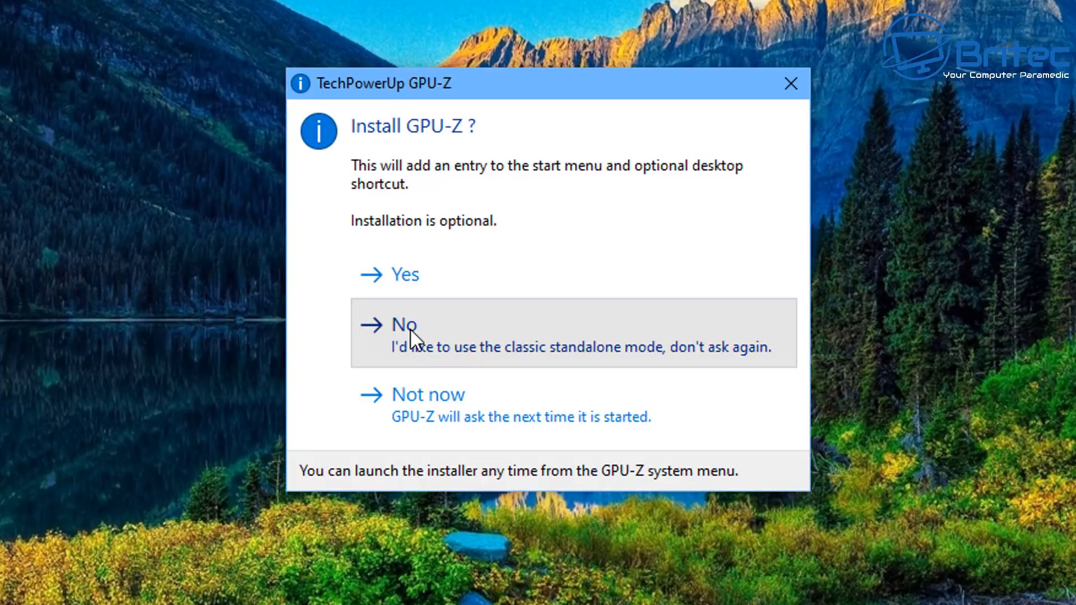
# Step: Decline the Install GPU-Z prompt to run GPU-Z 2.33.0 standalone
pyautogui.click(403, 326)
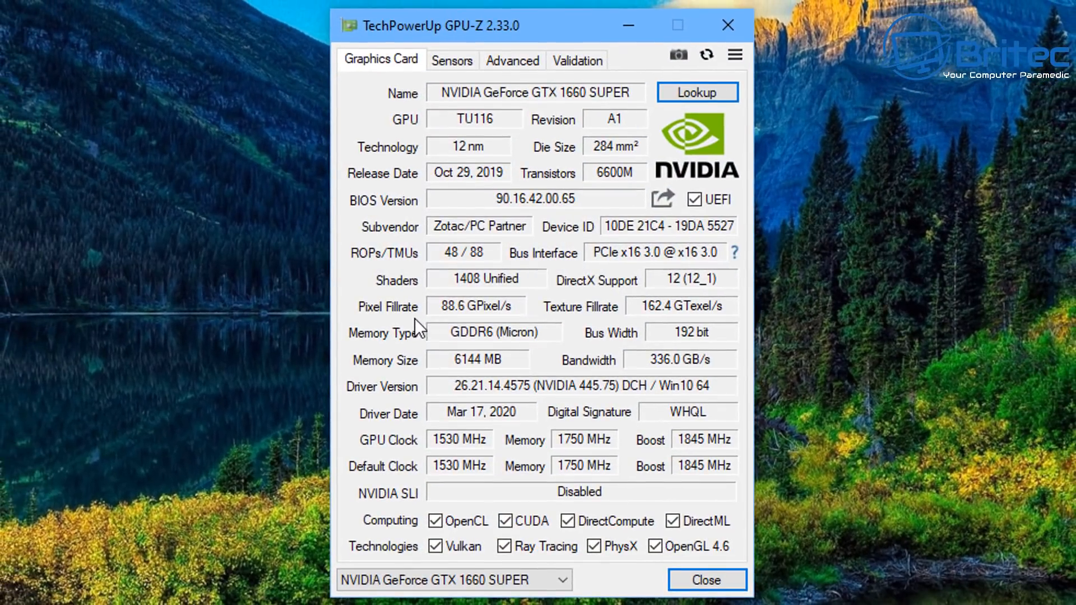
pyautogui.moveTo(460, 126)
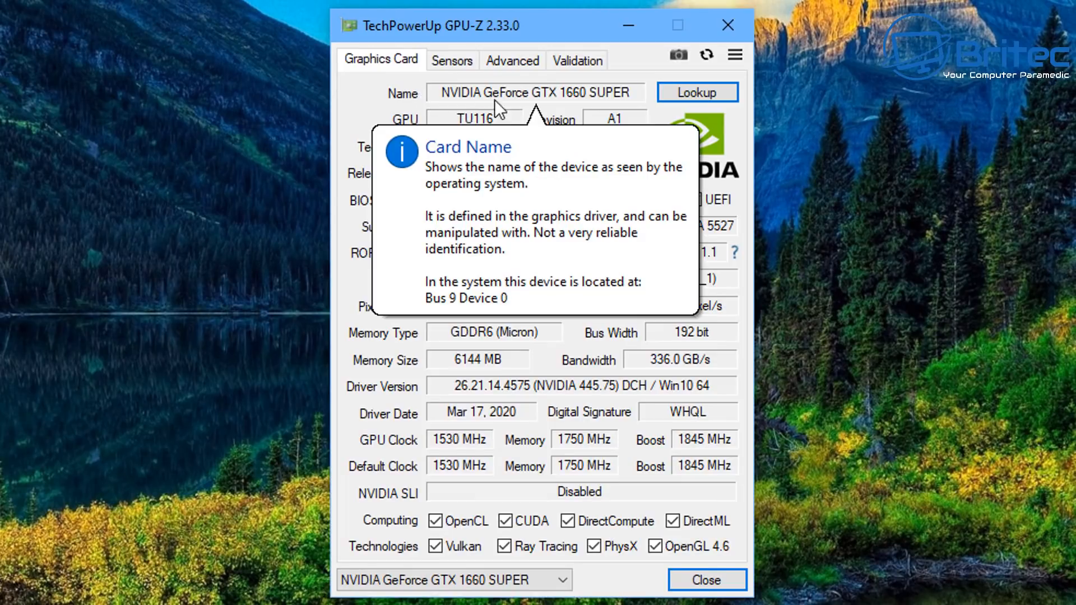
pyautogui.moveTo(641, 102)
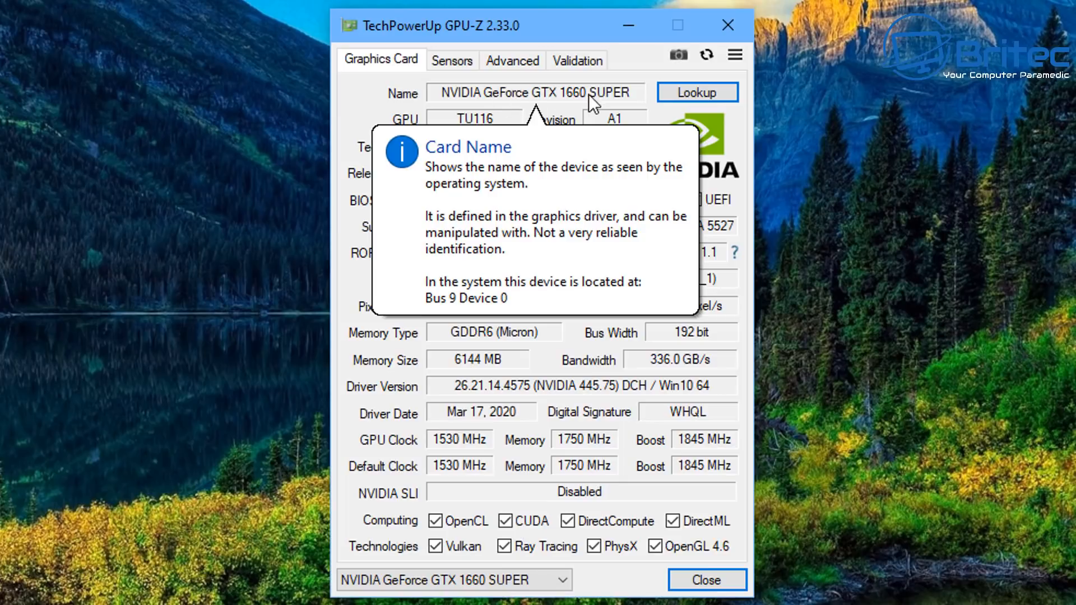
pyautogui.moveTo(398, 132)
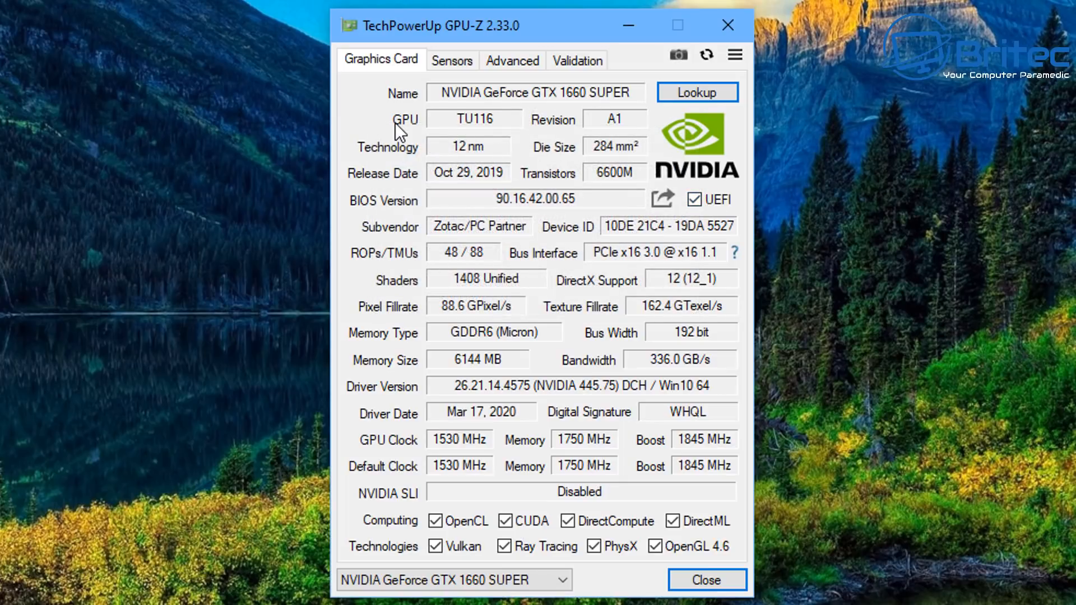
pyautogui.moveTo(426, 193)
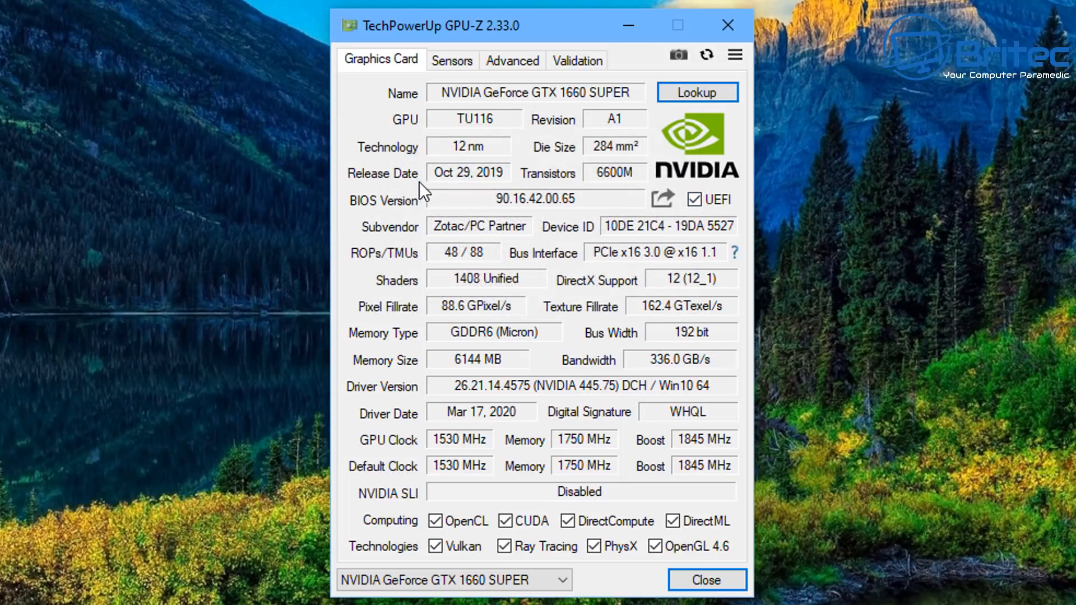
pyautogui.moveTo(486, 177)
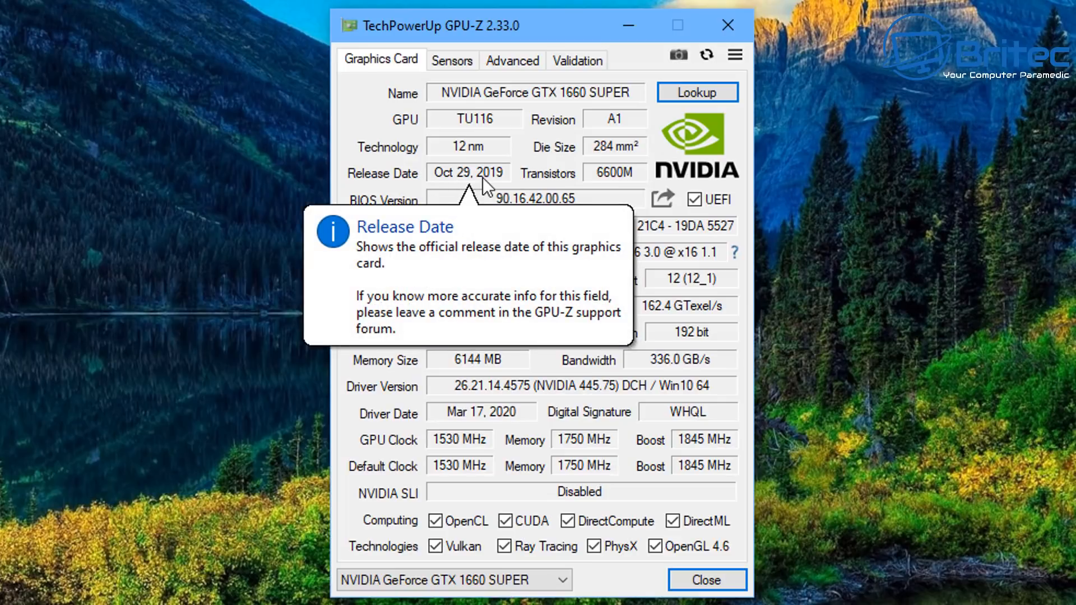
pyautogui.moveTo(636, 188)
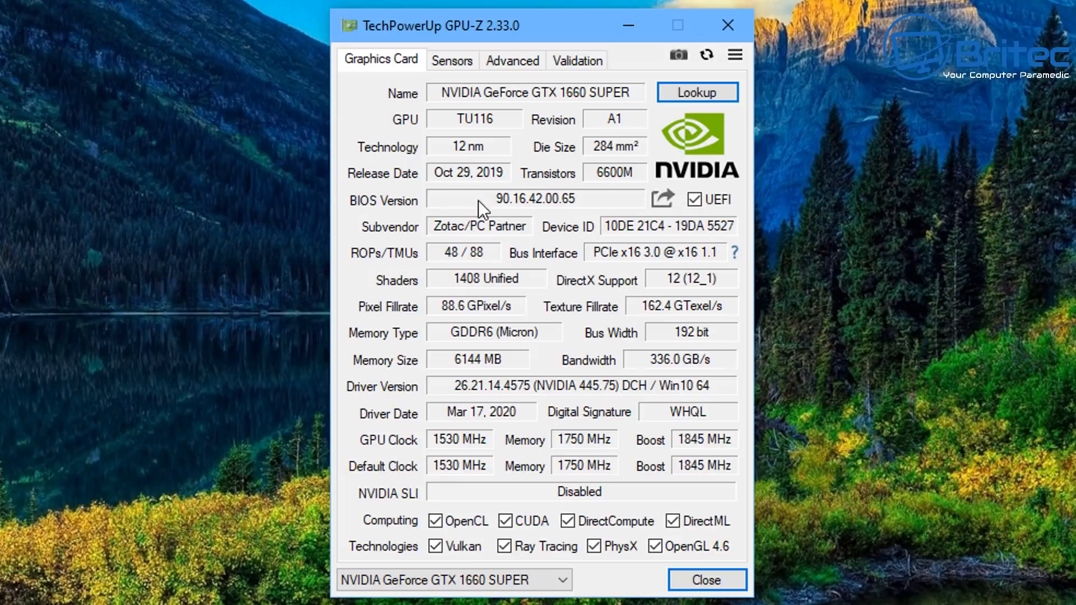
pyautogui.moveTo(530, 210)
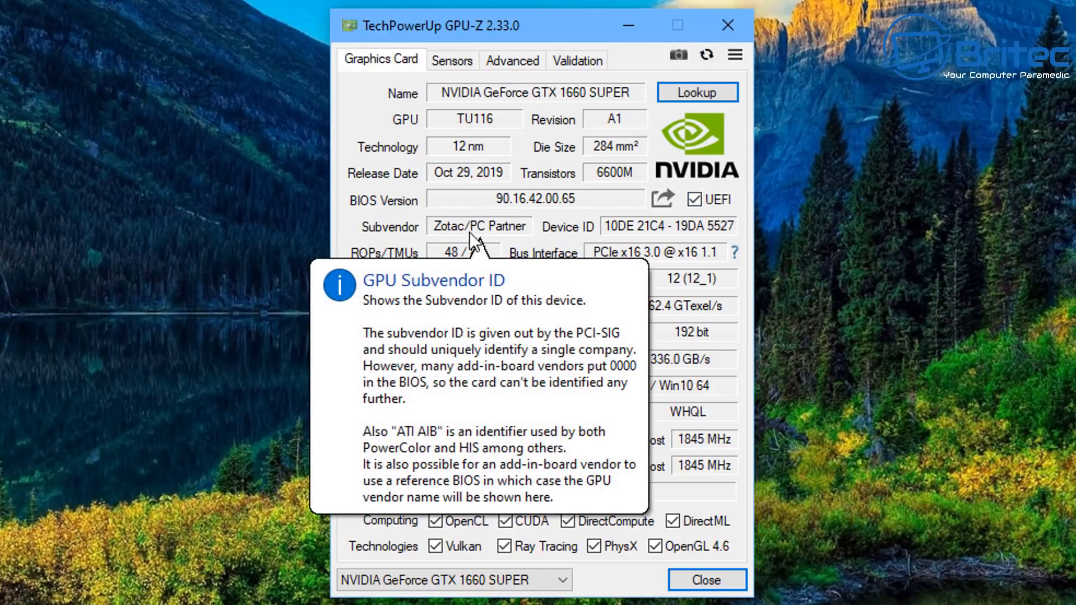
pyautogui.moveTo(579, 240)
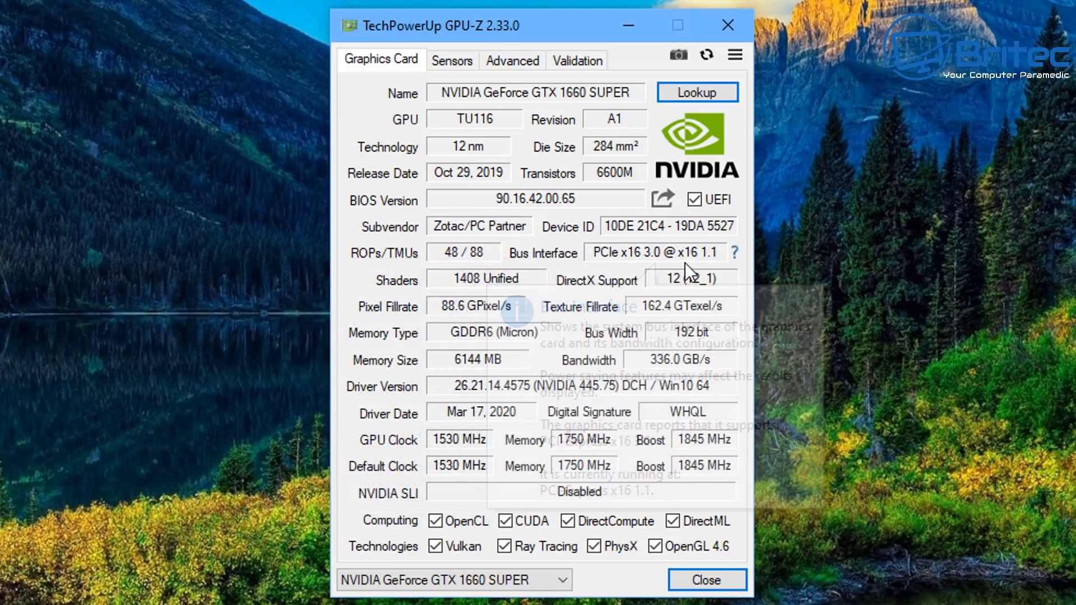
pyautogui.moveTo(440, 297)
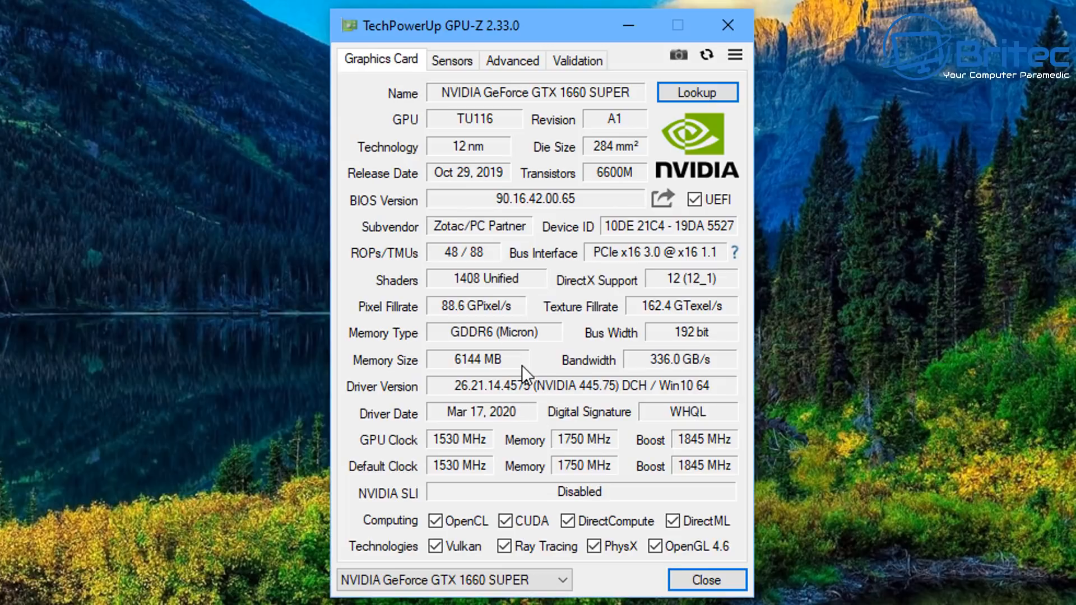
pyautogui.moveTo(568, 415)
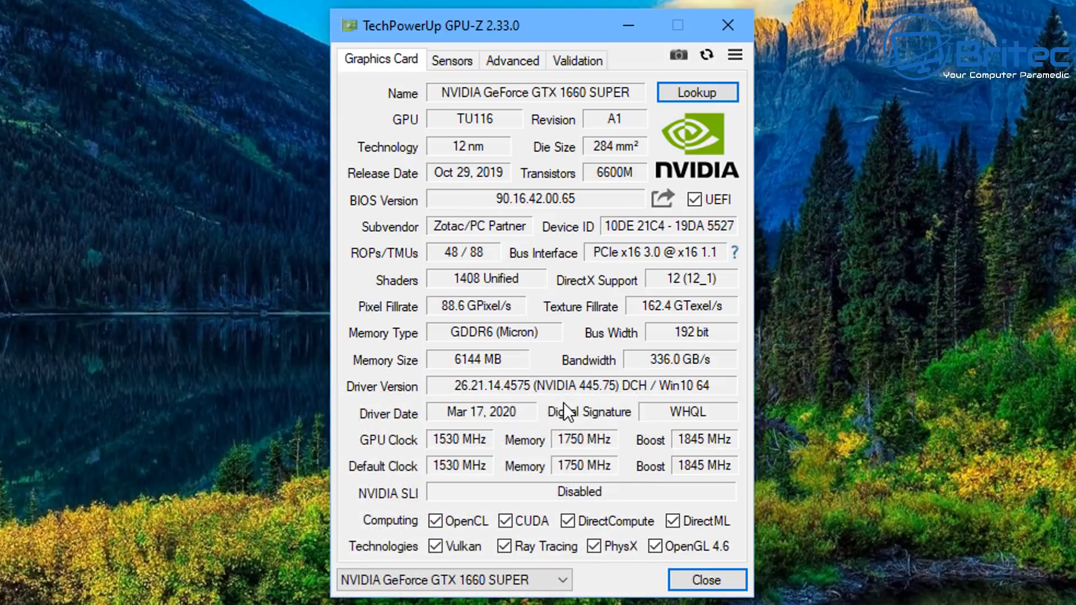
pyautogui.moveTo(532, 460)
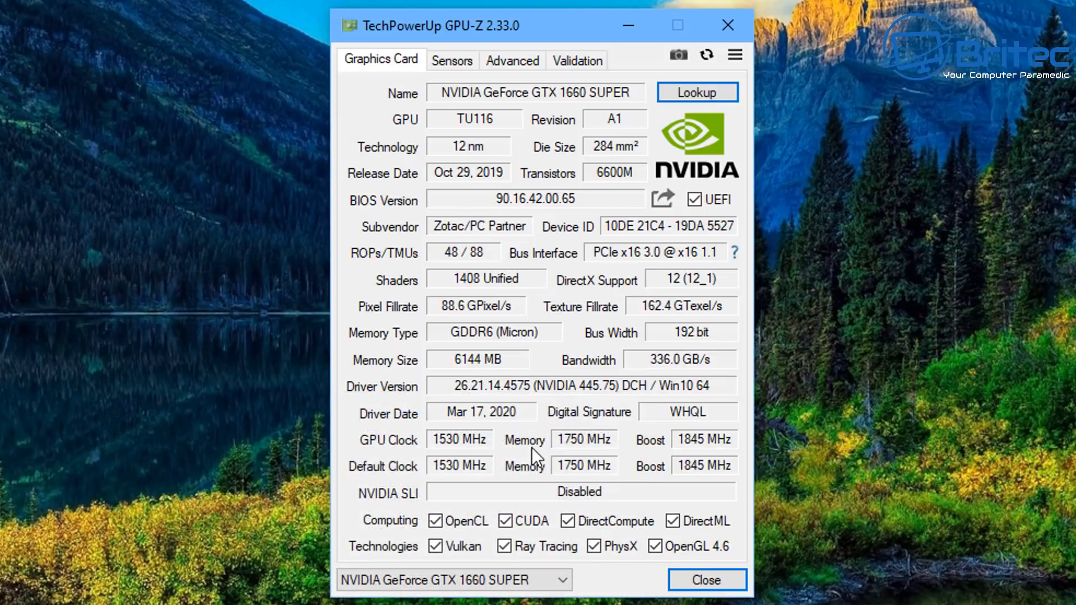
pyautogui.moveTo(528, 488)
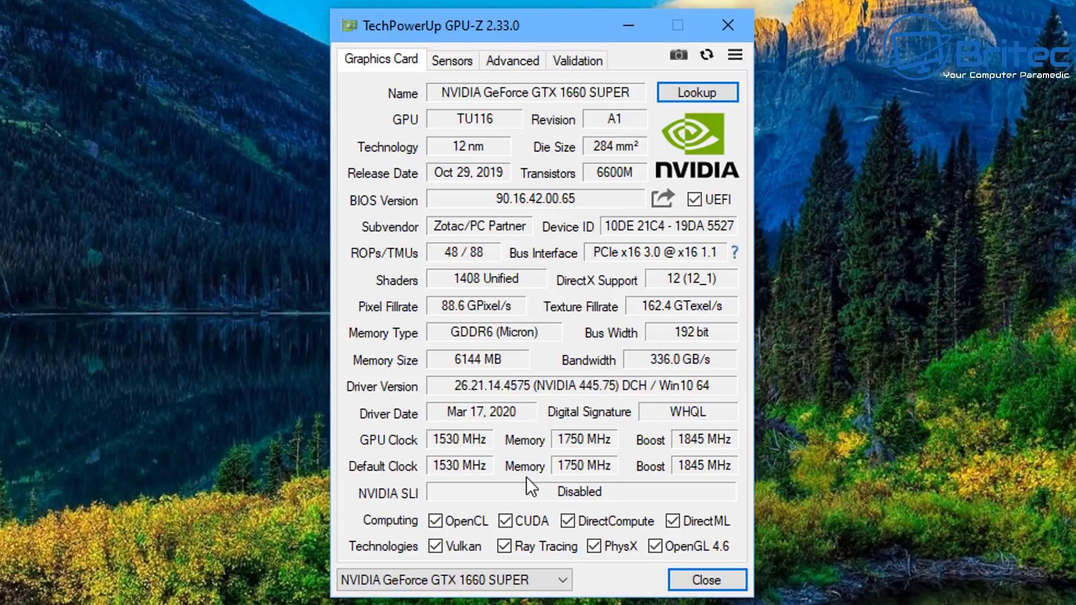
pyautogui.moveTo(598, 361)
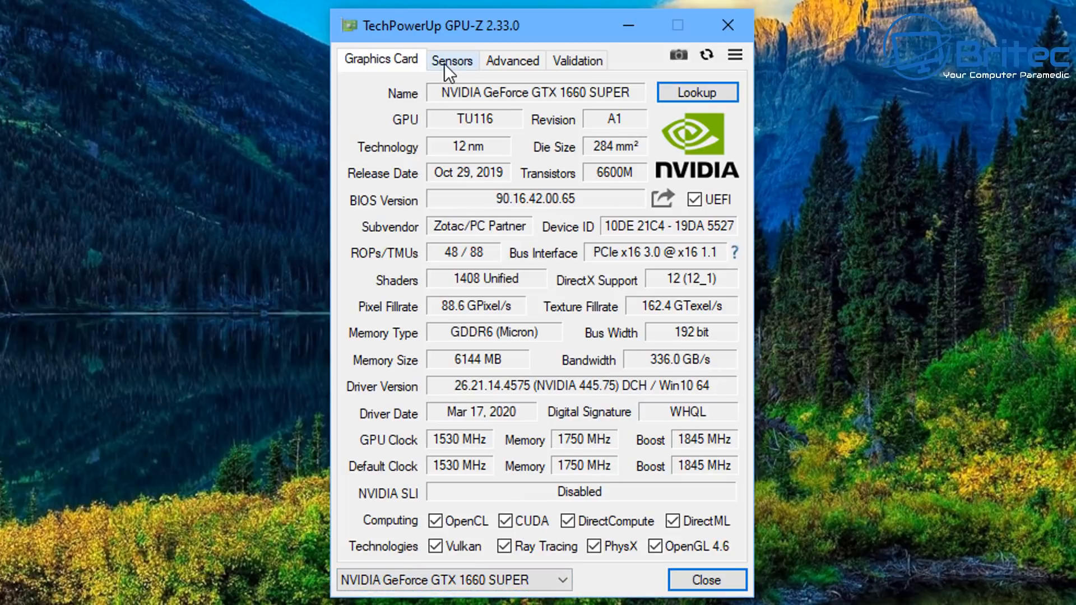
# Step: Review GPU-Z sensor readings (37 °C, 32% fan, 16% load), then go to Advanced
pyautogui.click(452, 61)
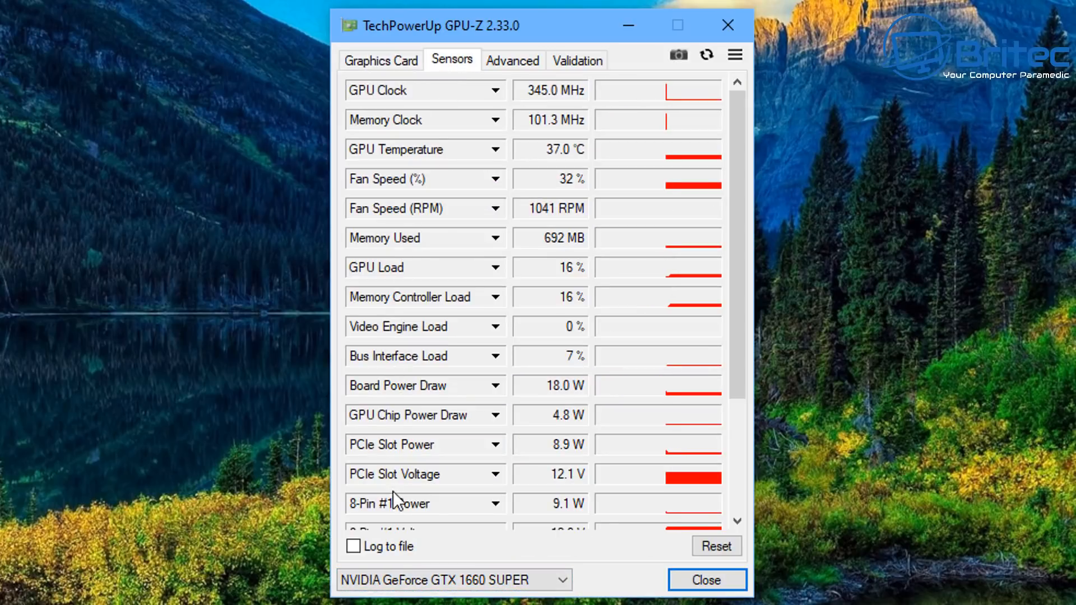
pyautogui.moveTo(415, 292)
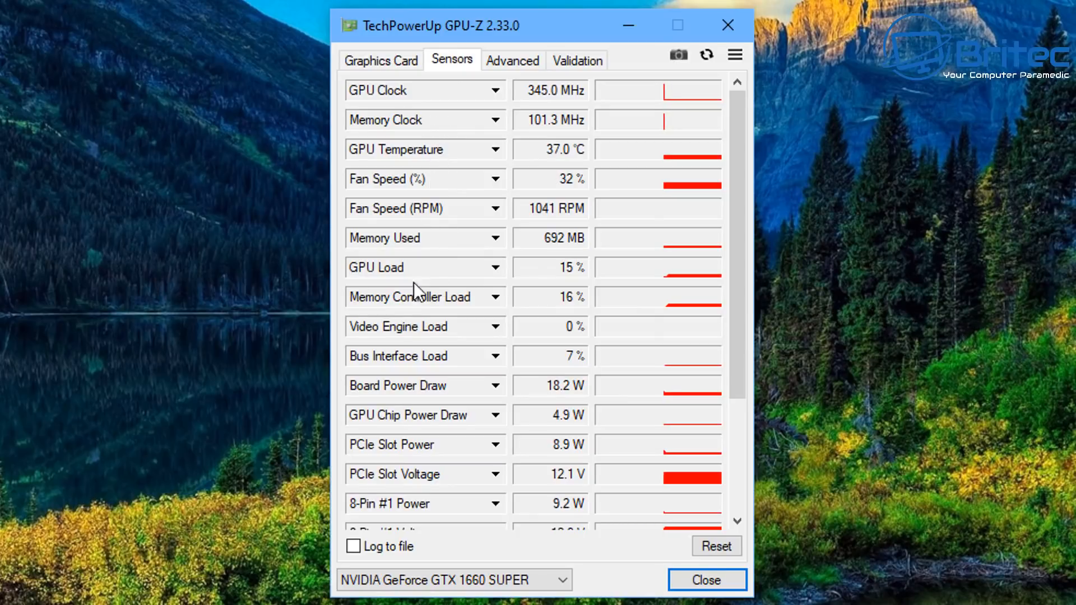
pyautogui.moveTo(365, 216)
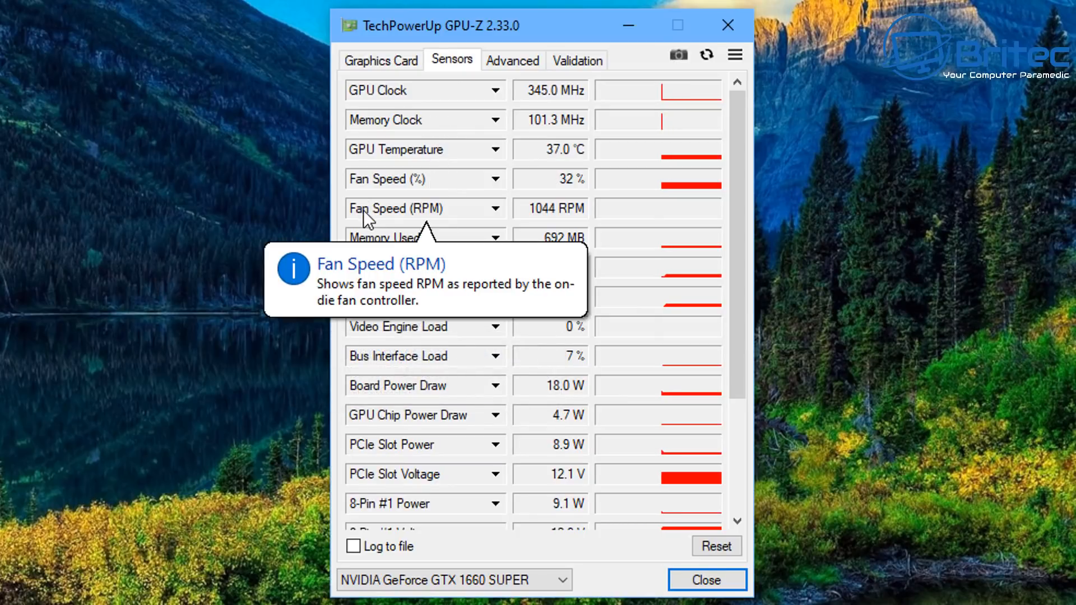
pyautogui.moveTo(376, 197)
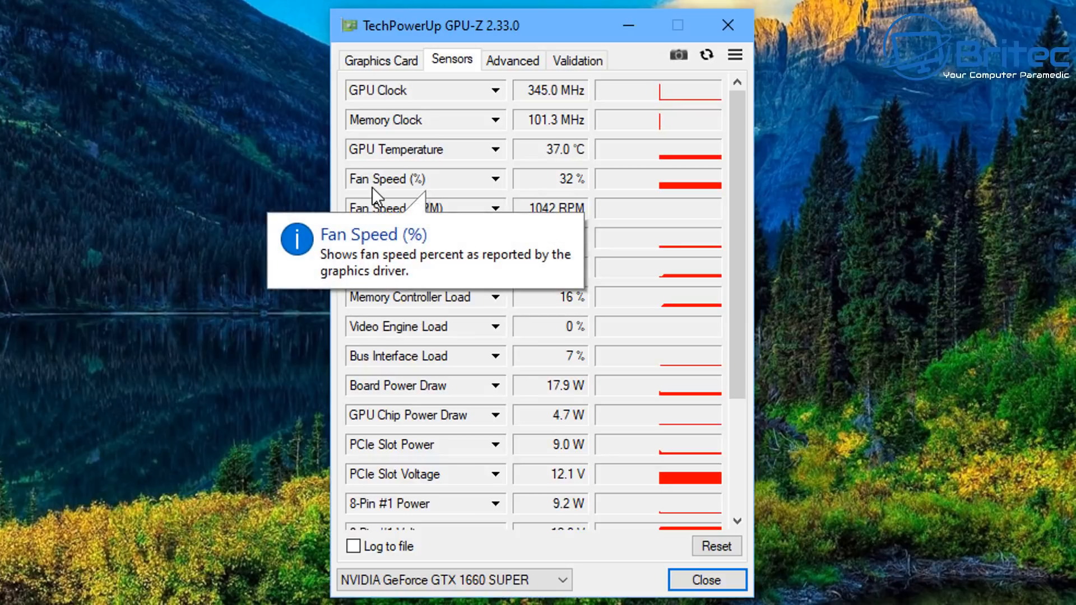
pyautogui.moveTo(556, 169)
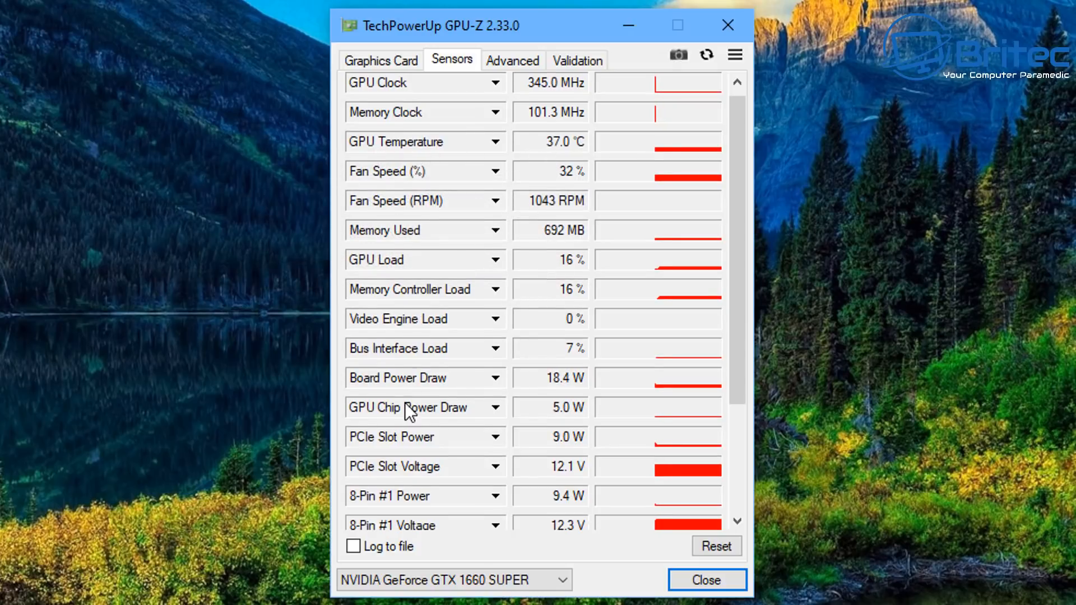
pyautogui.scroll(-3)
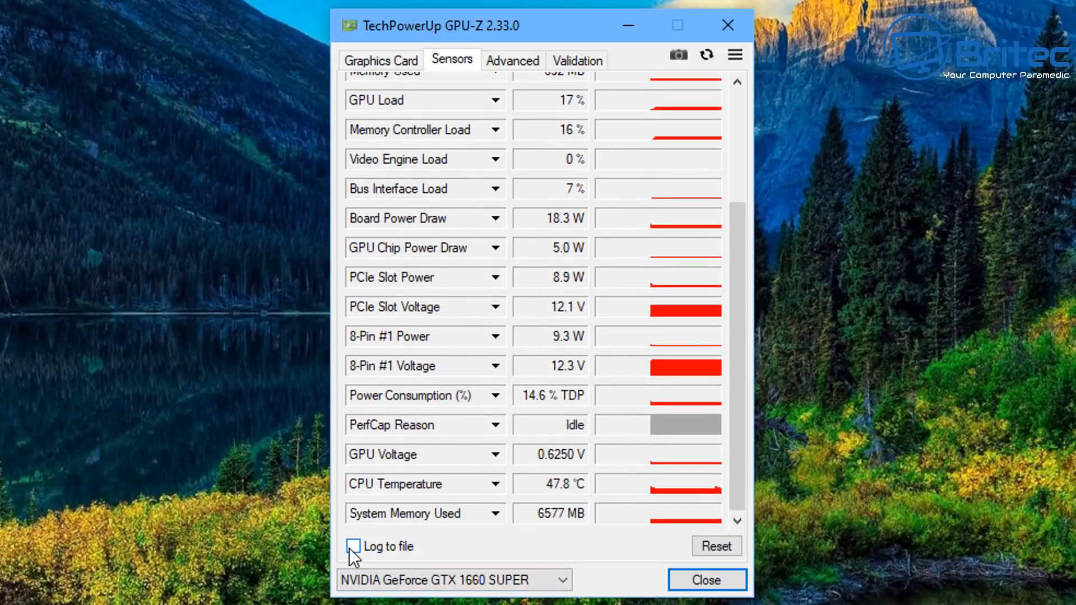
pyautogui.click(512, 61)
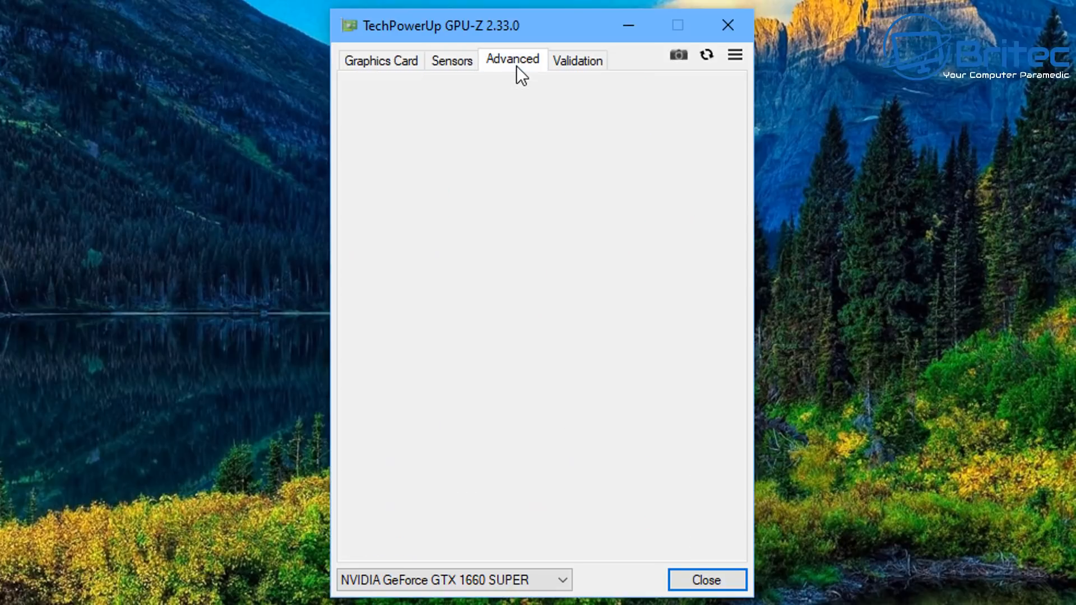
# Step: Scroll through power, temperature and monitor details, view Validation, then open GPU-Z settings
pyautogui.click(512, 60)
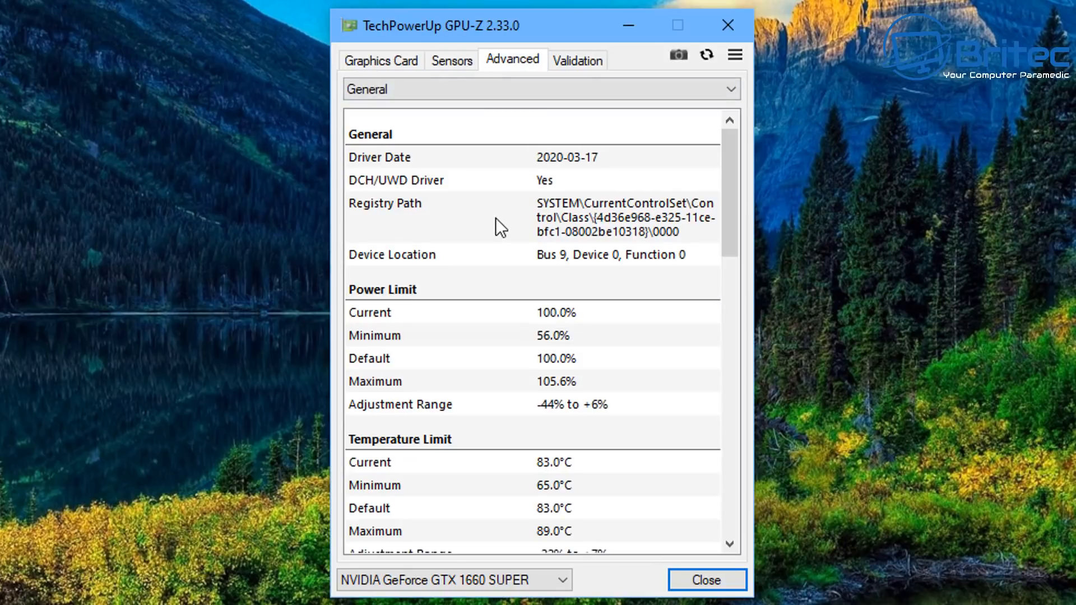
pyautogui.moveTo(503, 300)
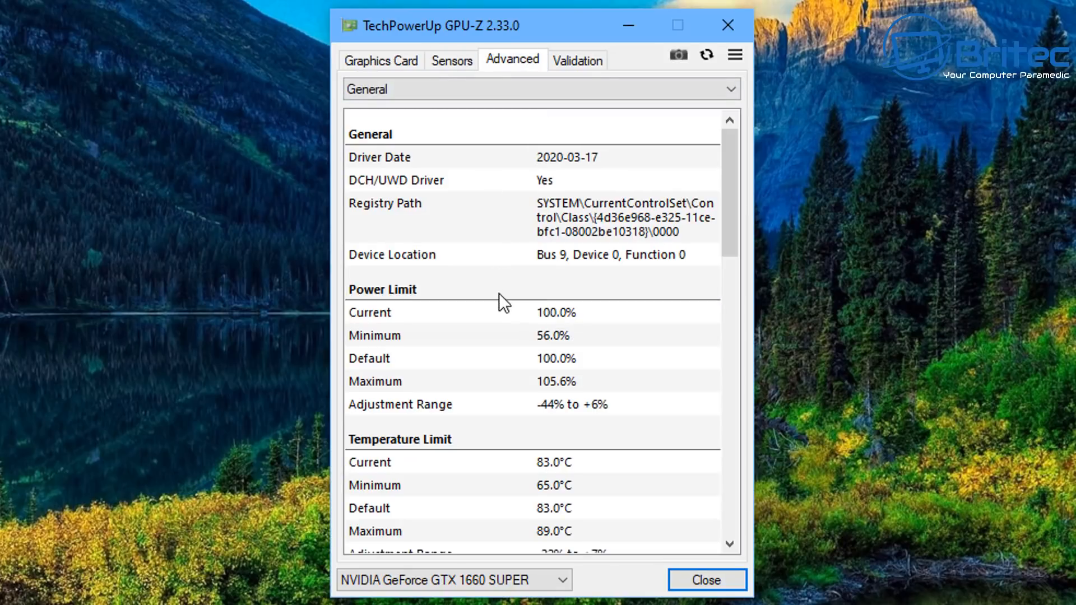
pyautogui.scroll(-3)
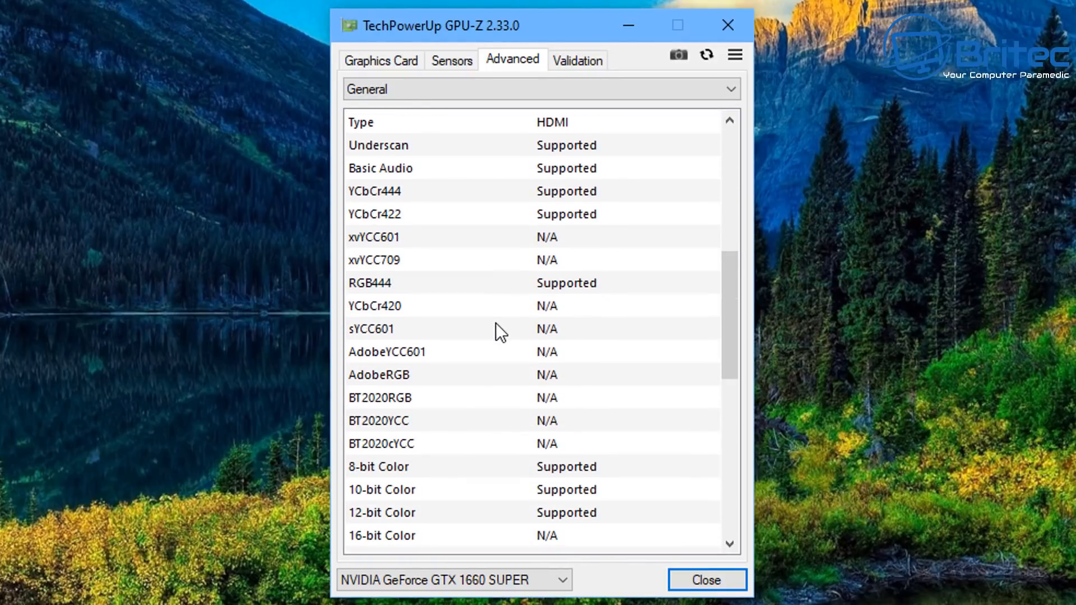
pyautogui.scroll(-3)
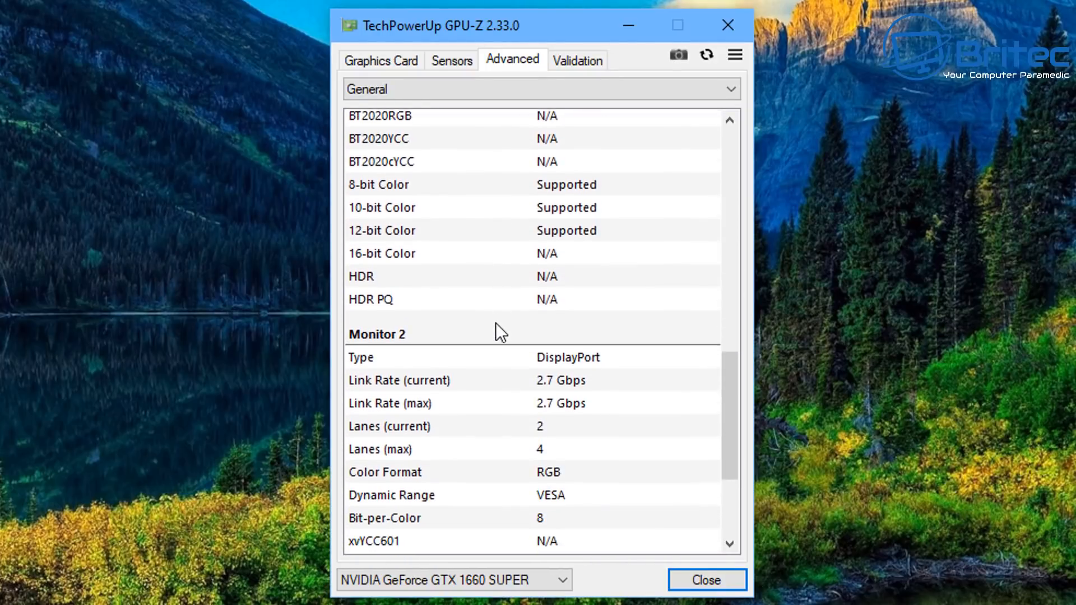
pyautogui.scroll(-3)
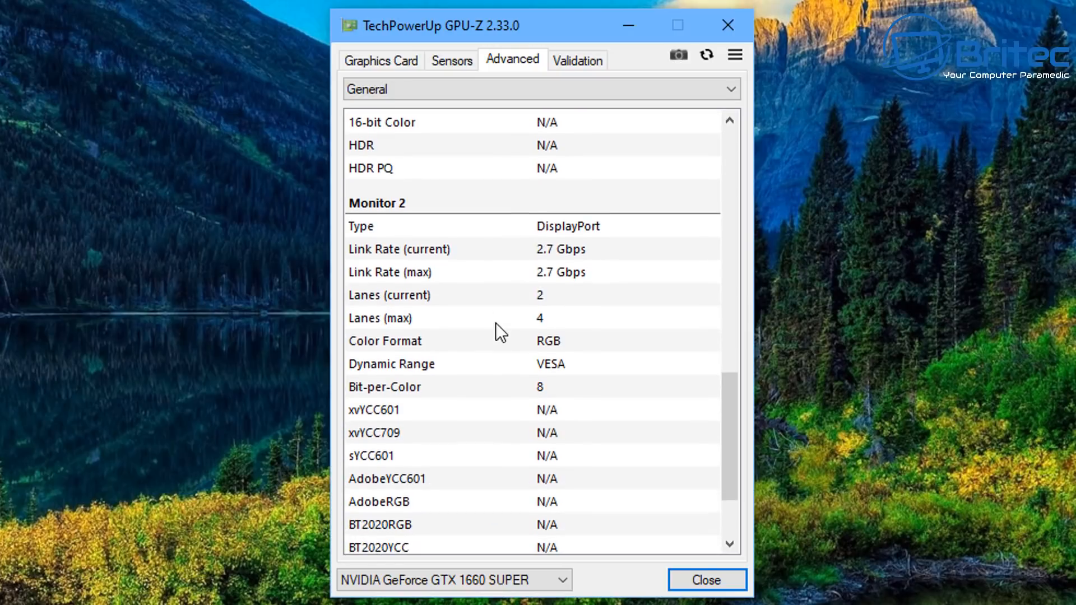
pyautogui.click(578, 60)
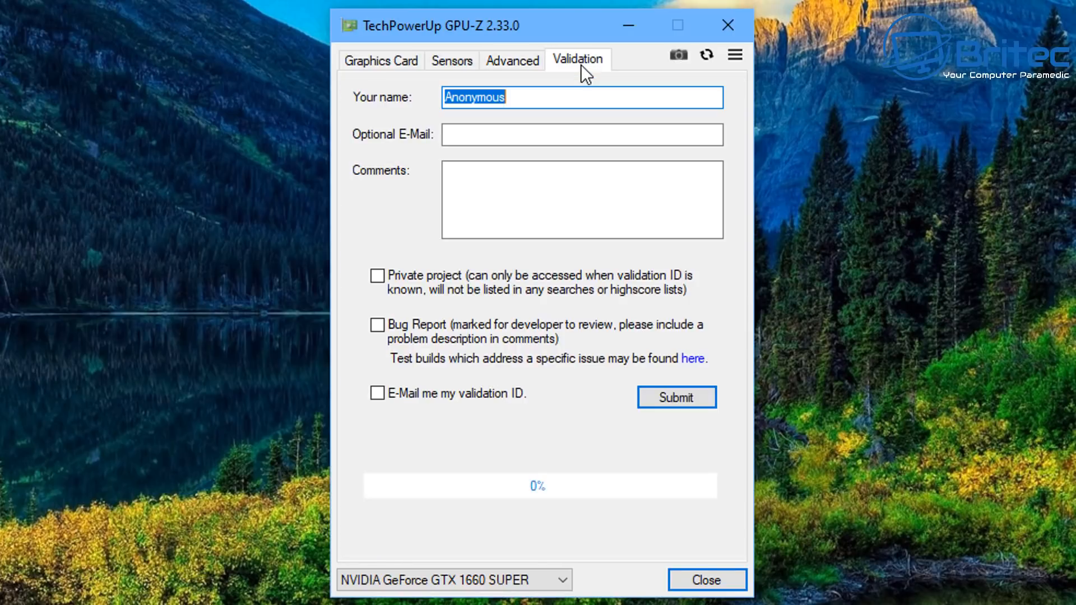
pyautogui.moveTo(735, 36)
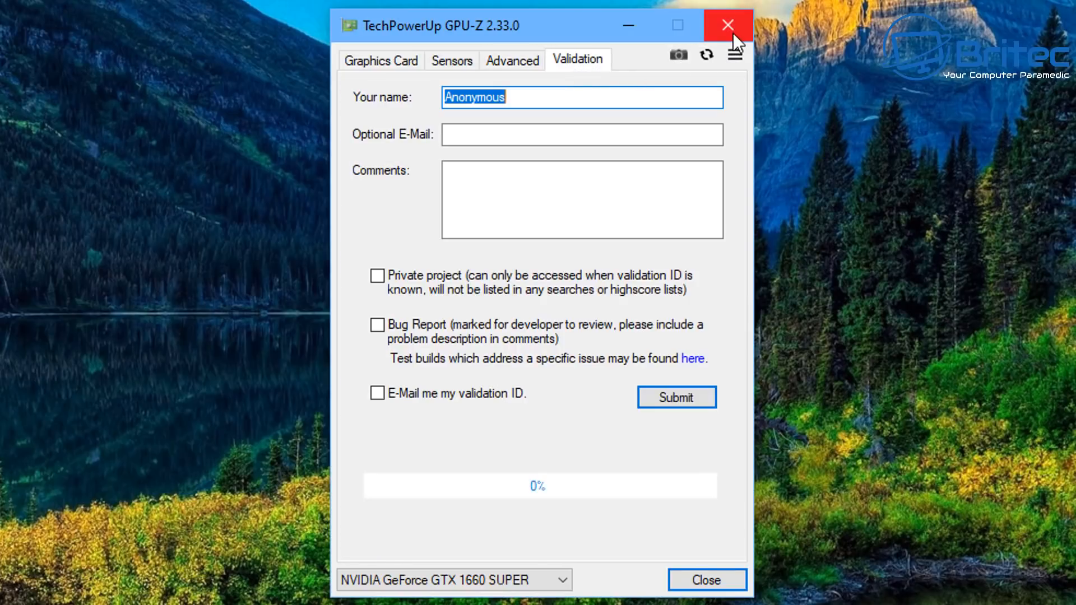
pyautogui.click(736, 55)
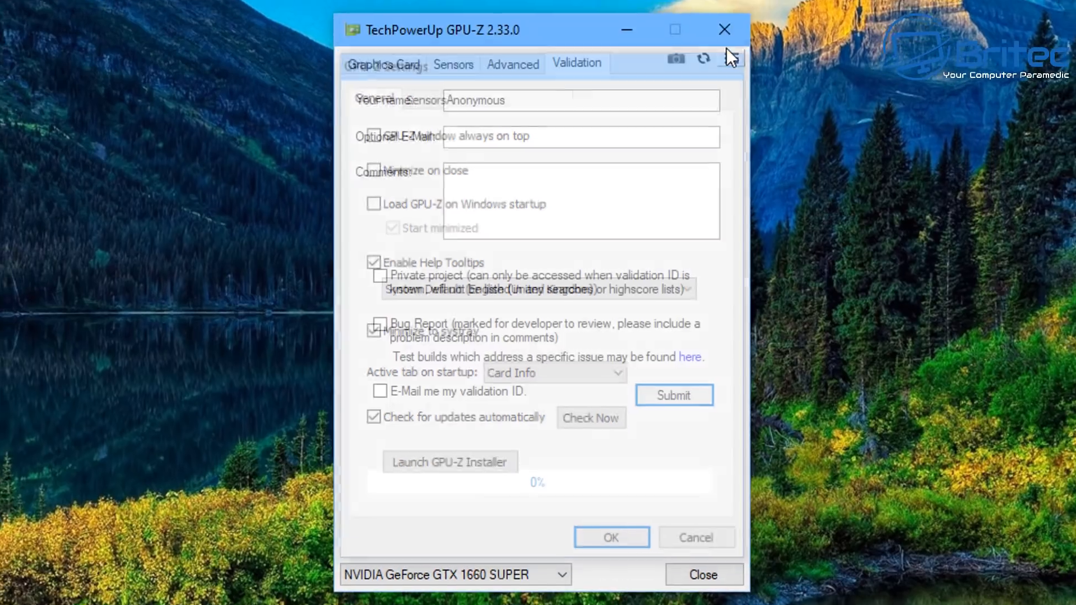
# Step: Review GPU-Z's General settings: always on top, load on startup, update checks
pyautogui.click(724, 29)
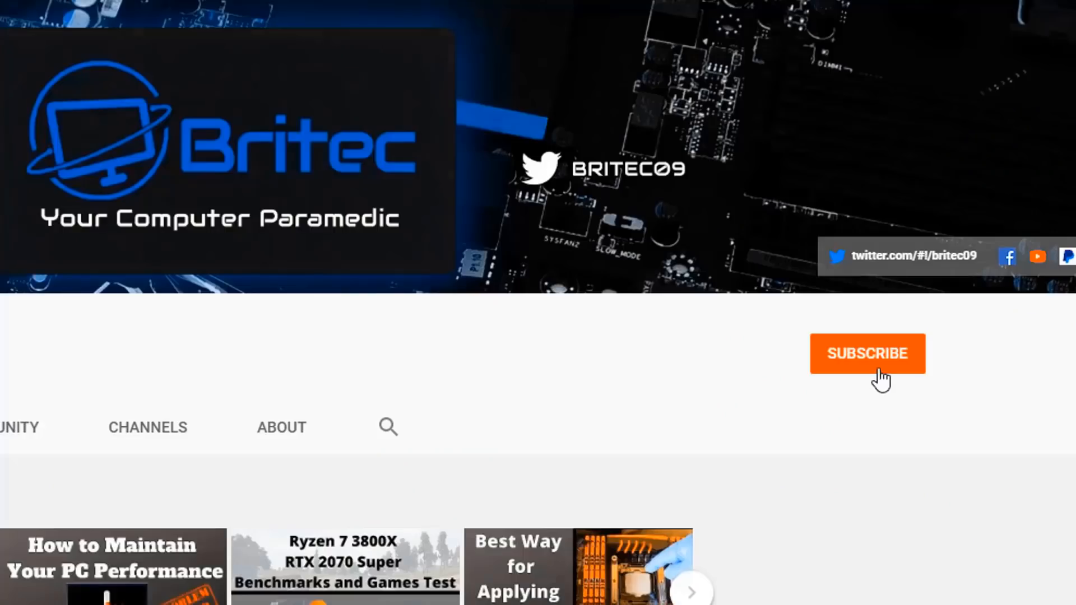
# Step: Subscribe to Britec on YouTube and set channel notifications to All
pyautogui.click(868, 354)
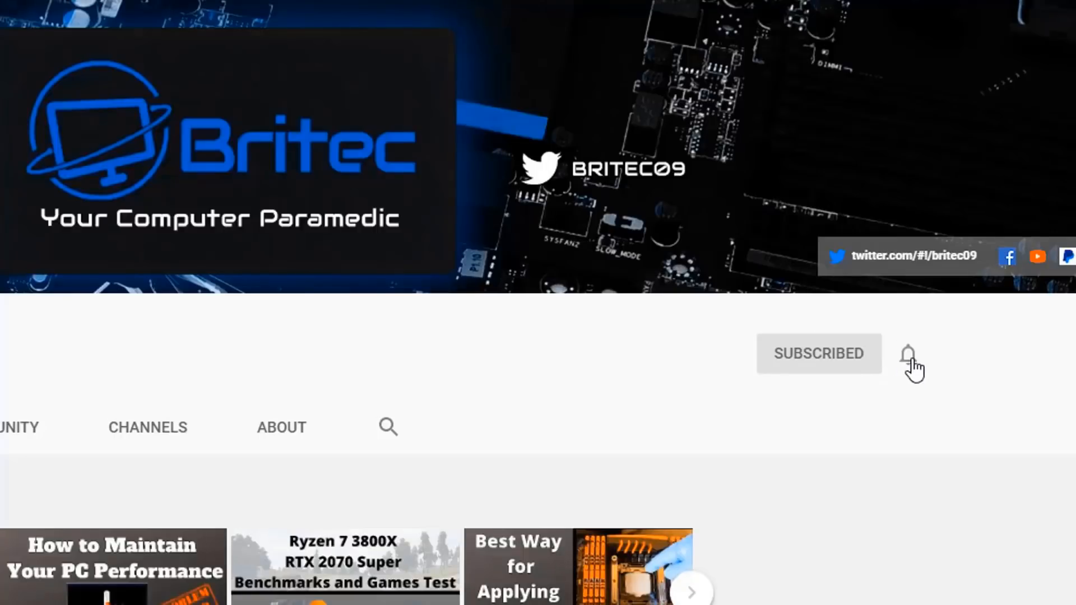
pyautogui.click(908, 353)
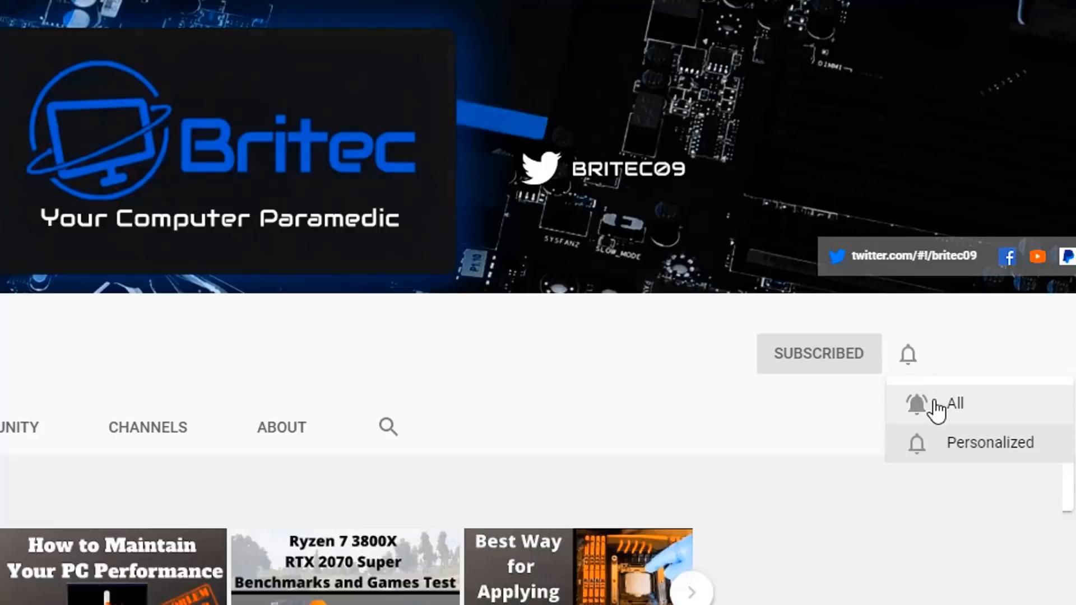
pyautogui.click(936, 406)
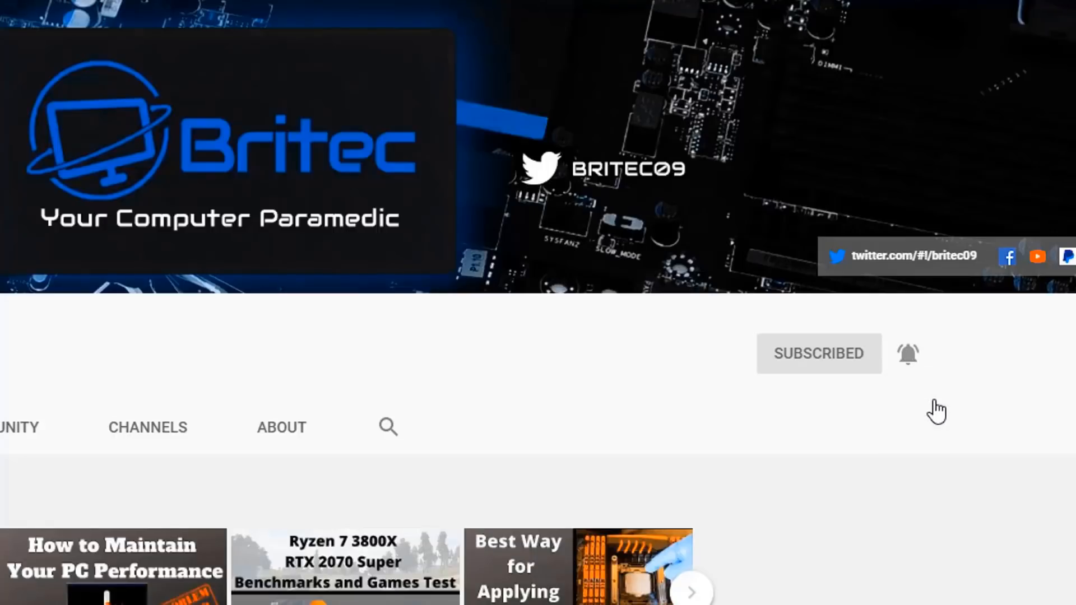